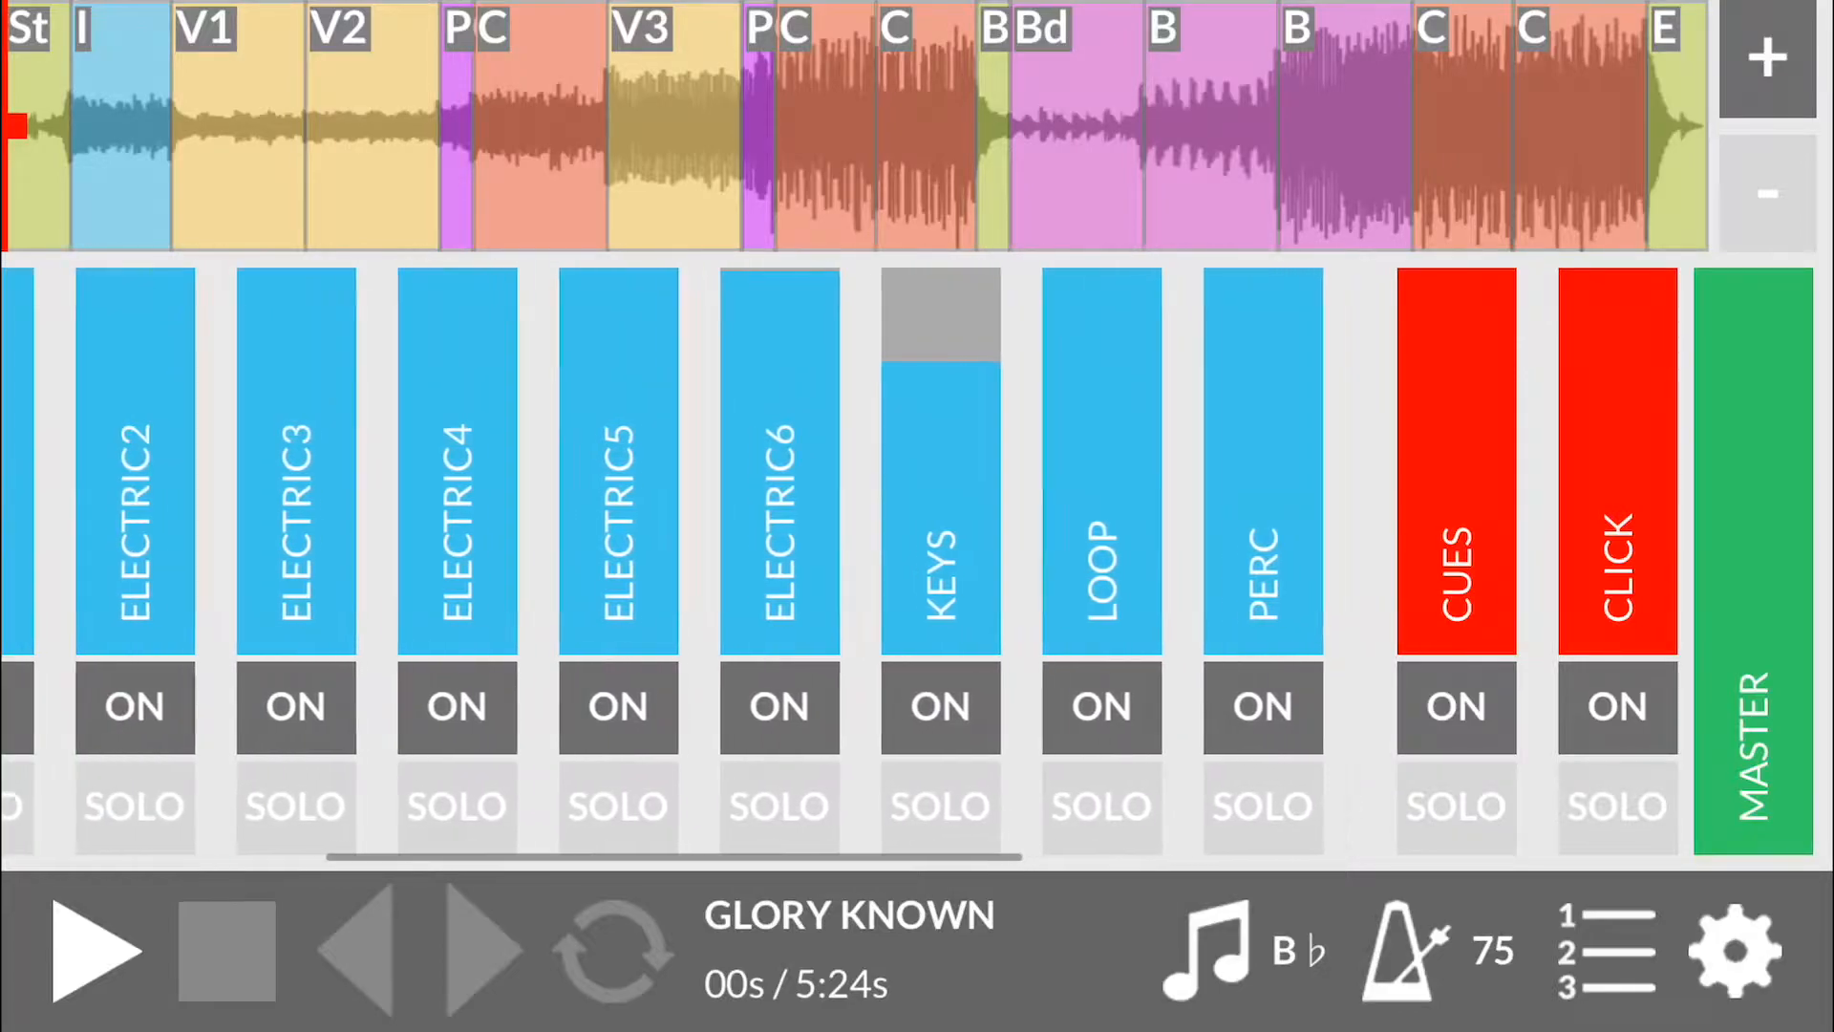
Step: Return the mixer to the first tracks and jump playback to the Bd section at 3:26
{"action": "scroll", "scroll_direction": "left", "scroll_amount": 3}
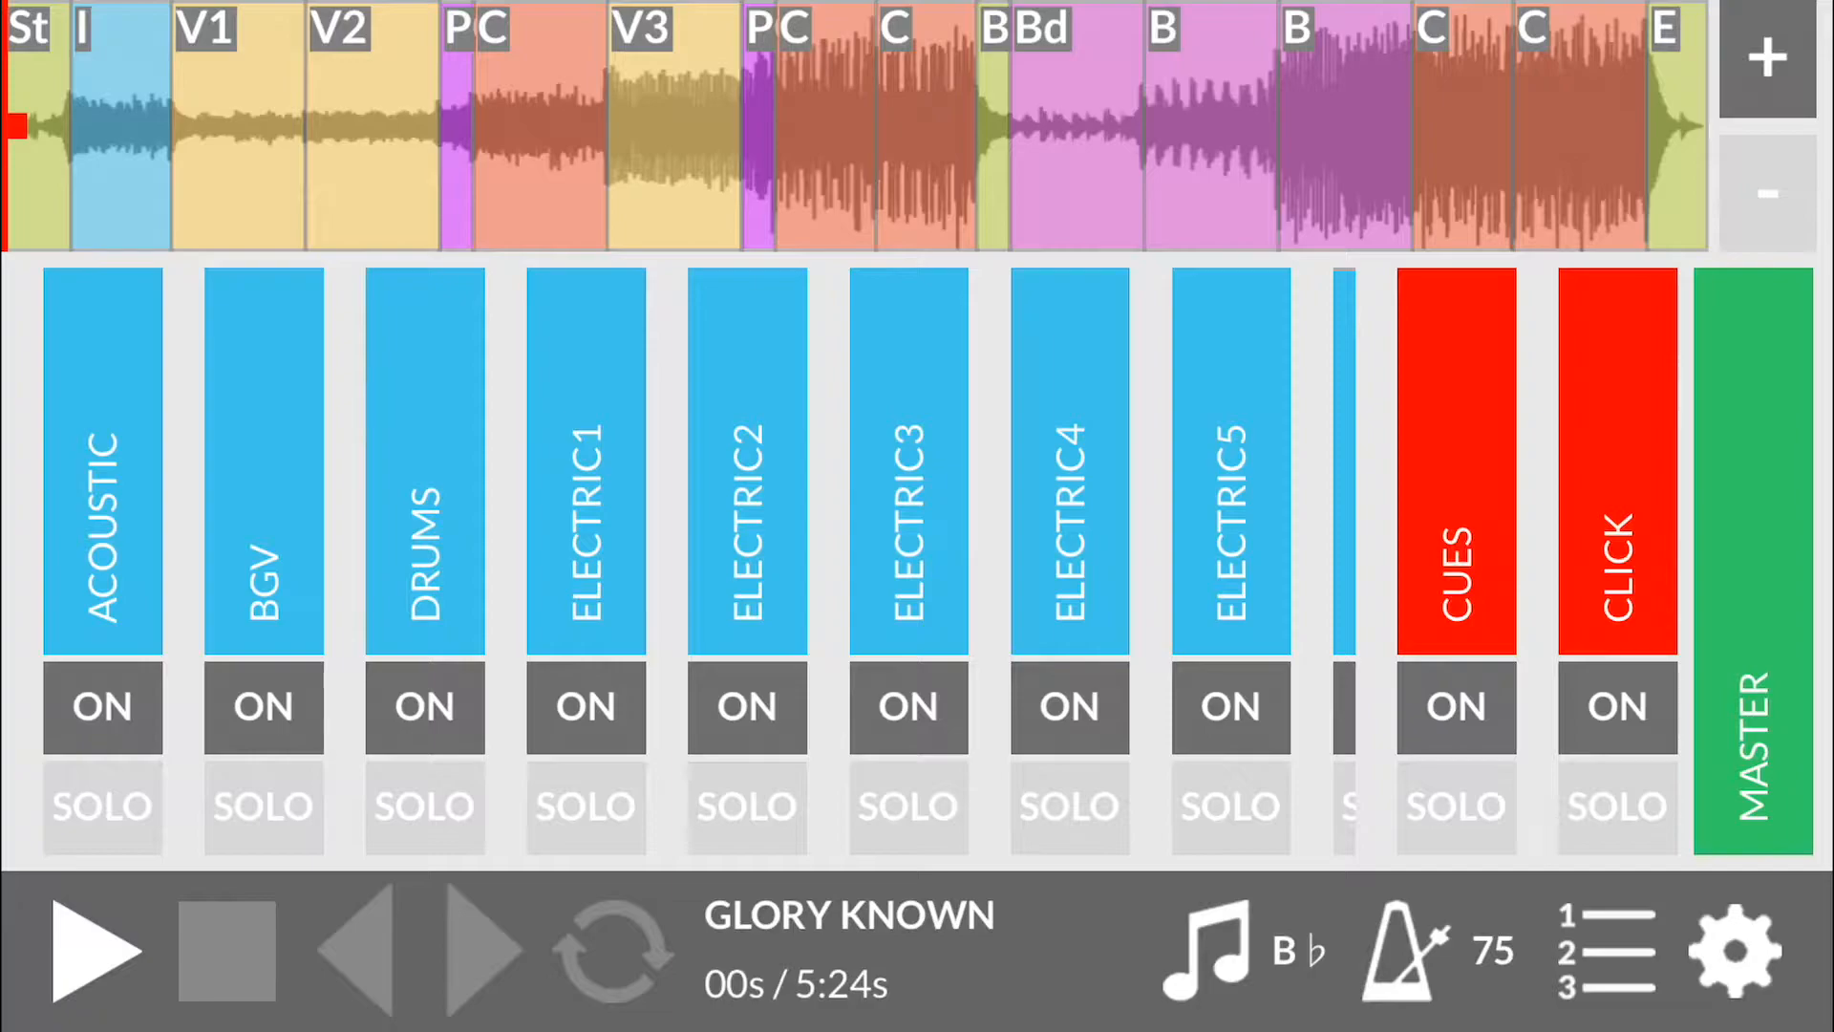
{"action": "left_click", "coordinate": [613, 126]}
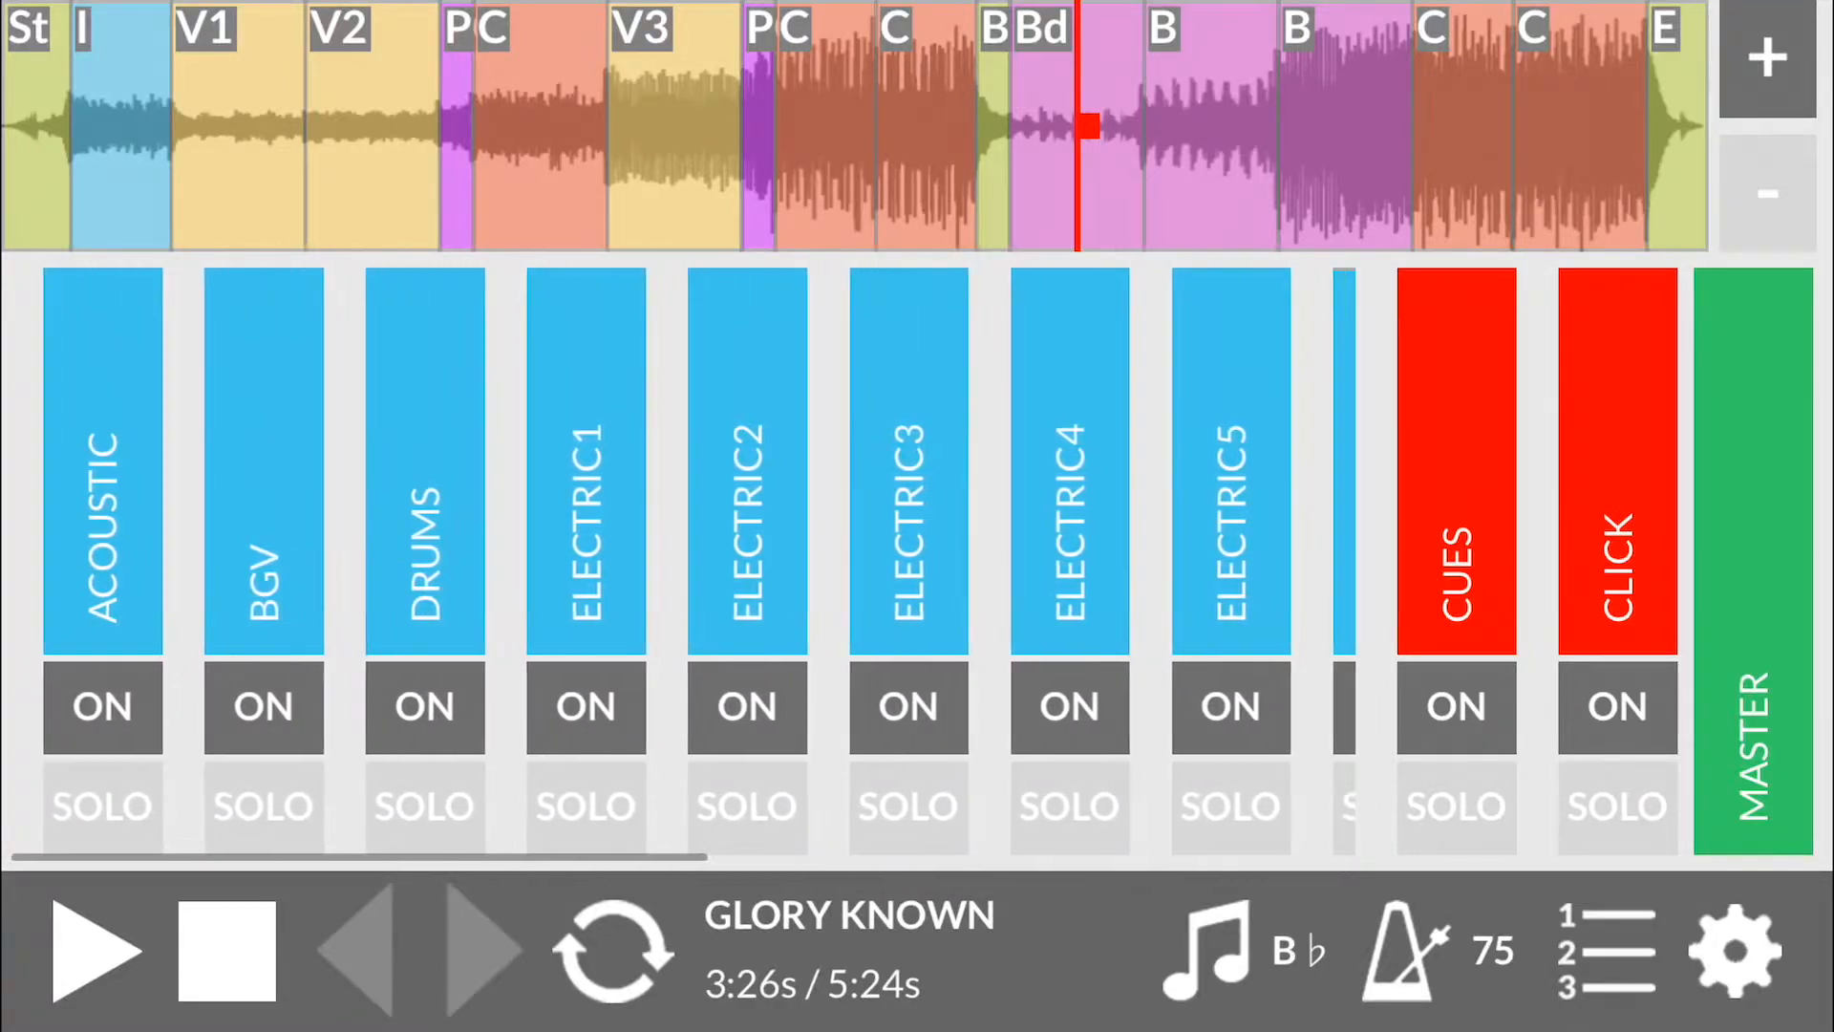
Step: Toggle section looping on and off, then bring up the set list
{"action": "left_click", "coordinate": [610, 949]}
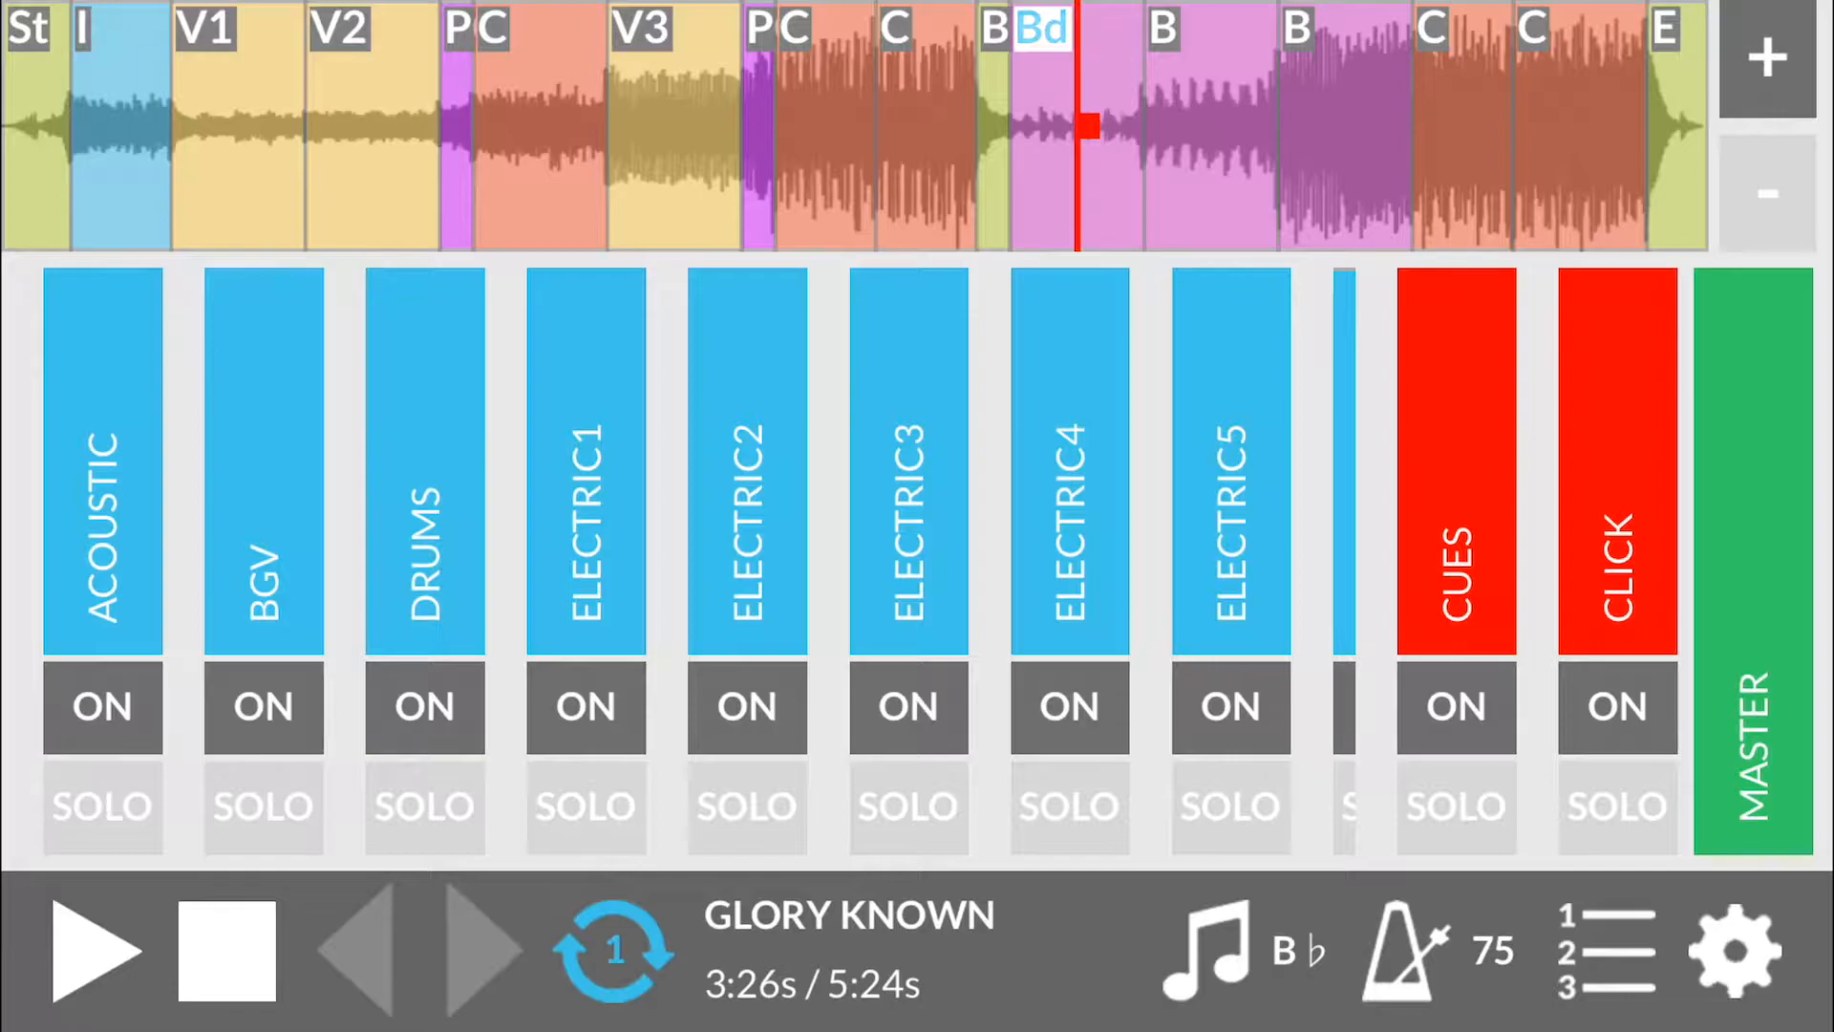
{"action": "left_click", "coordinate": [610, 949]}
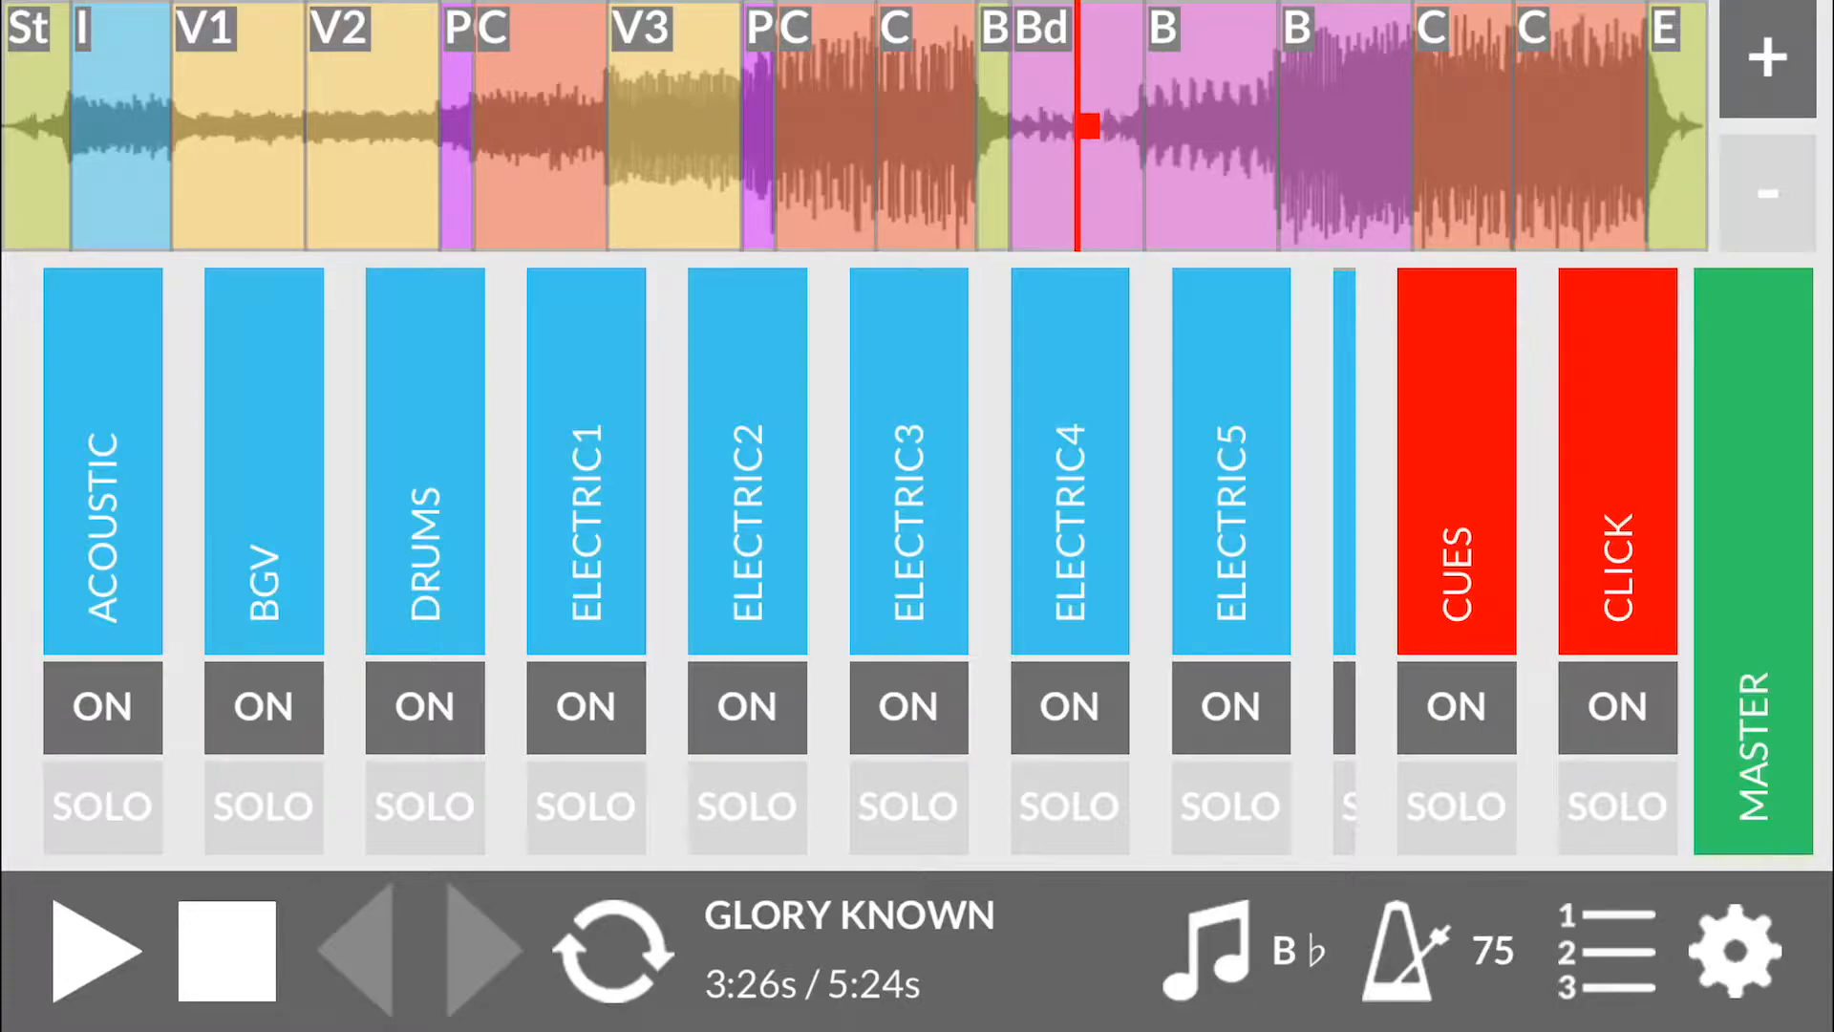
{"action": "left_click", "coordinate": [1602, 950]}
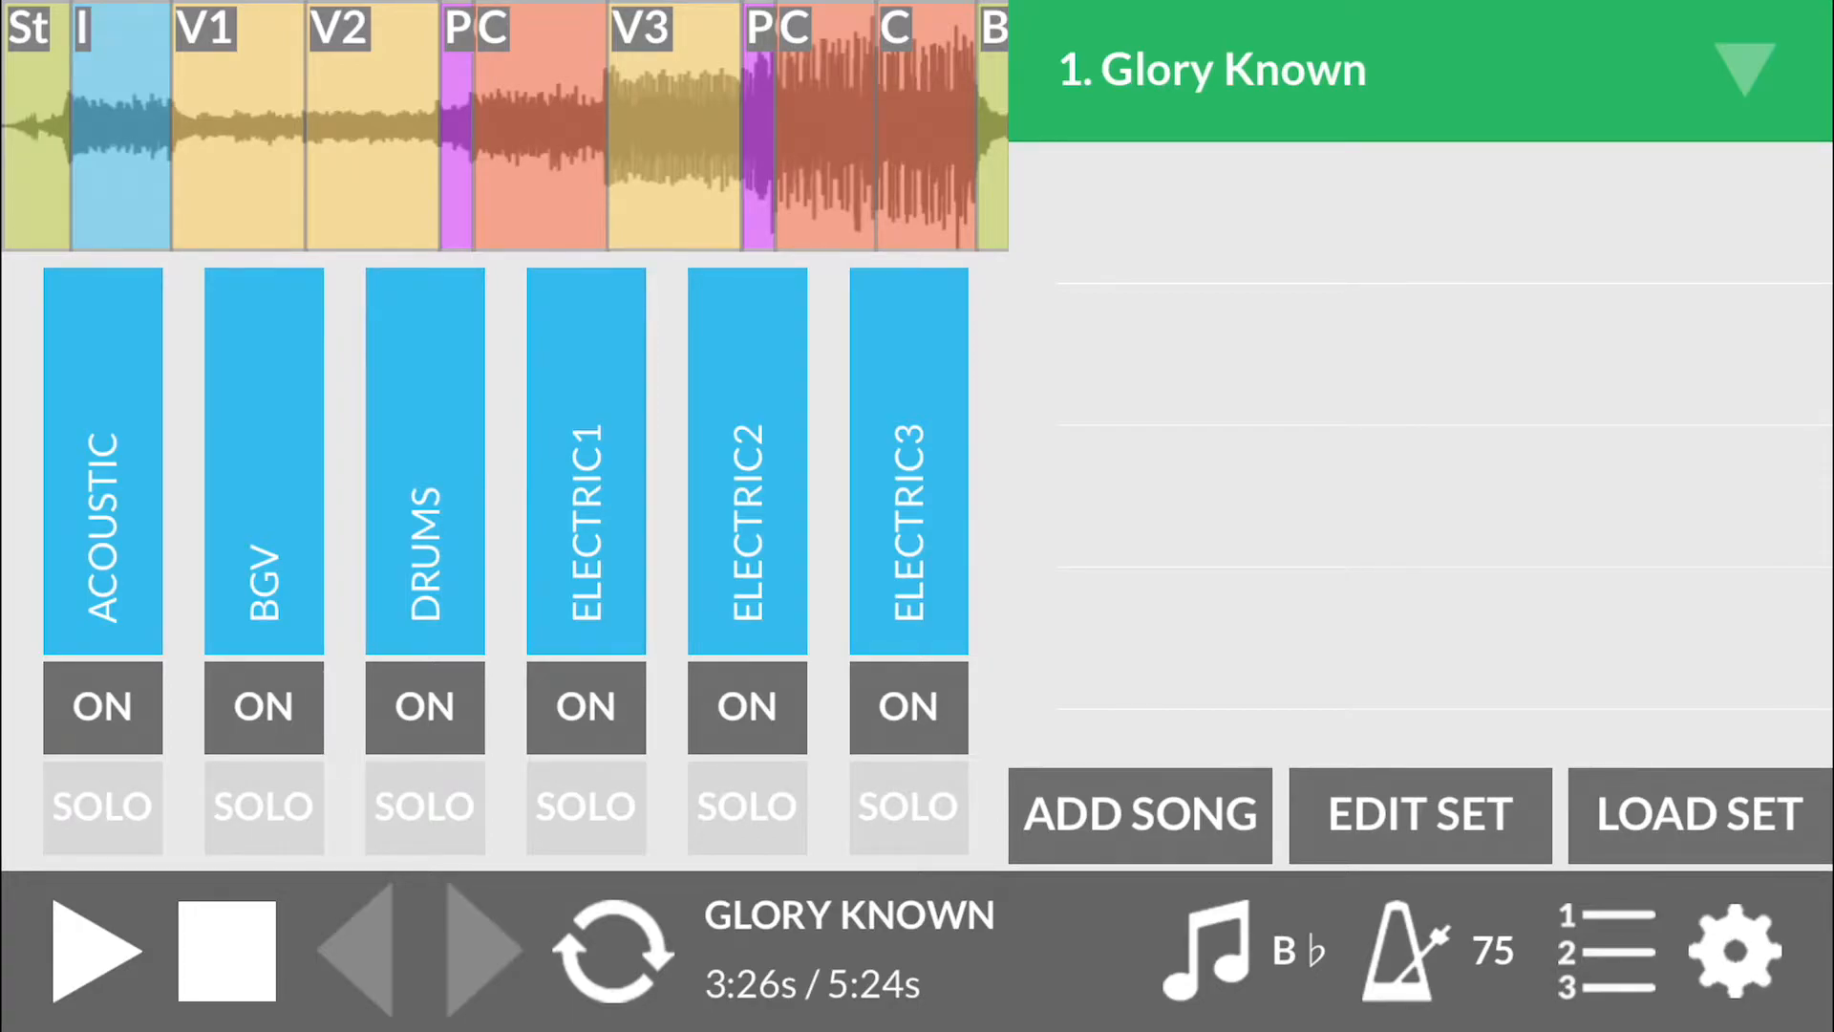
{"action": "left_click", "coordinate": [1138, 815]}
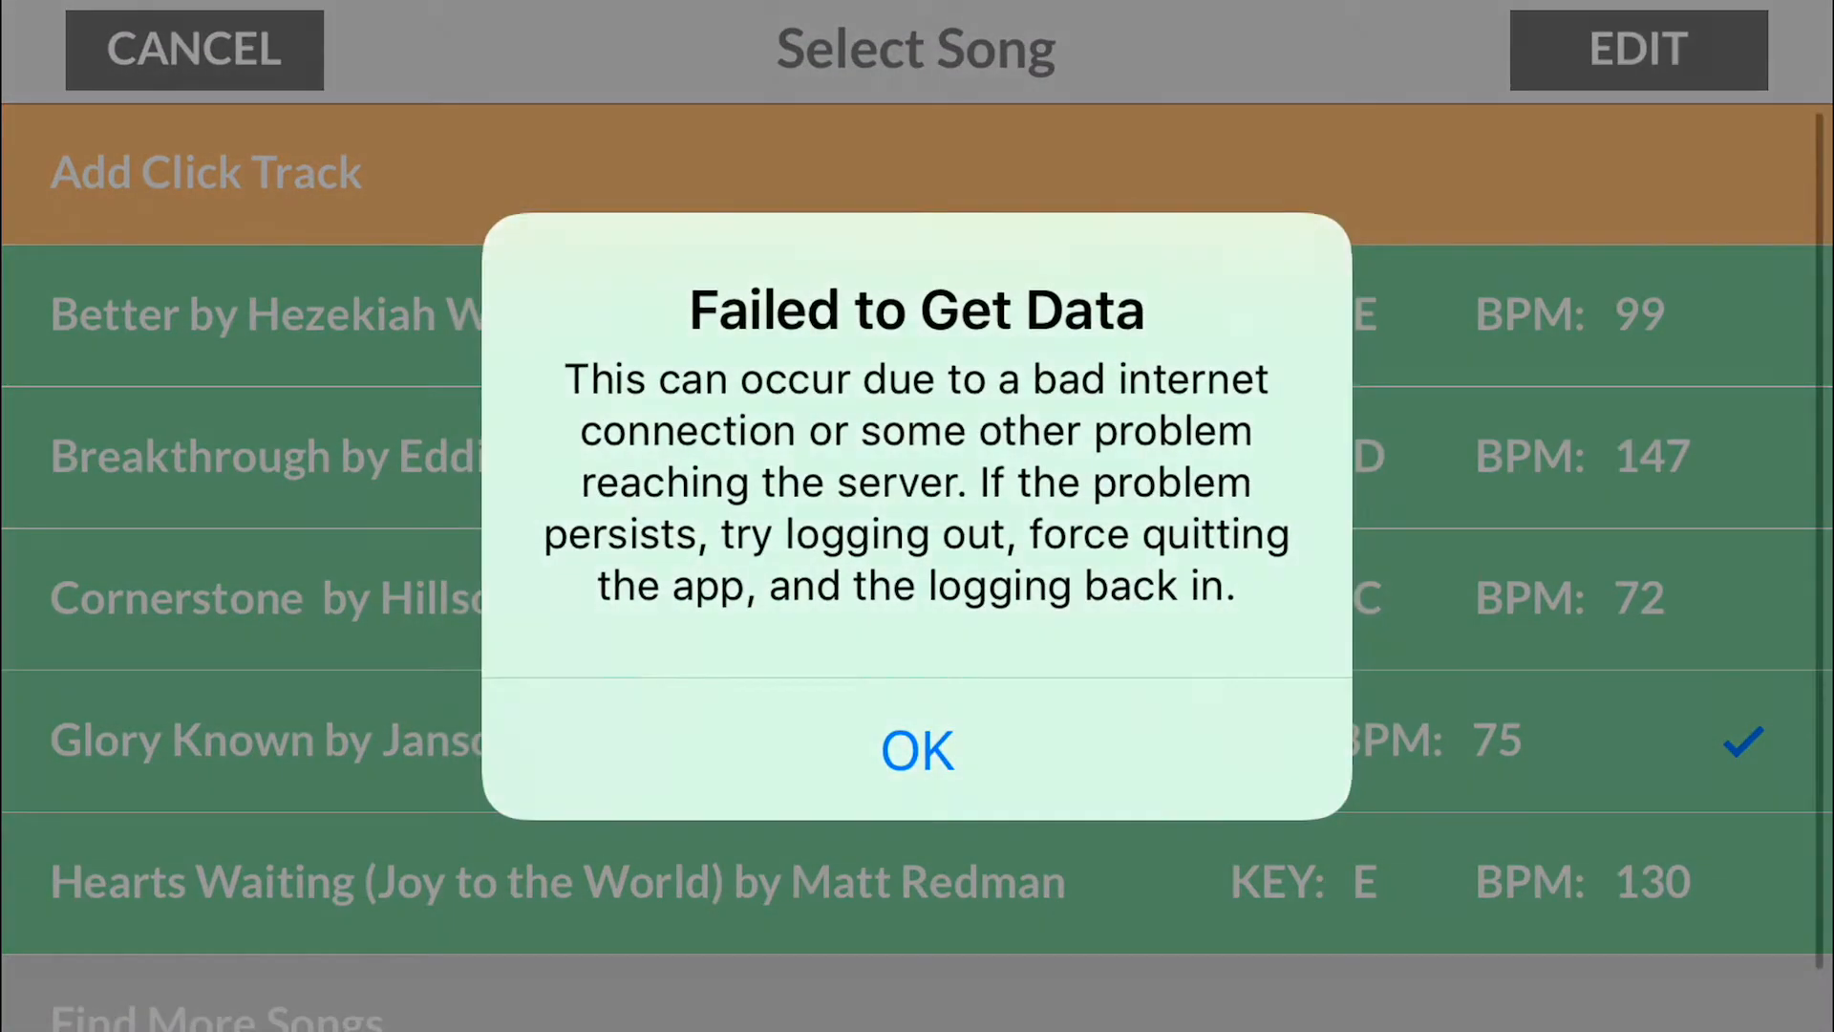
{"action": "left_click", "coordinate": [917, 748]}
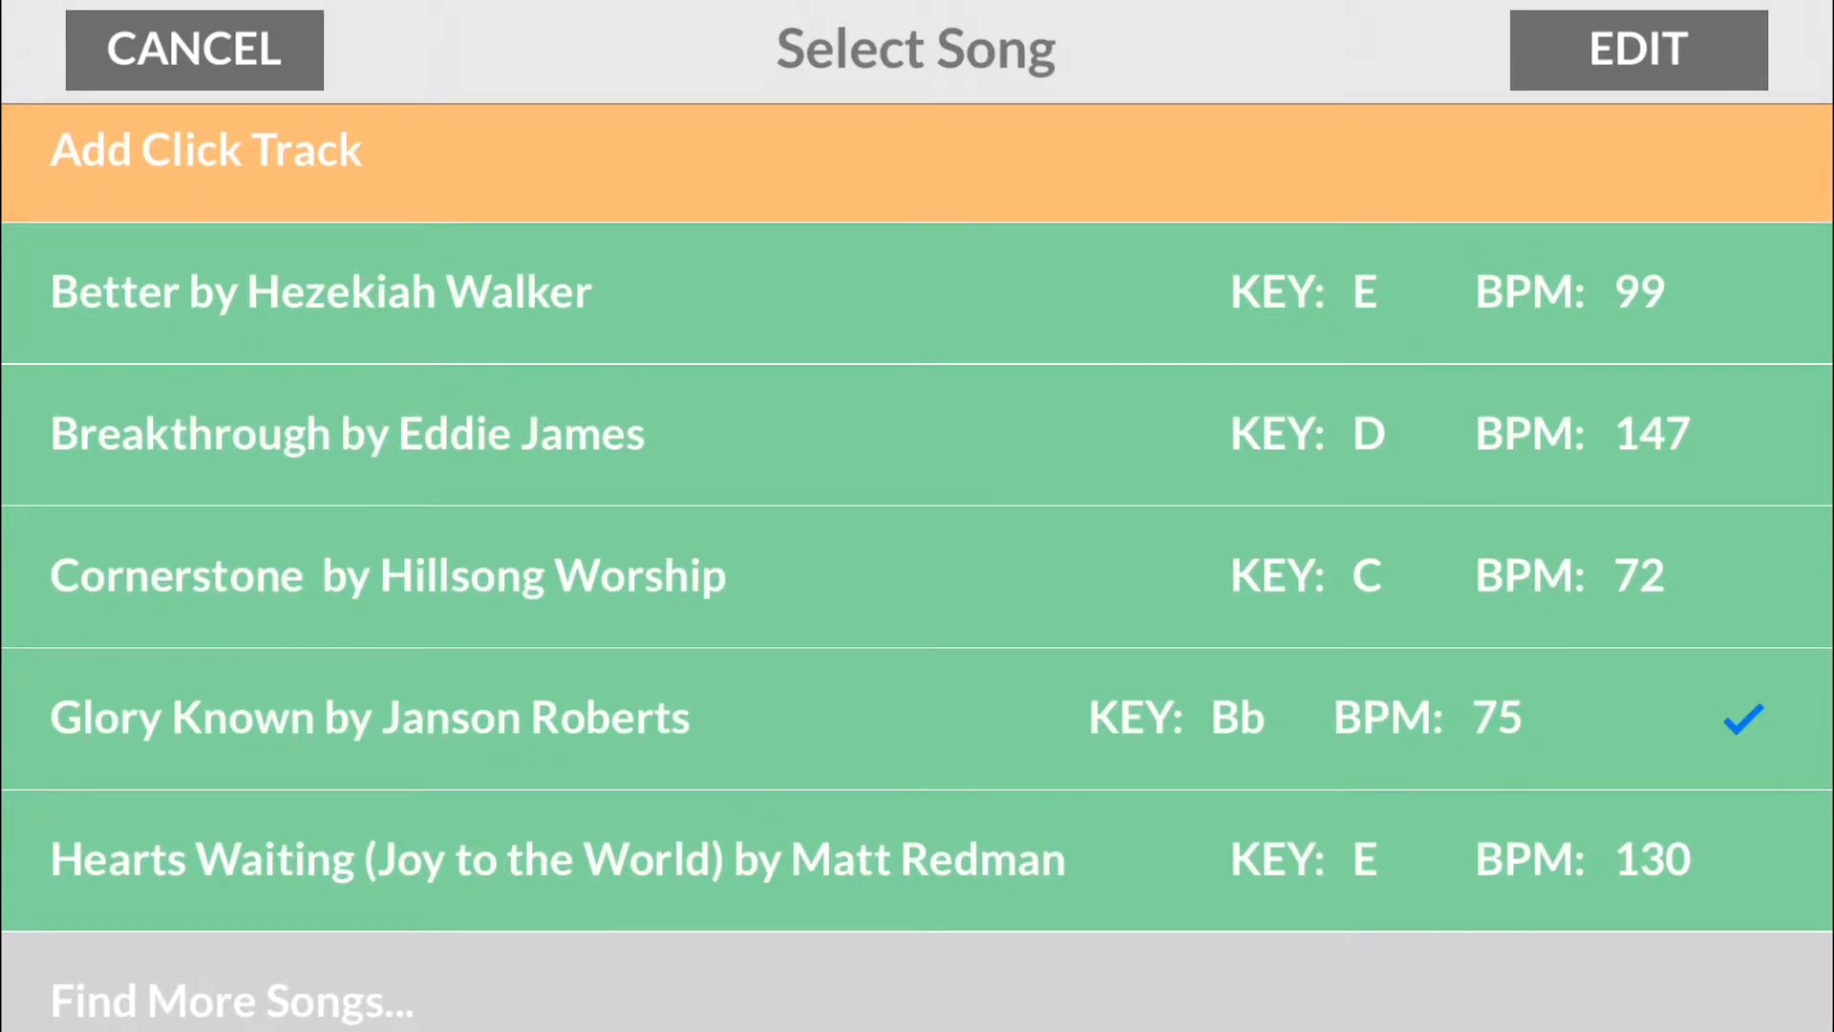
{"action": "left_click", "coordinate": [369, 716]}
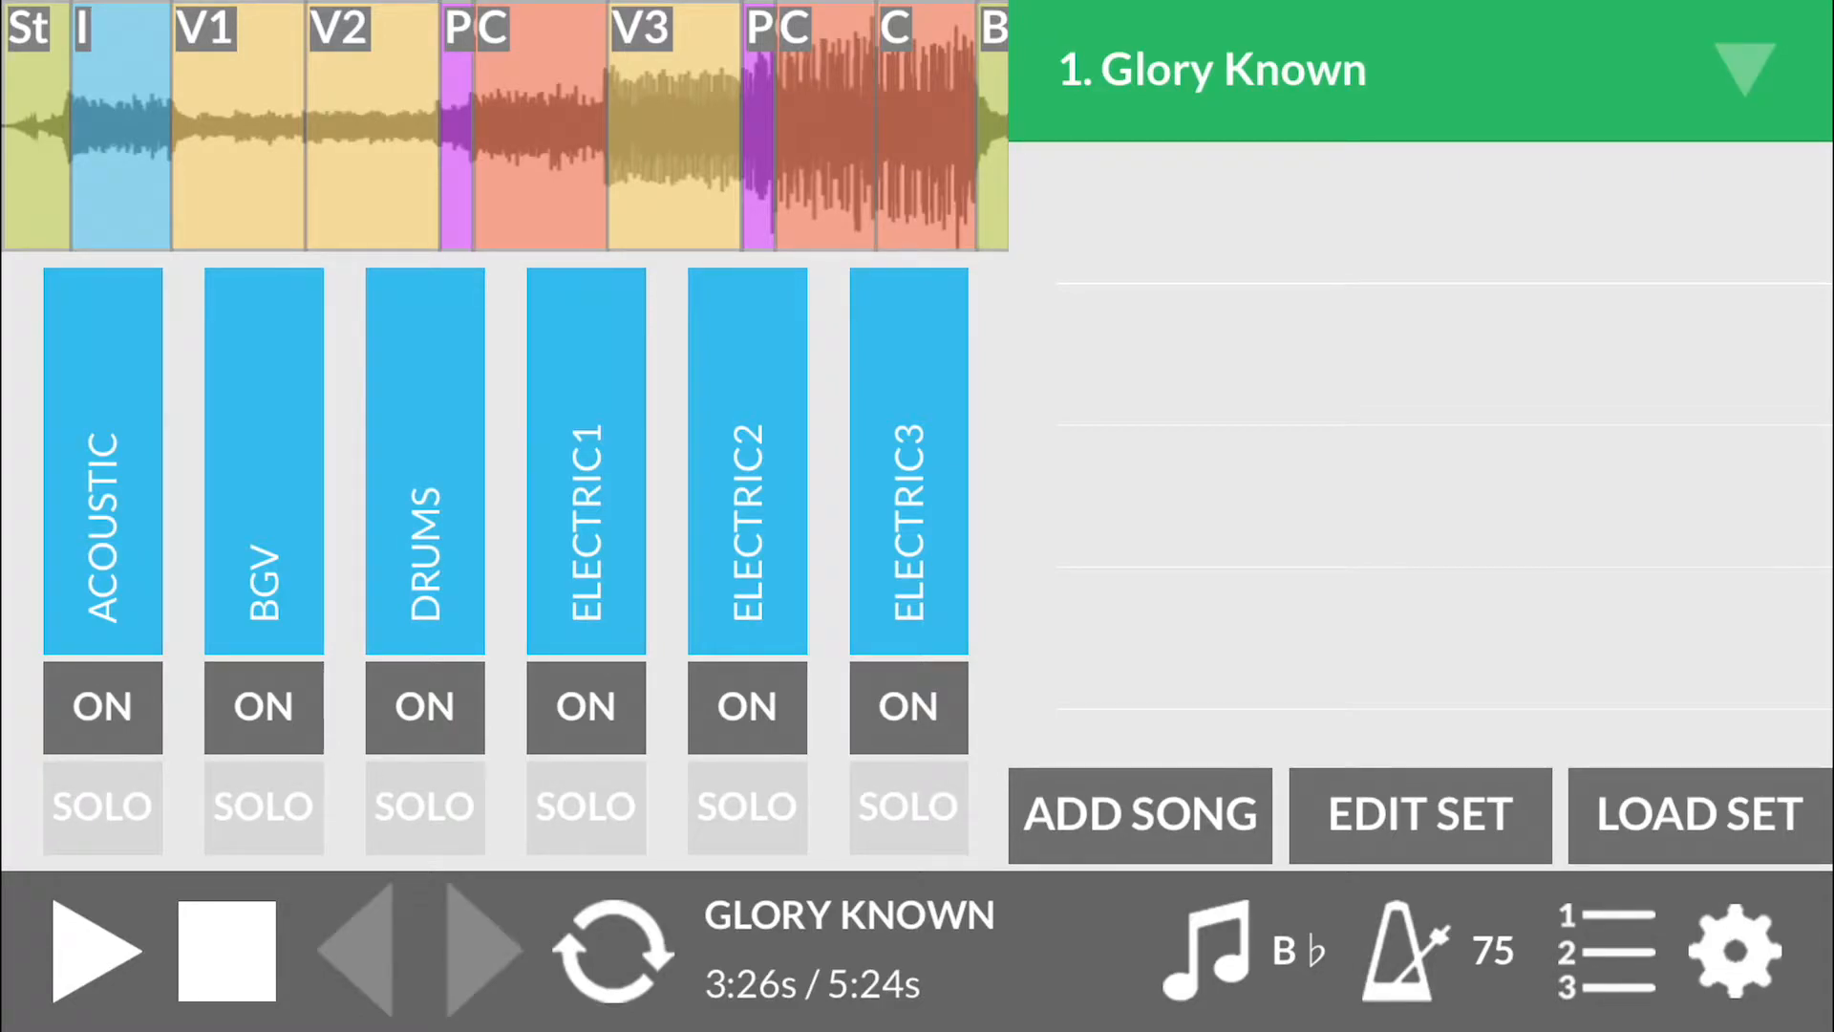
Step: Hide the set list so the full Glory Known mixer shows again
{"action": "left_click", "coordinate": [1419, 815]}
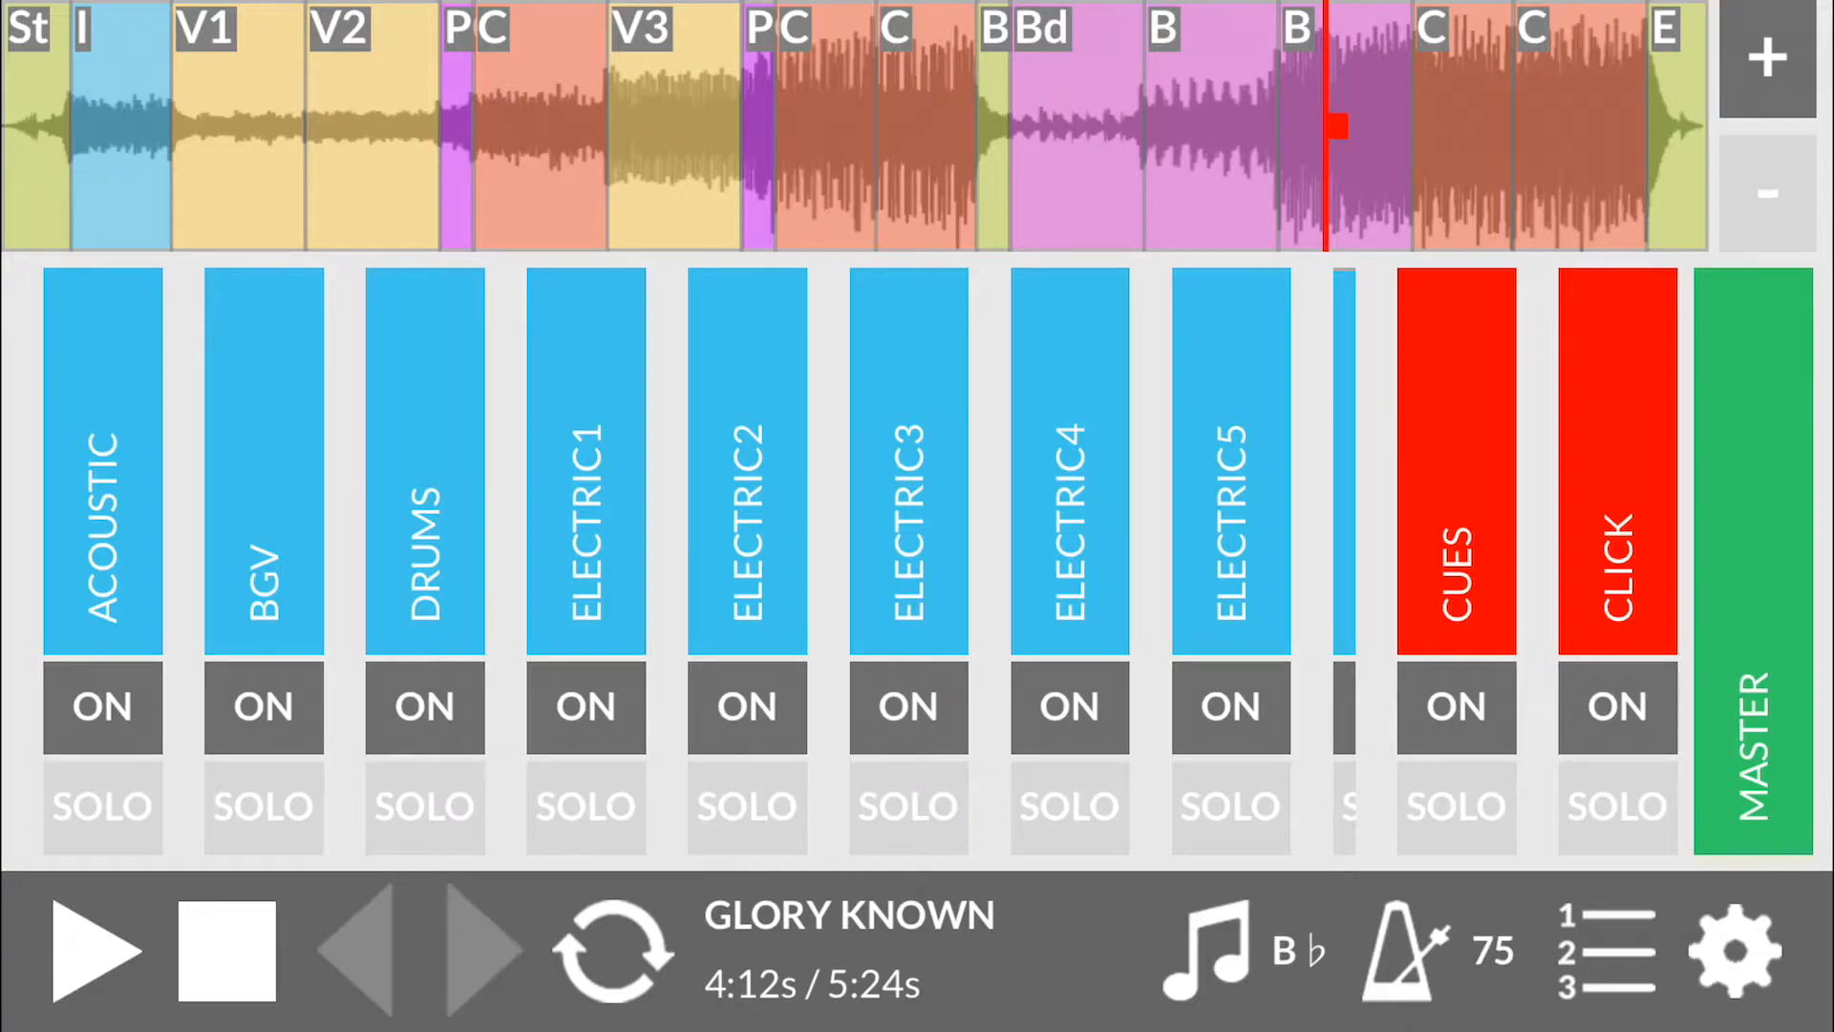
Step: Show the song settings with the click sound confirmed as Digital
{"action": "left_click", "coordinate": [1736, 950]}
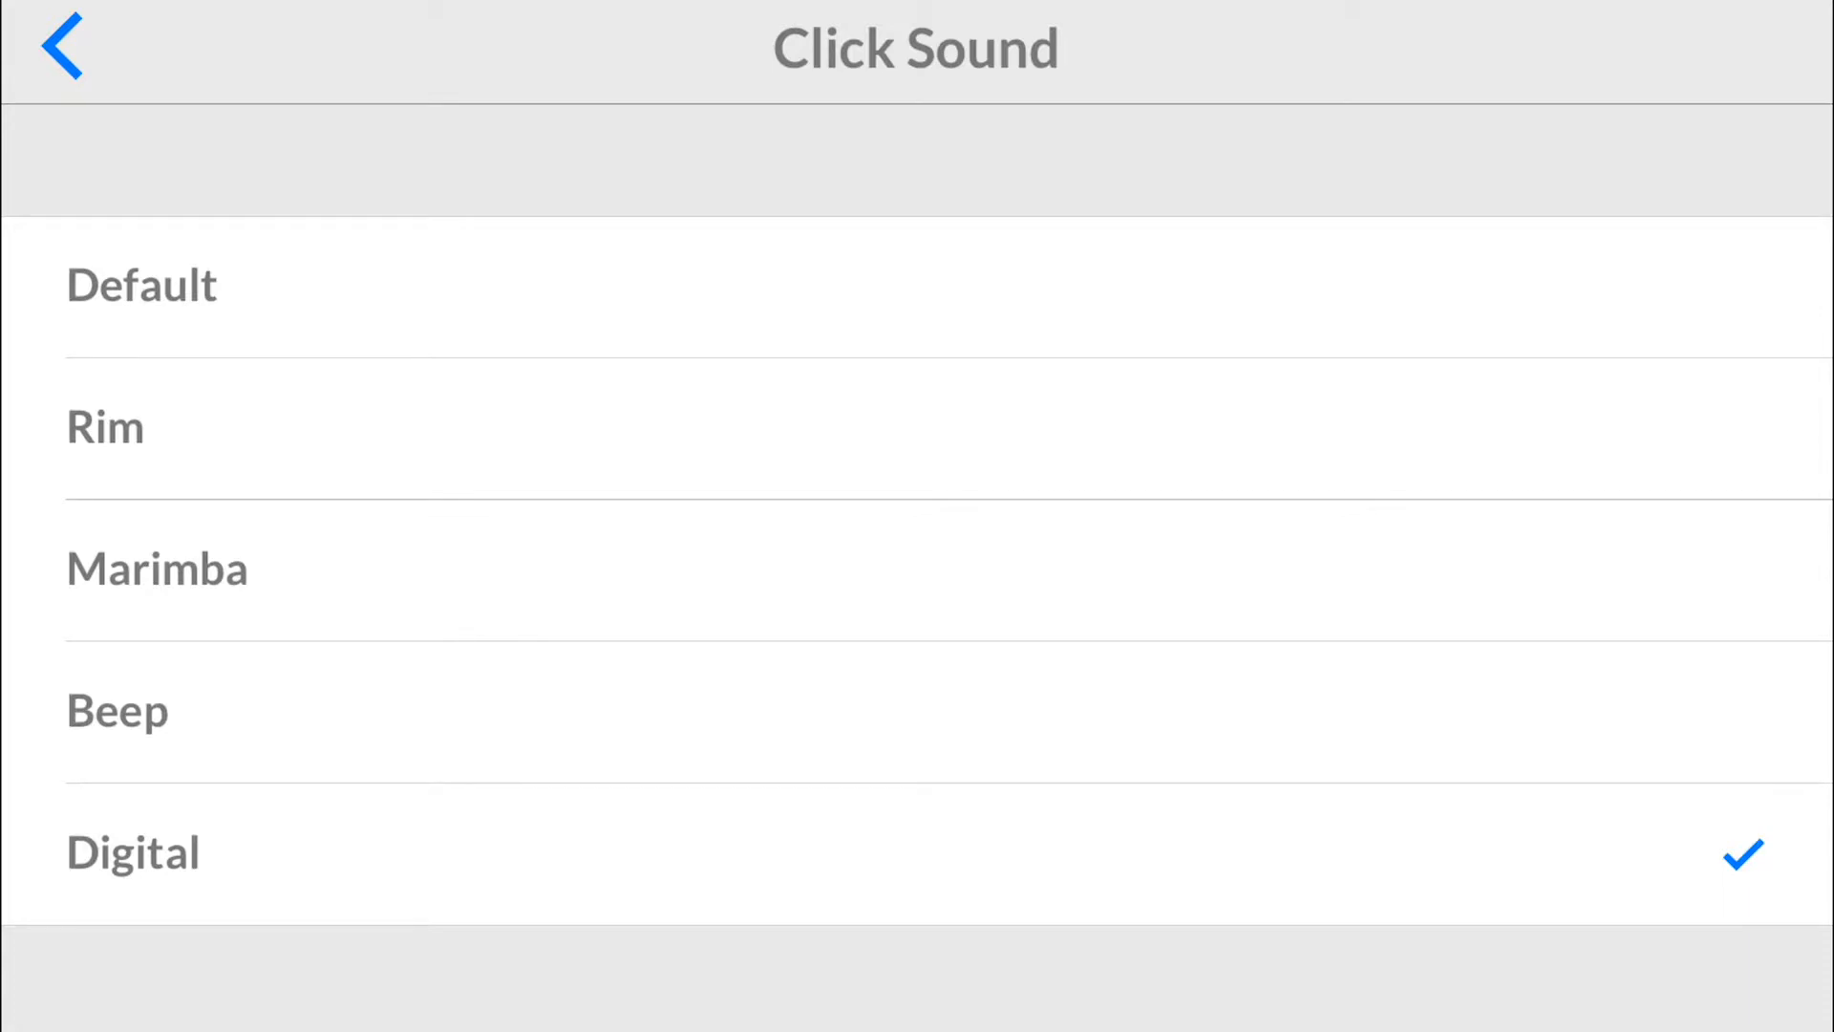
{"action": "left_click", "coordinate": [61, 45]}
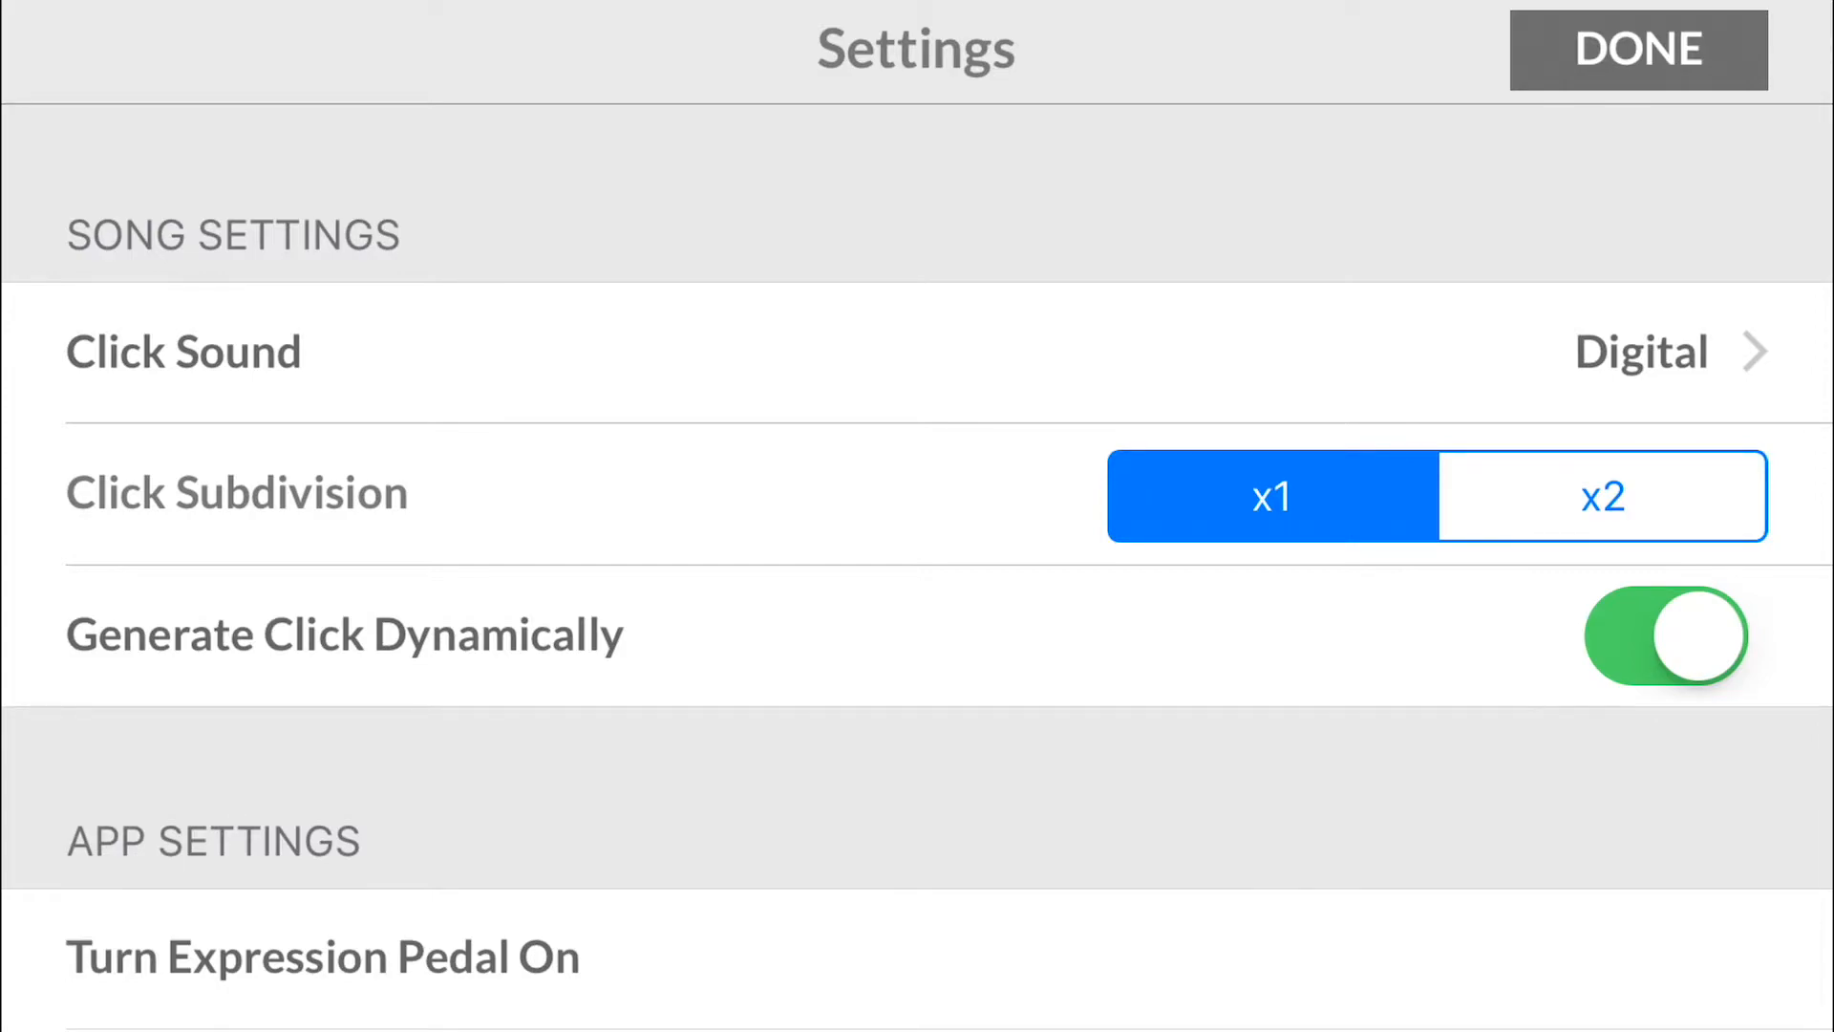
Step: Set the click subdivision to x2 and return to the mixer
{"action": "left_click", "coordinate": [1602, 496]}
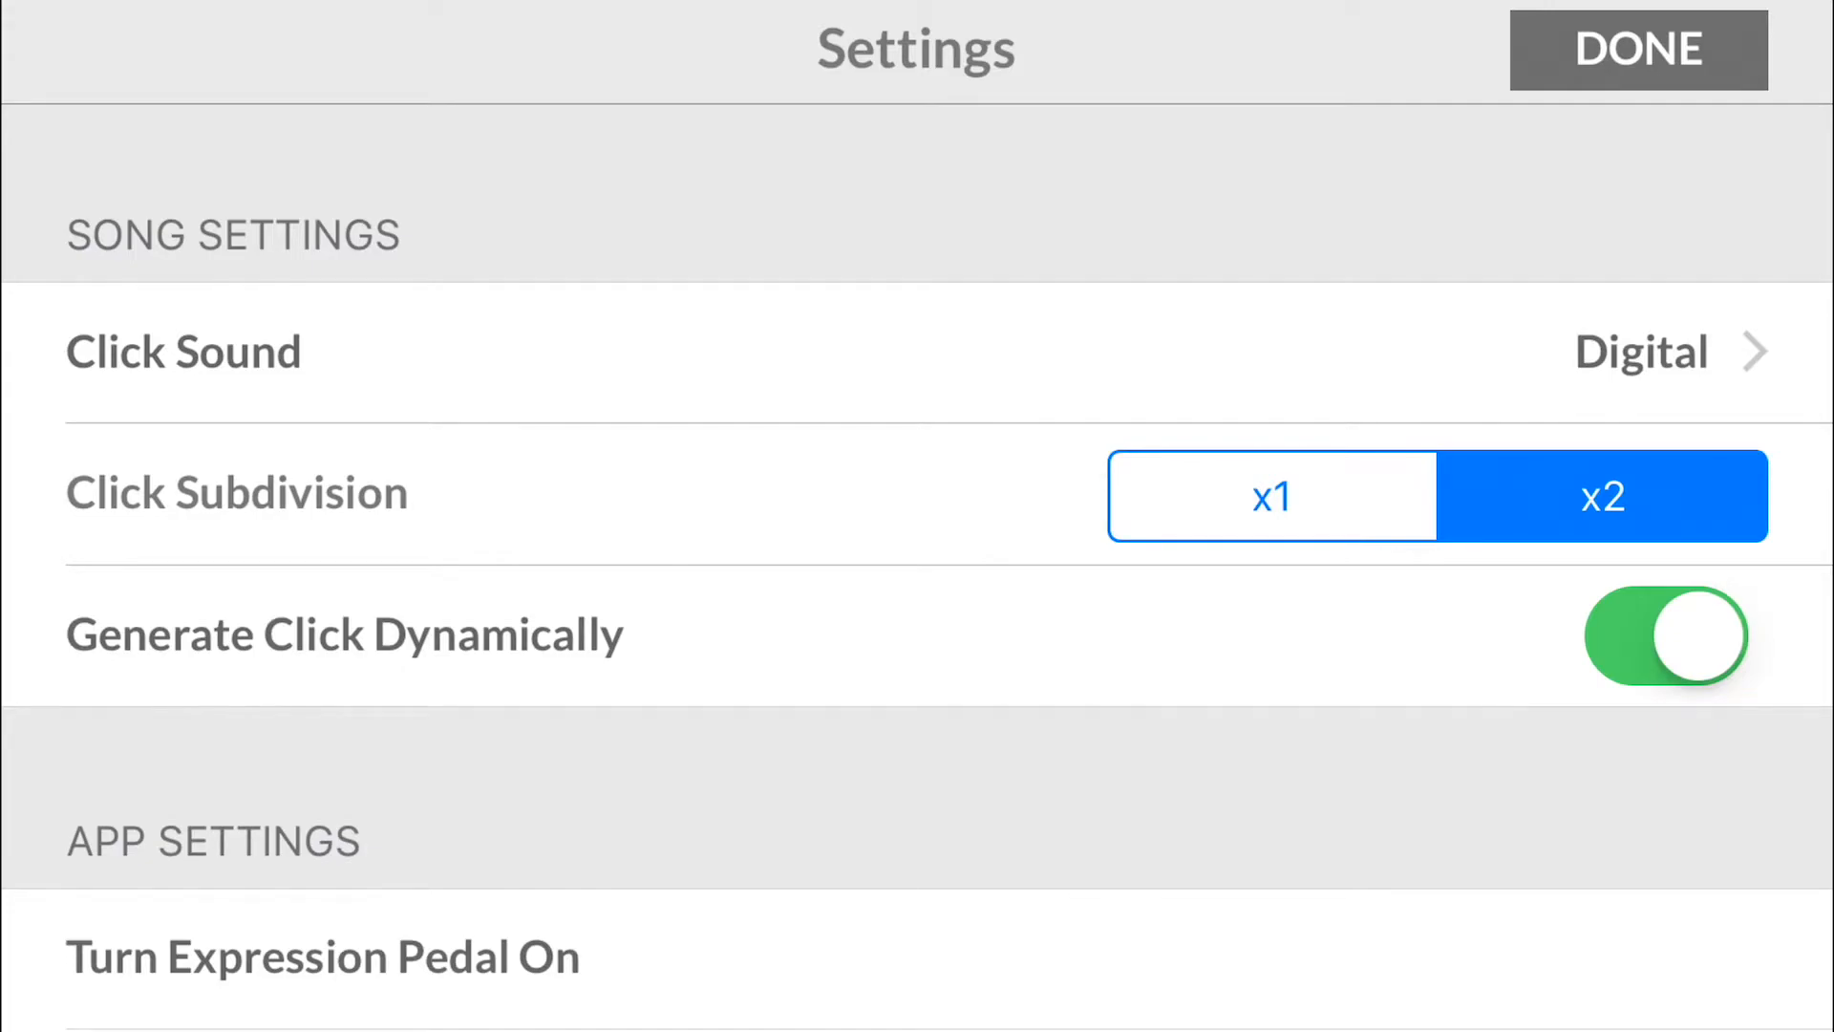
{"action": "left_click", "coordinate": [1637, 50]}
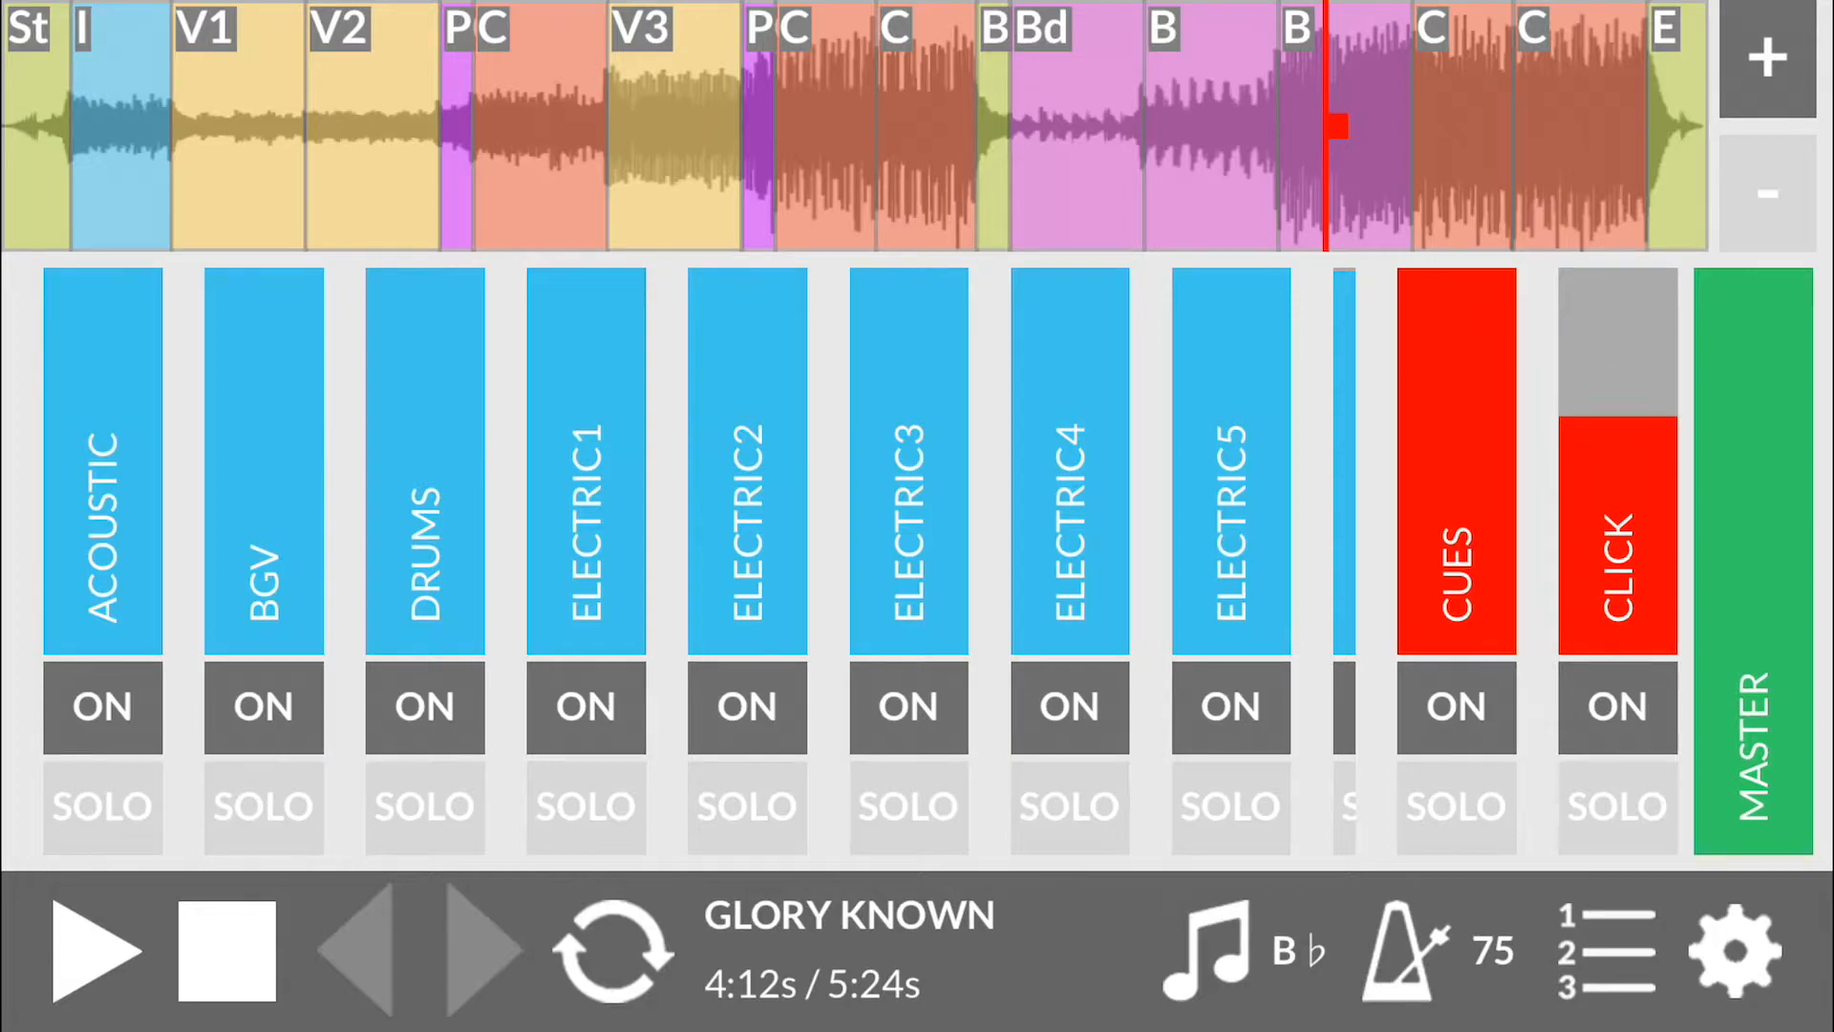
Step: Mute and unmute the CLICK track, then switch dynamic click generation off in settings
{"action": "left_click", "coordinate": [1616, 706]}
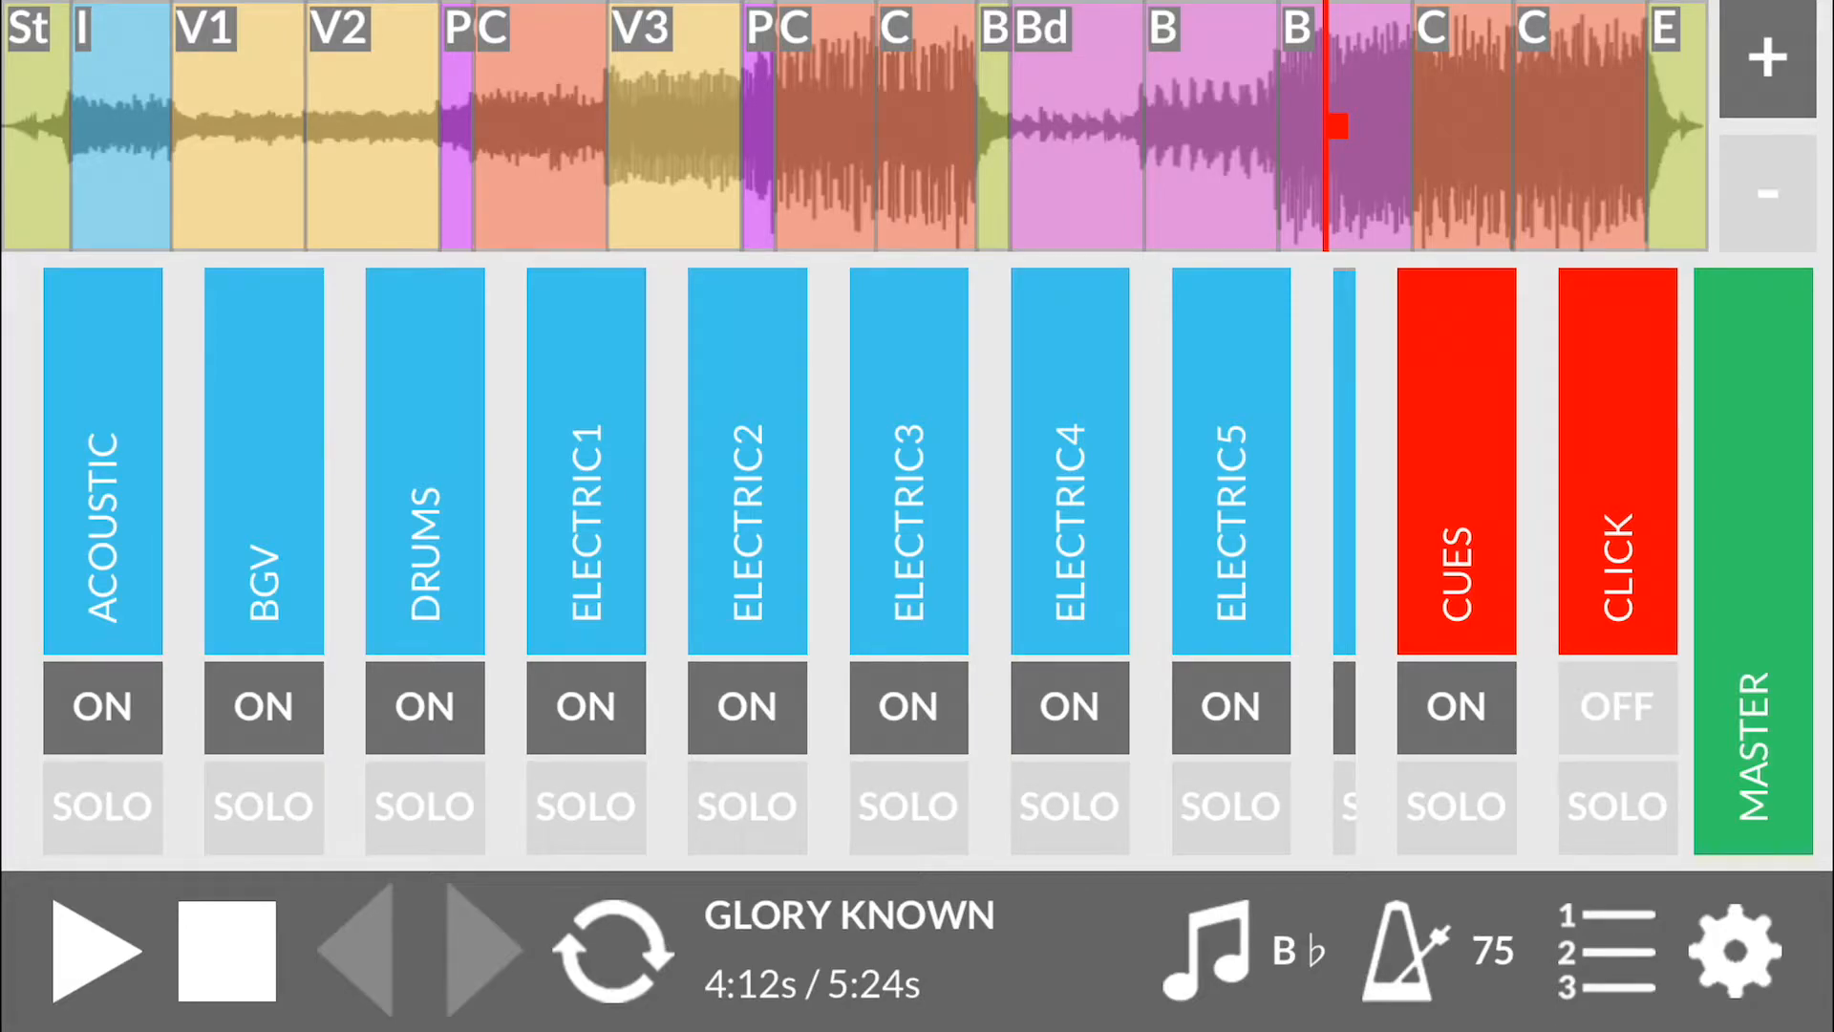
{"action": "left_click", "coordinate": [1616, 707]}
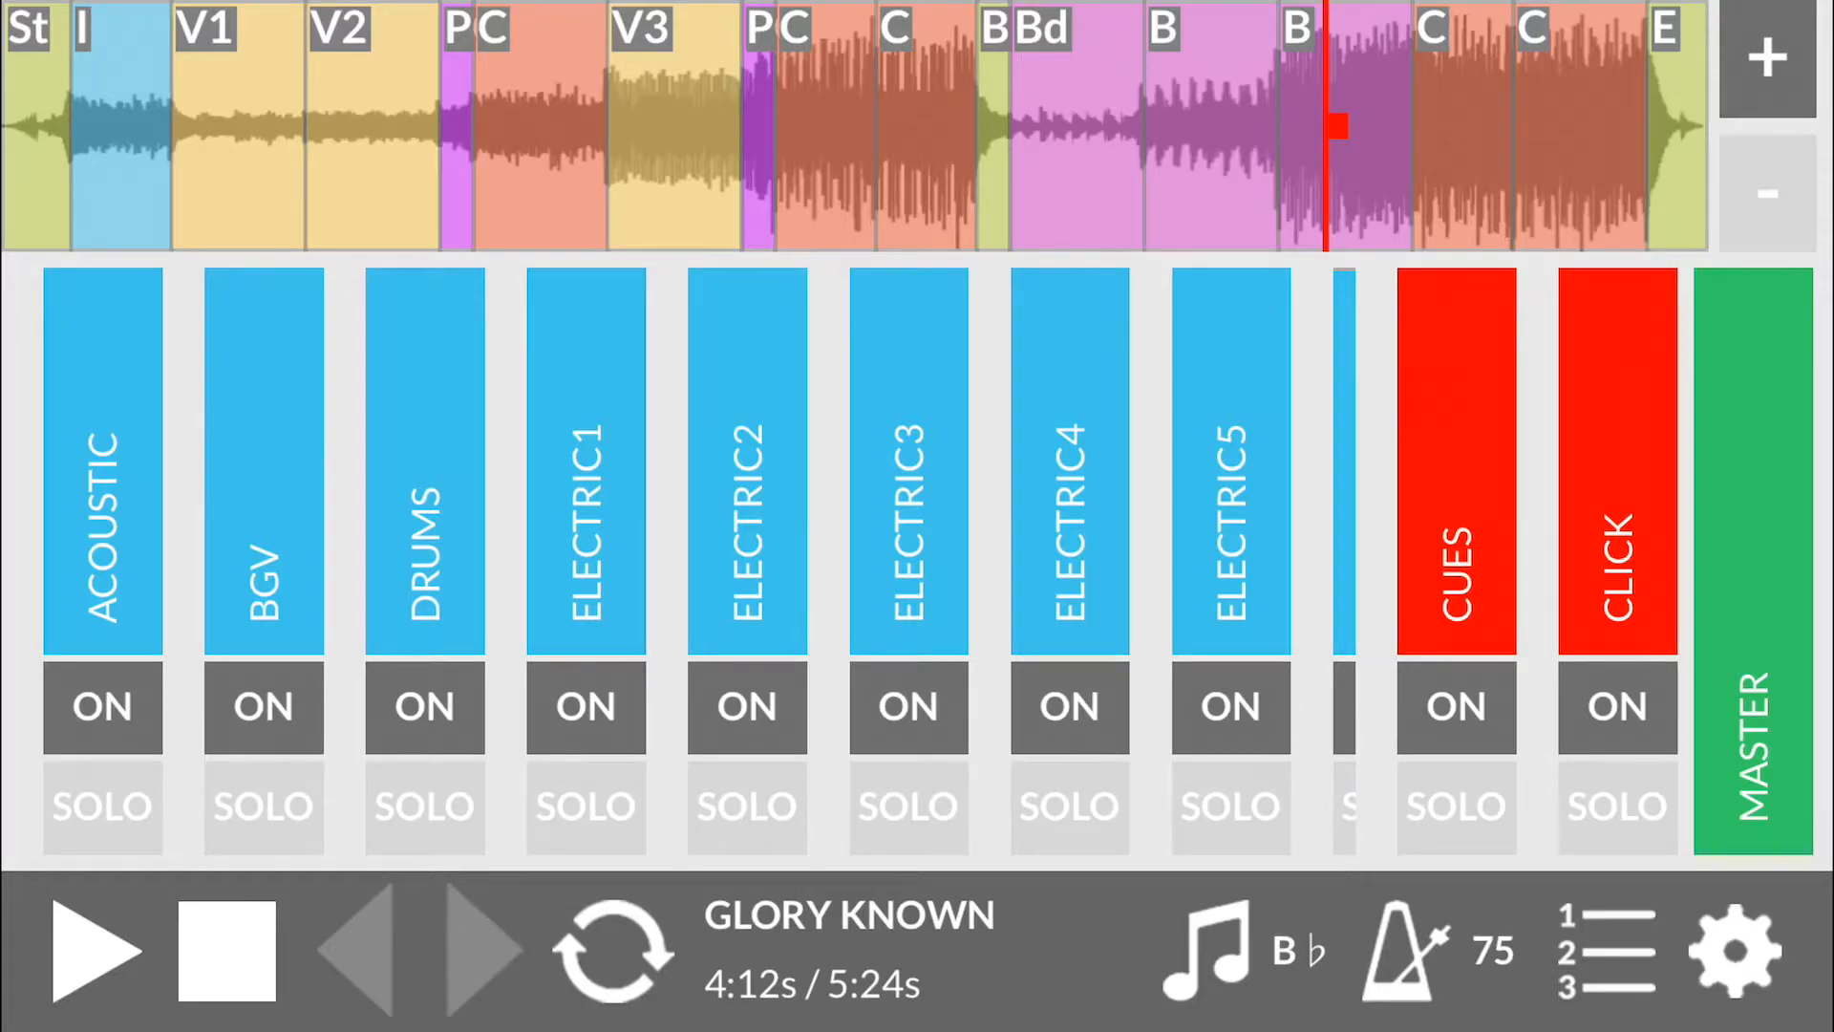
{"action": "left_click", "coordinate": [1737, 950]}
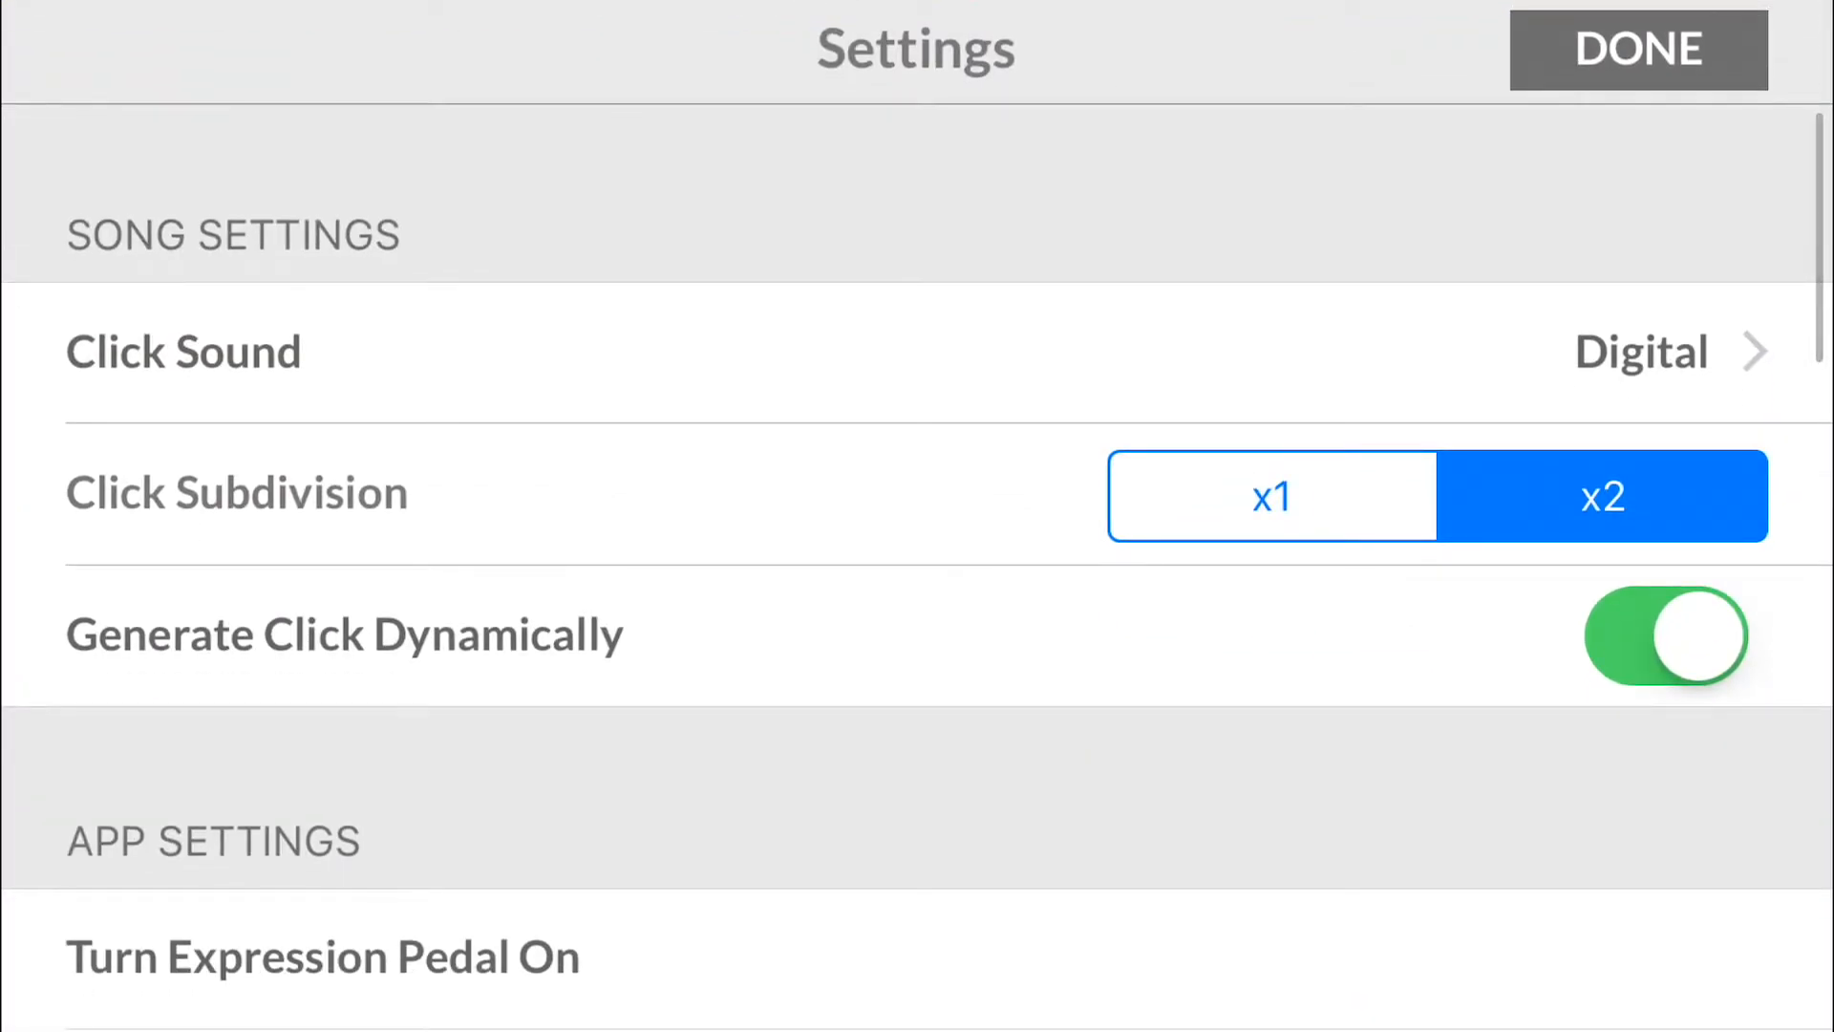
{"action": "left_click", "coordinate": [1662, 635]}
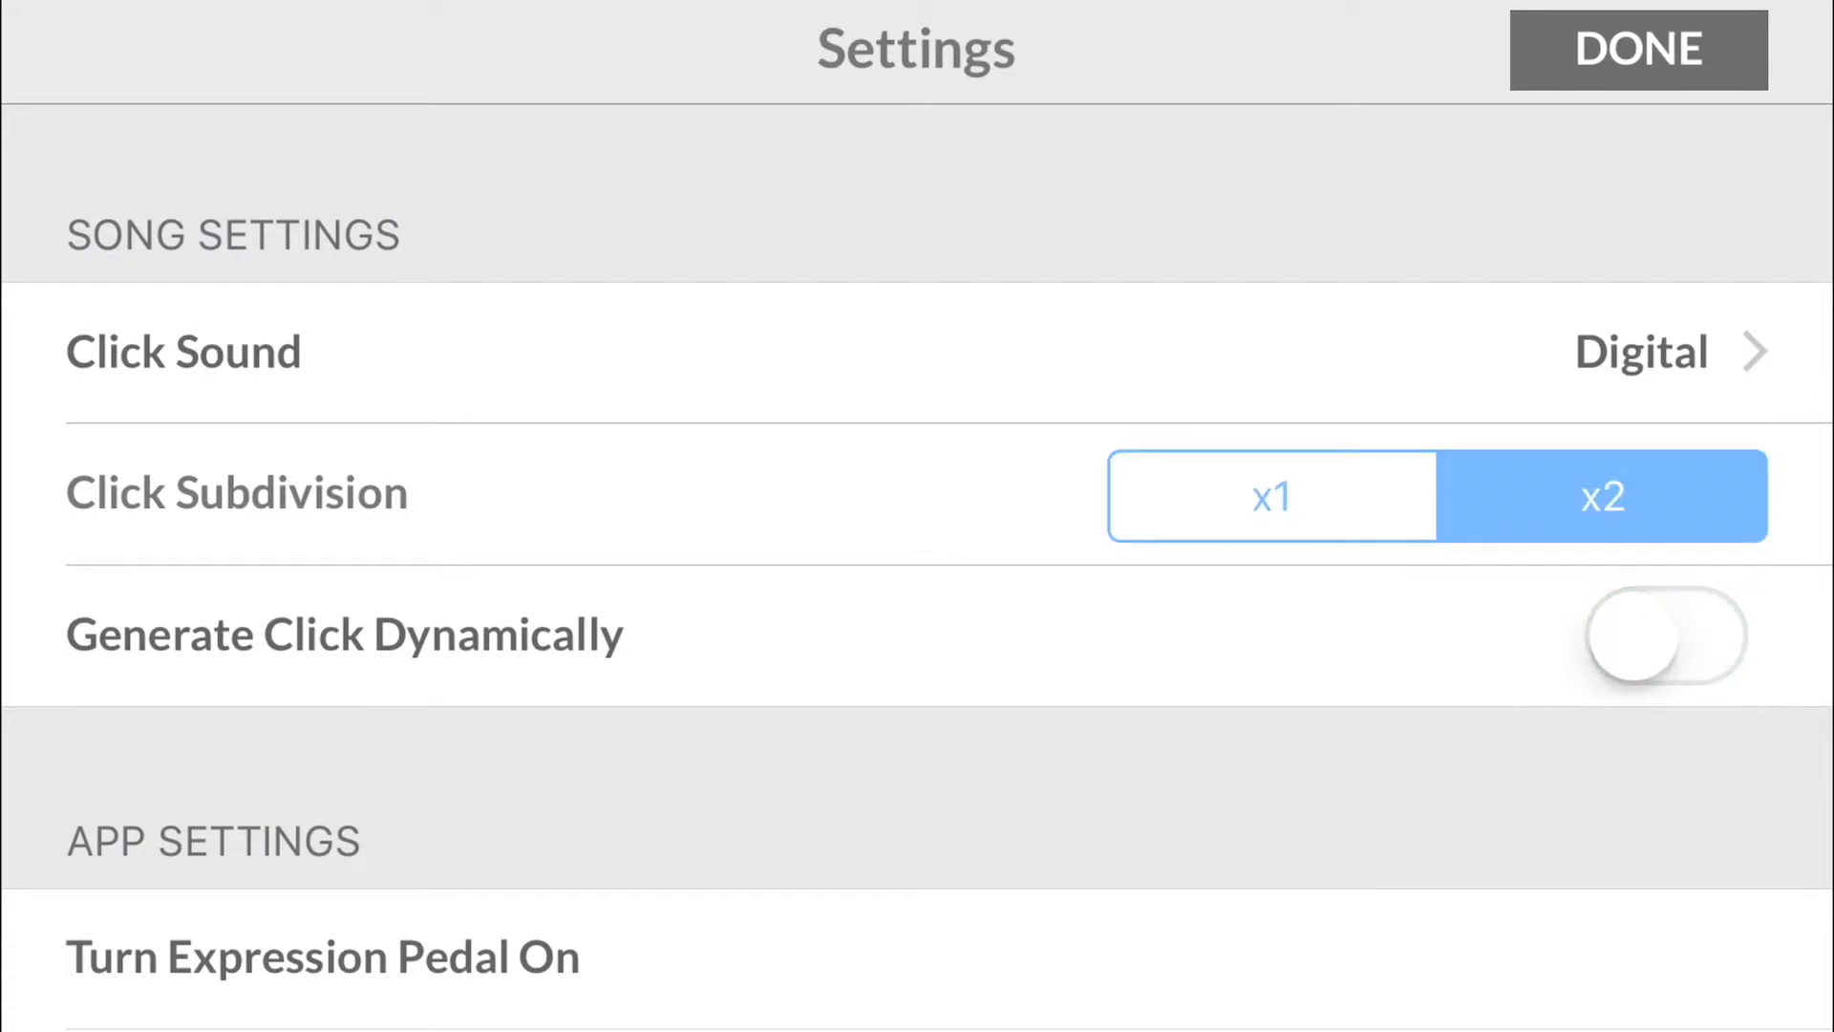
{"action": "left_click", "coordinate": [1637, 49]}
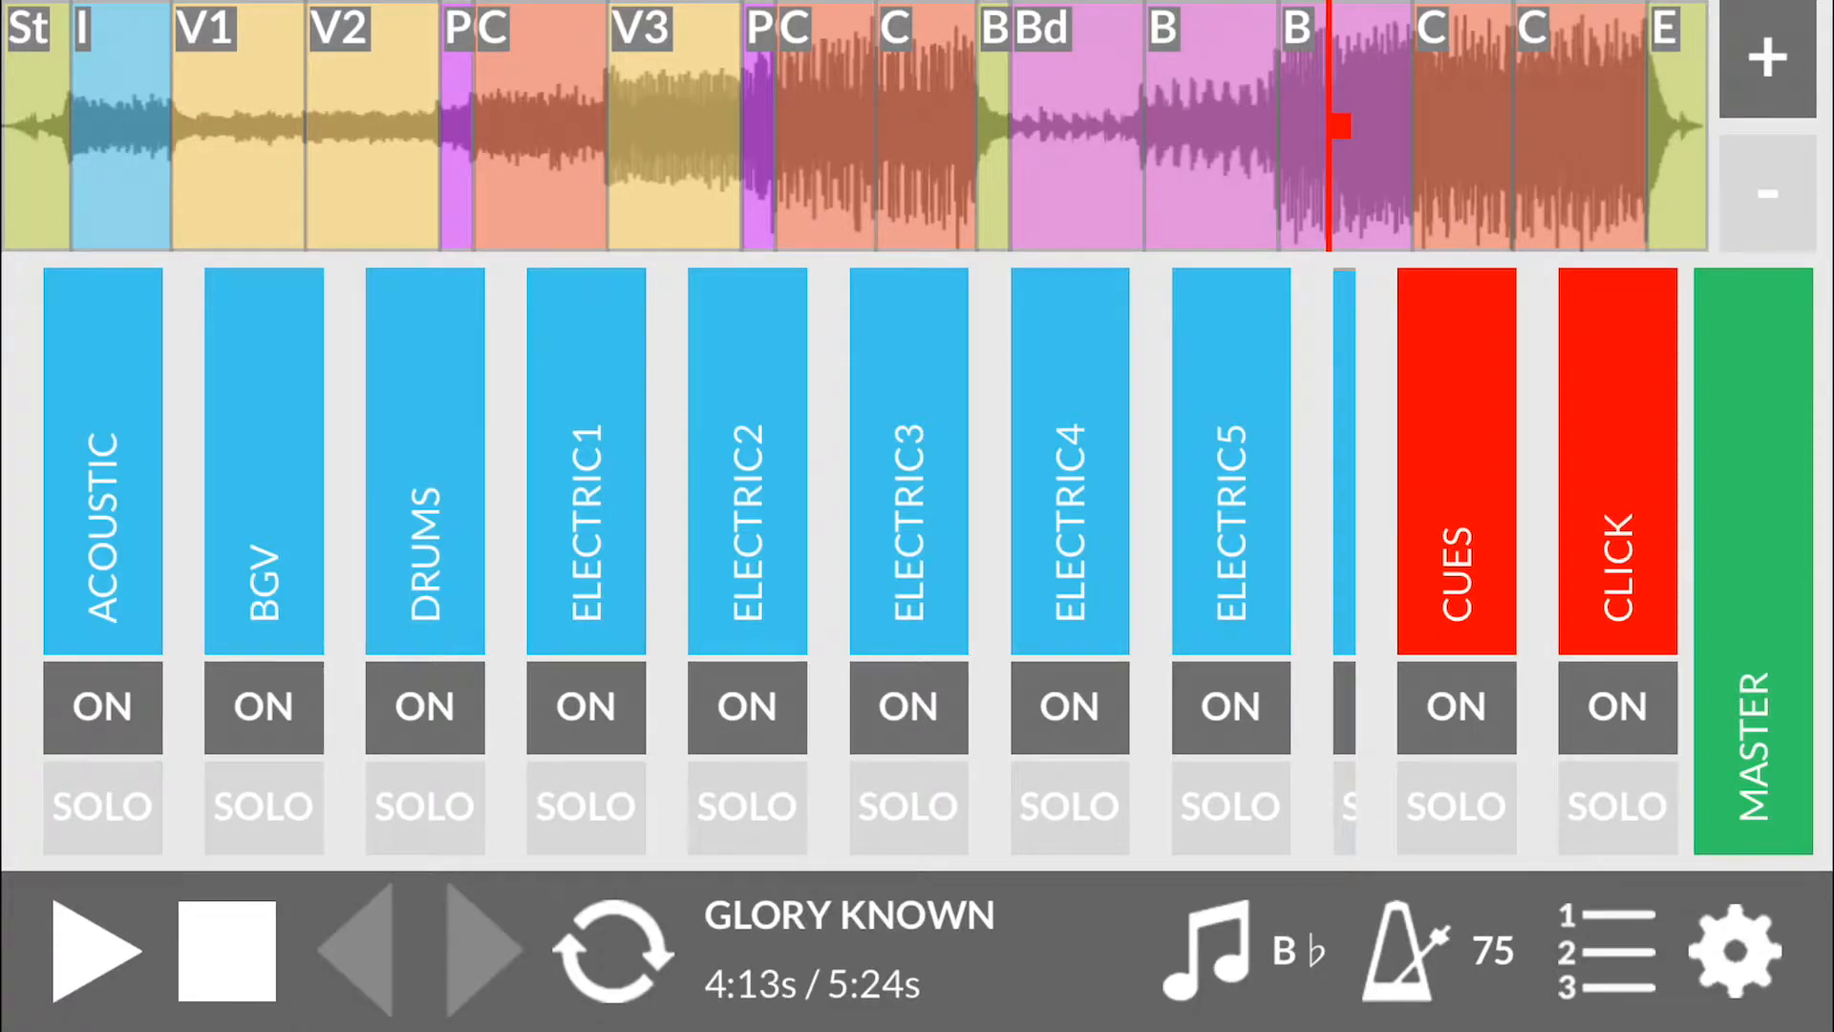
Step: Reopen the settings for Glory Known with dynamic click generation back on
{"action": "left_click", "coordinate": [1735, 950]}
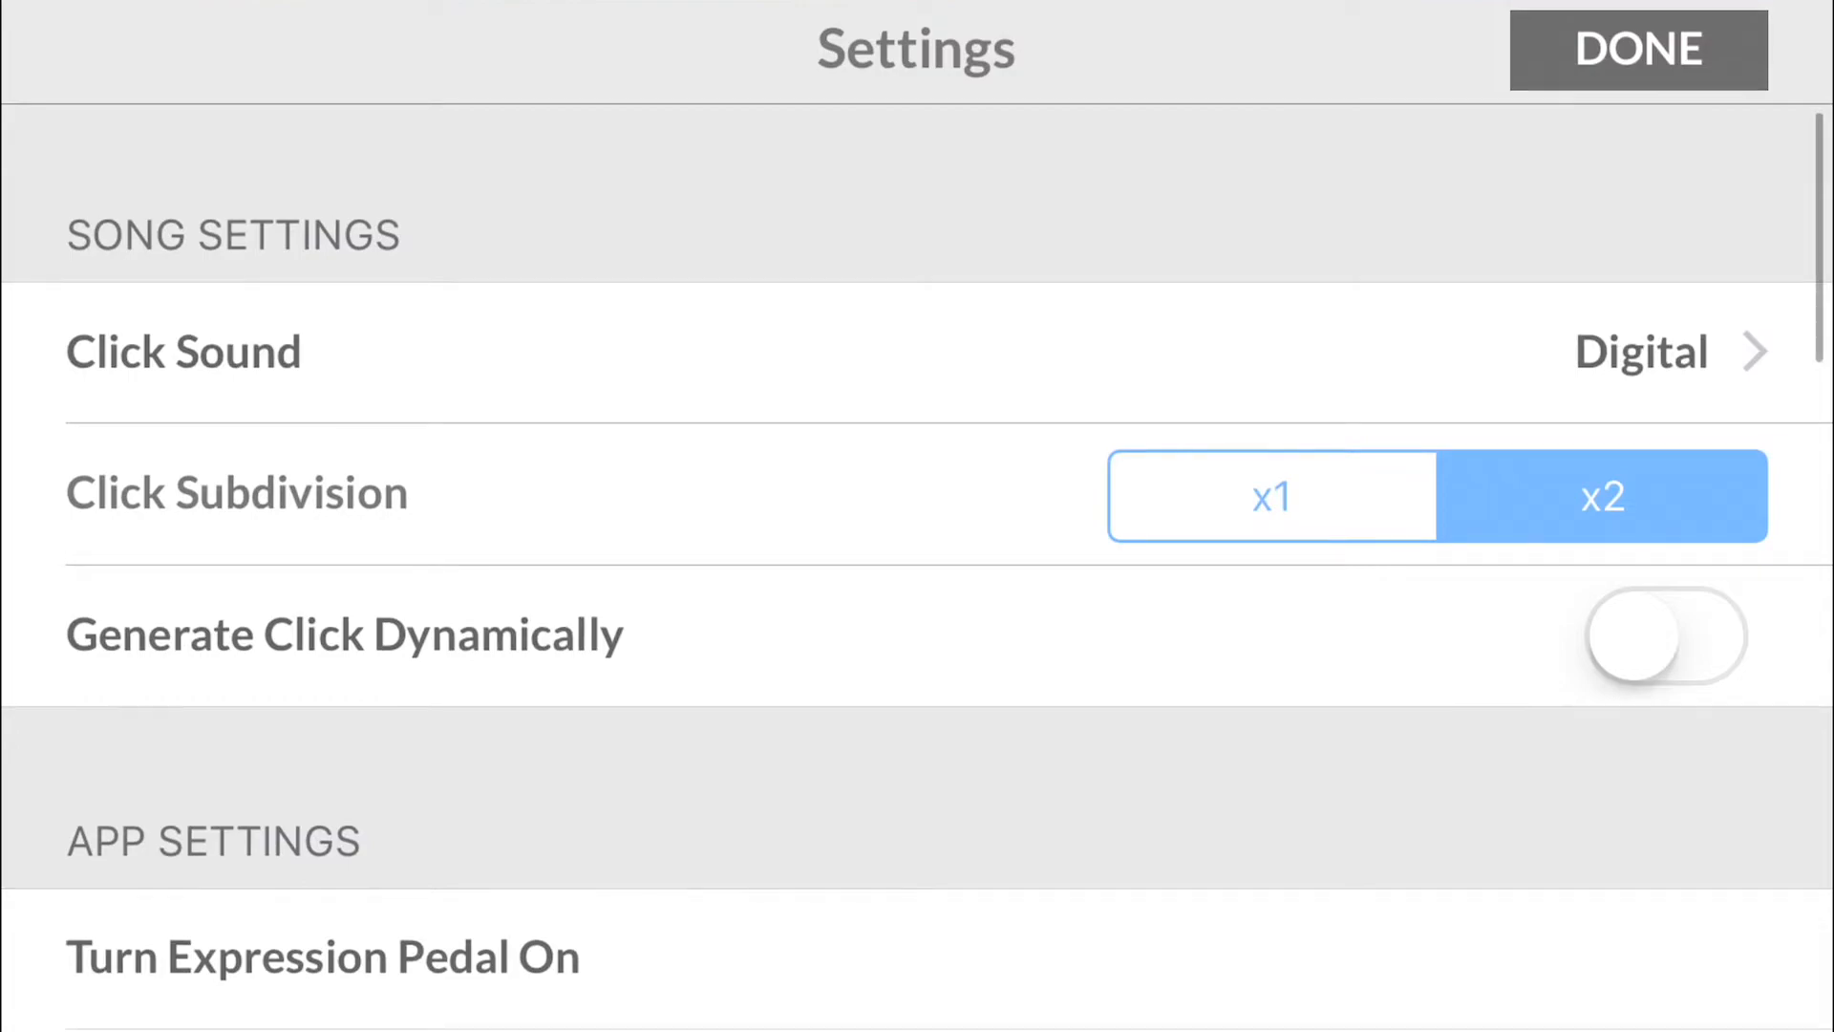
{"action": "left_click", "coordinate": [1637, 49]}
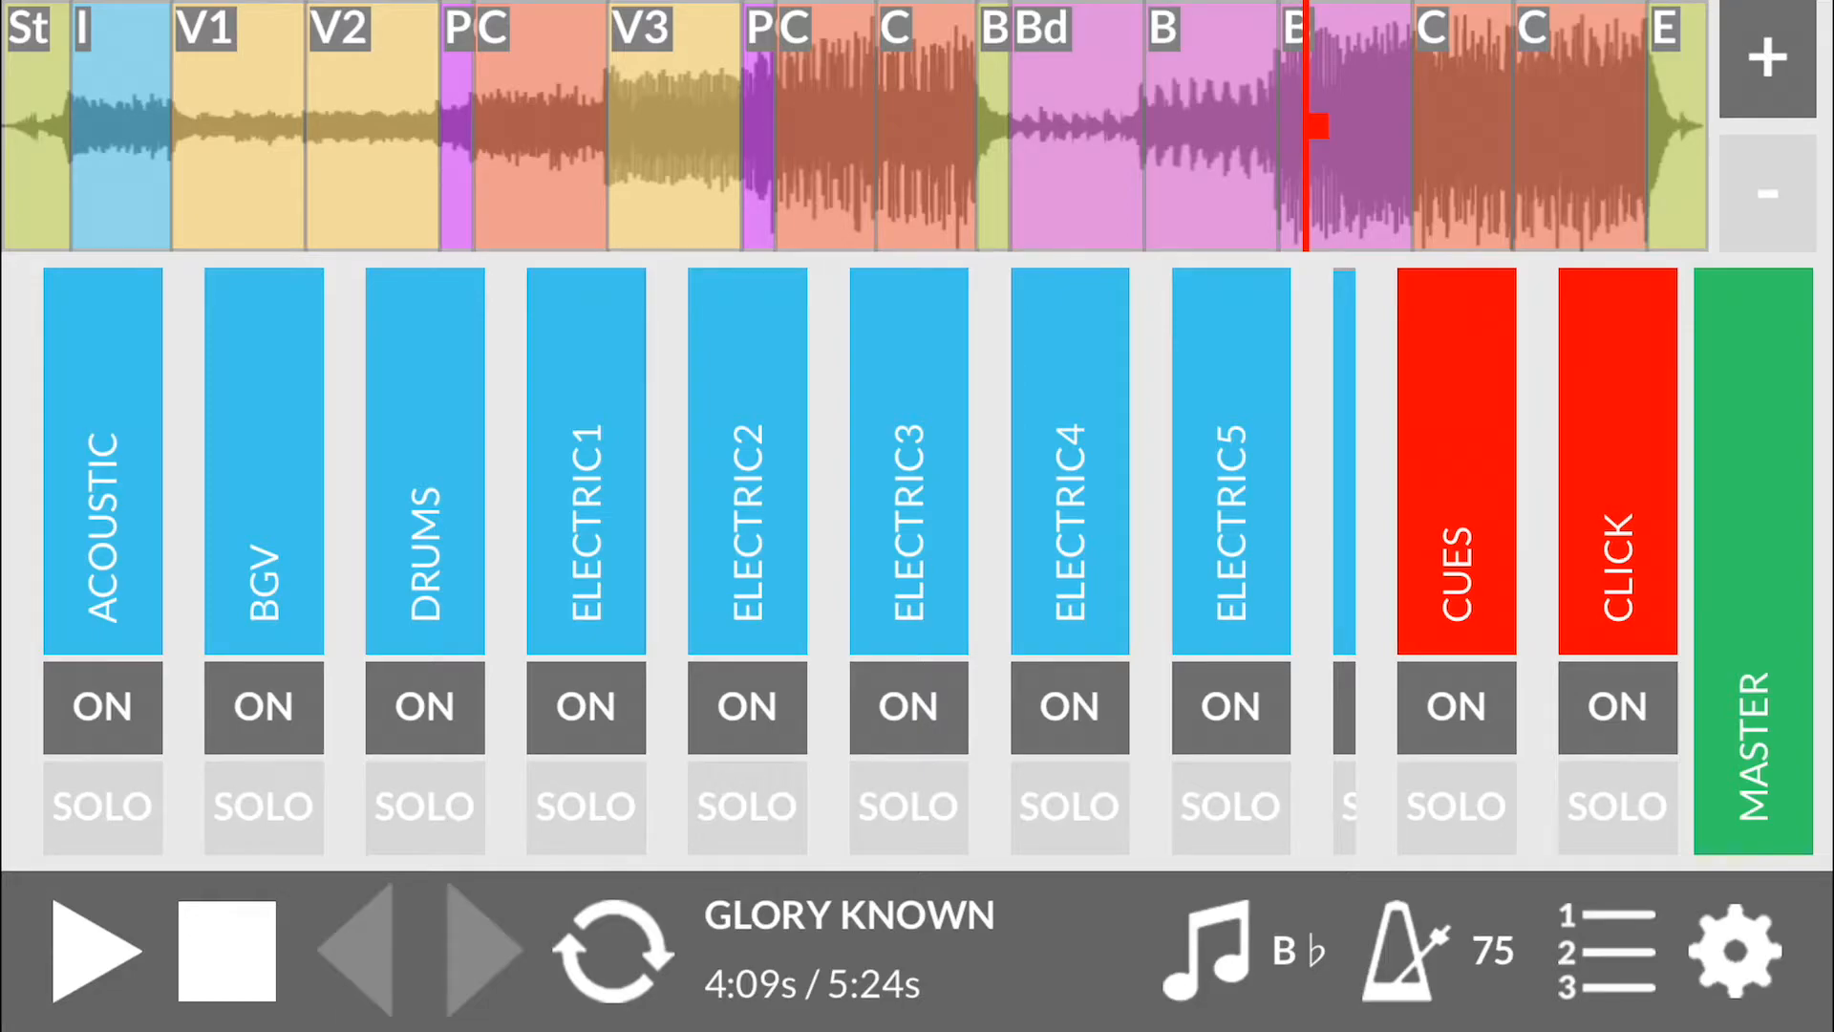
{"action": "left_click", "coordinate": [1736, 949]}
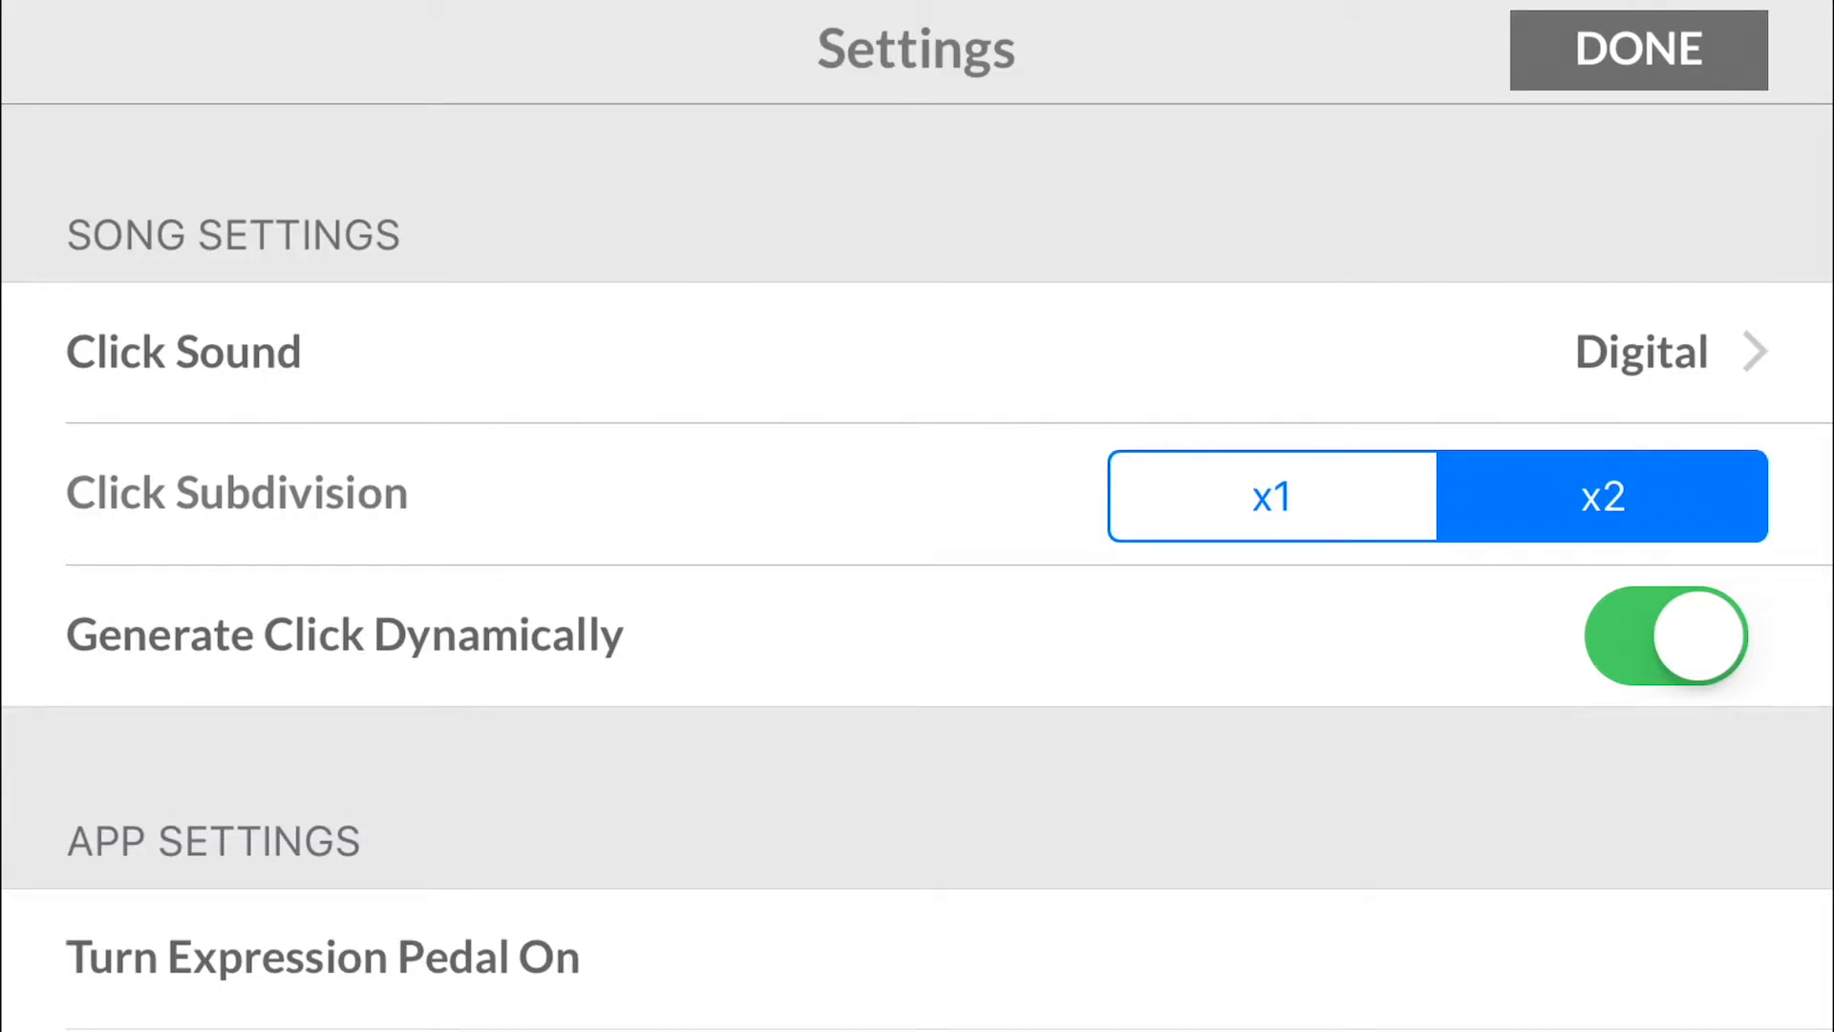
Step: Review the App Settings, return to the mixer and toggle looping on and off
{"action": "scroll", "scroll_direction": "down", "scroll_amount": 3}
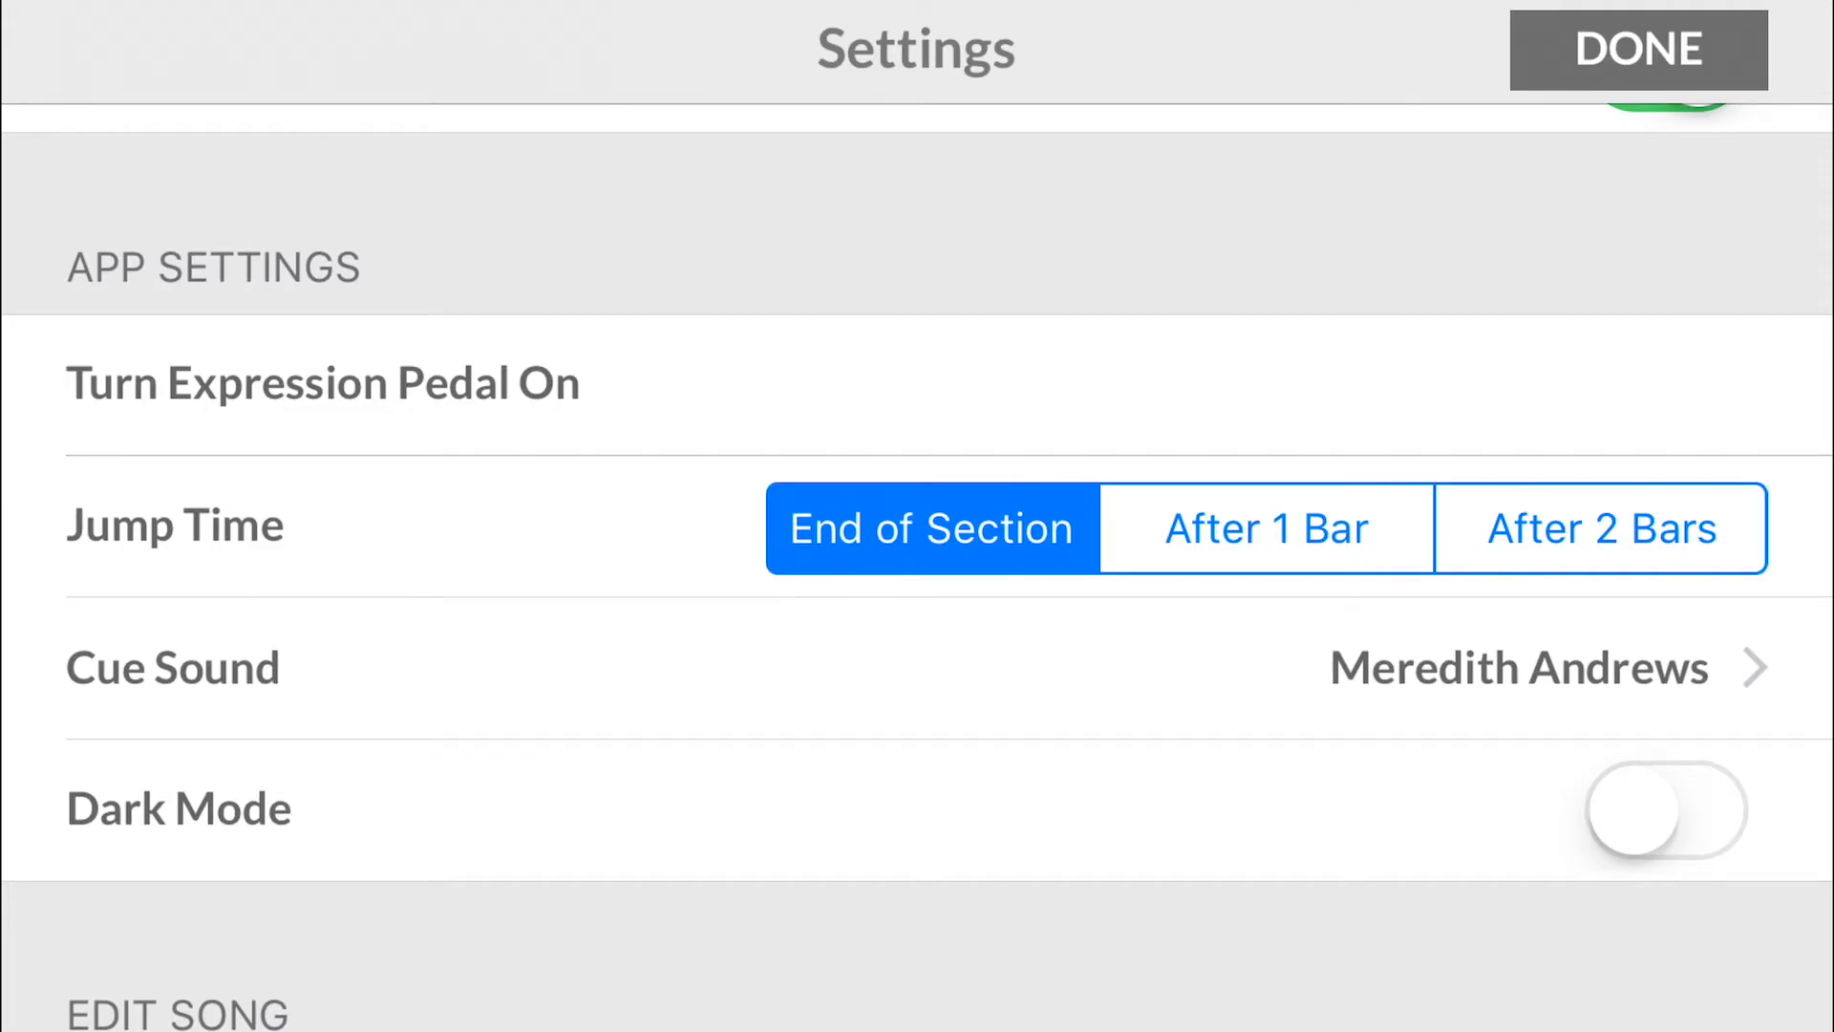
{"action": "left_click", "coordinate": [1637, 49]}
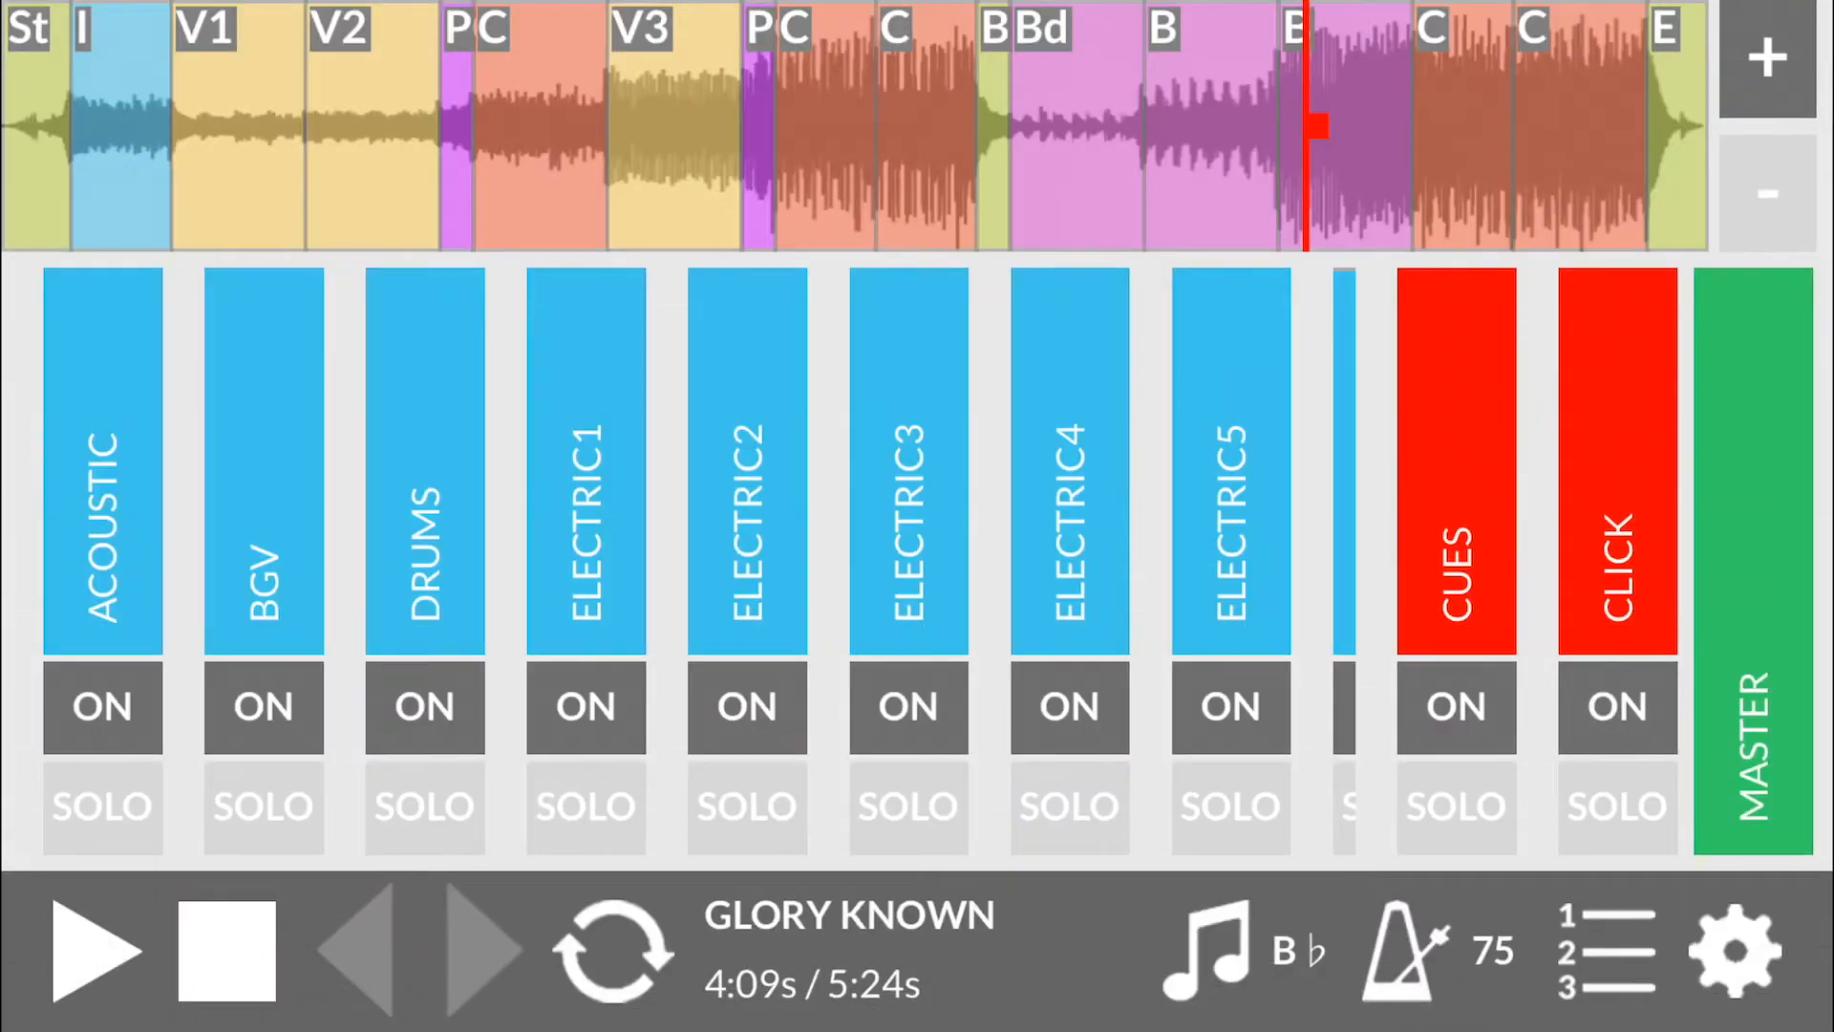
{"action": "left_click", "coordinate": [612, 949]}
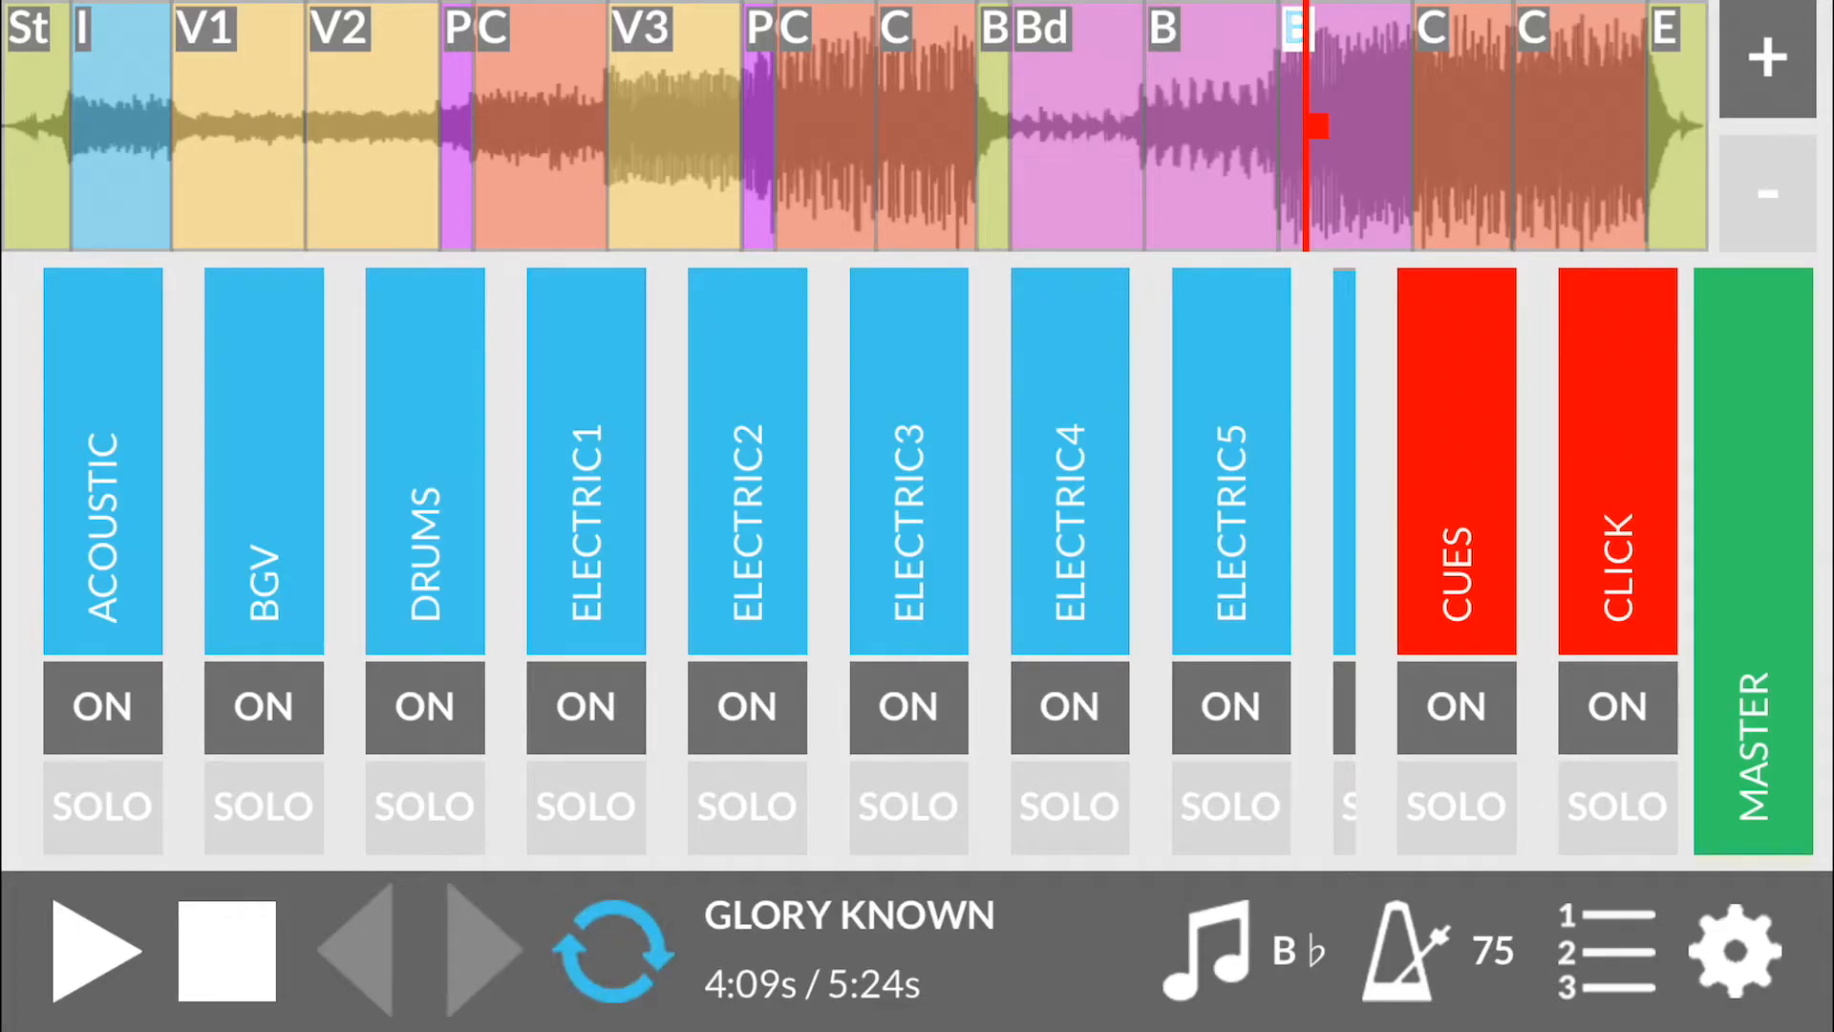
{"action": "left_click", "coordinate": [612, 950]}
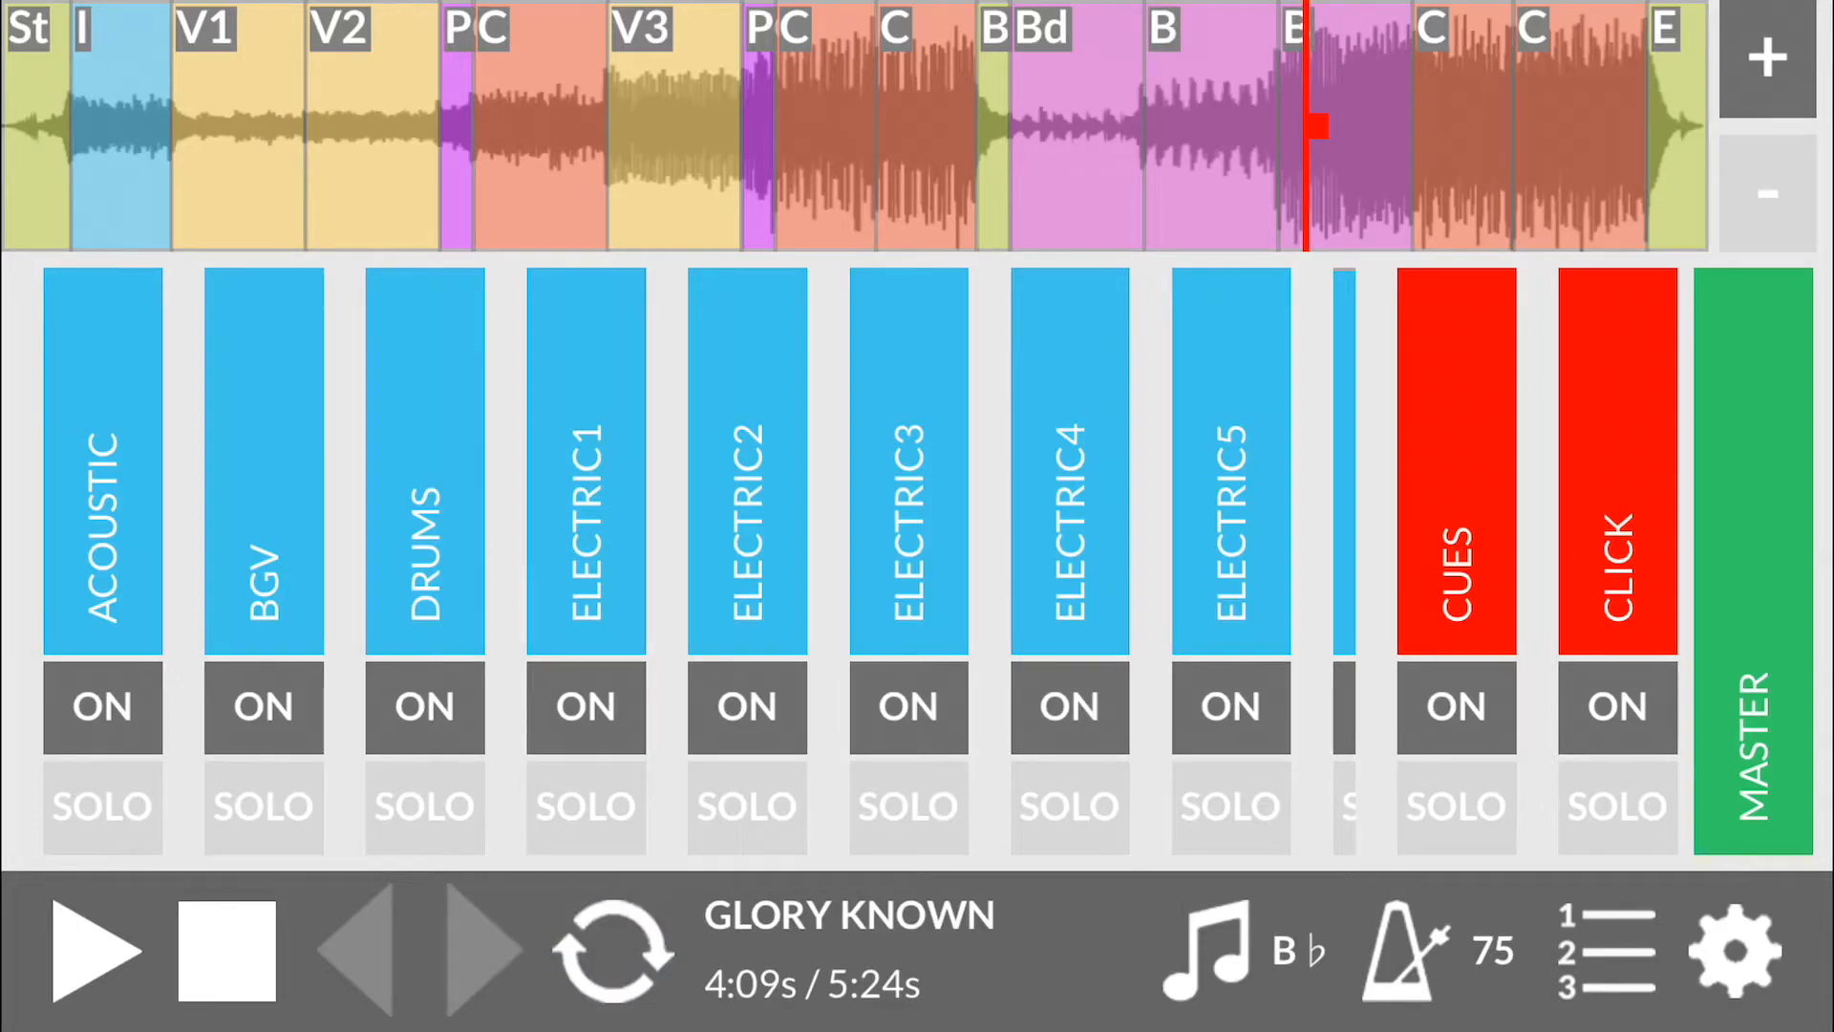
Step: Set the Jump Time to After 1 Bar in the App Settings
{"action": "left_click", "coordinate": [1736, 949]}
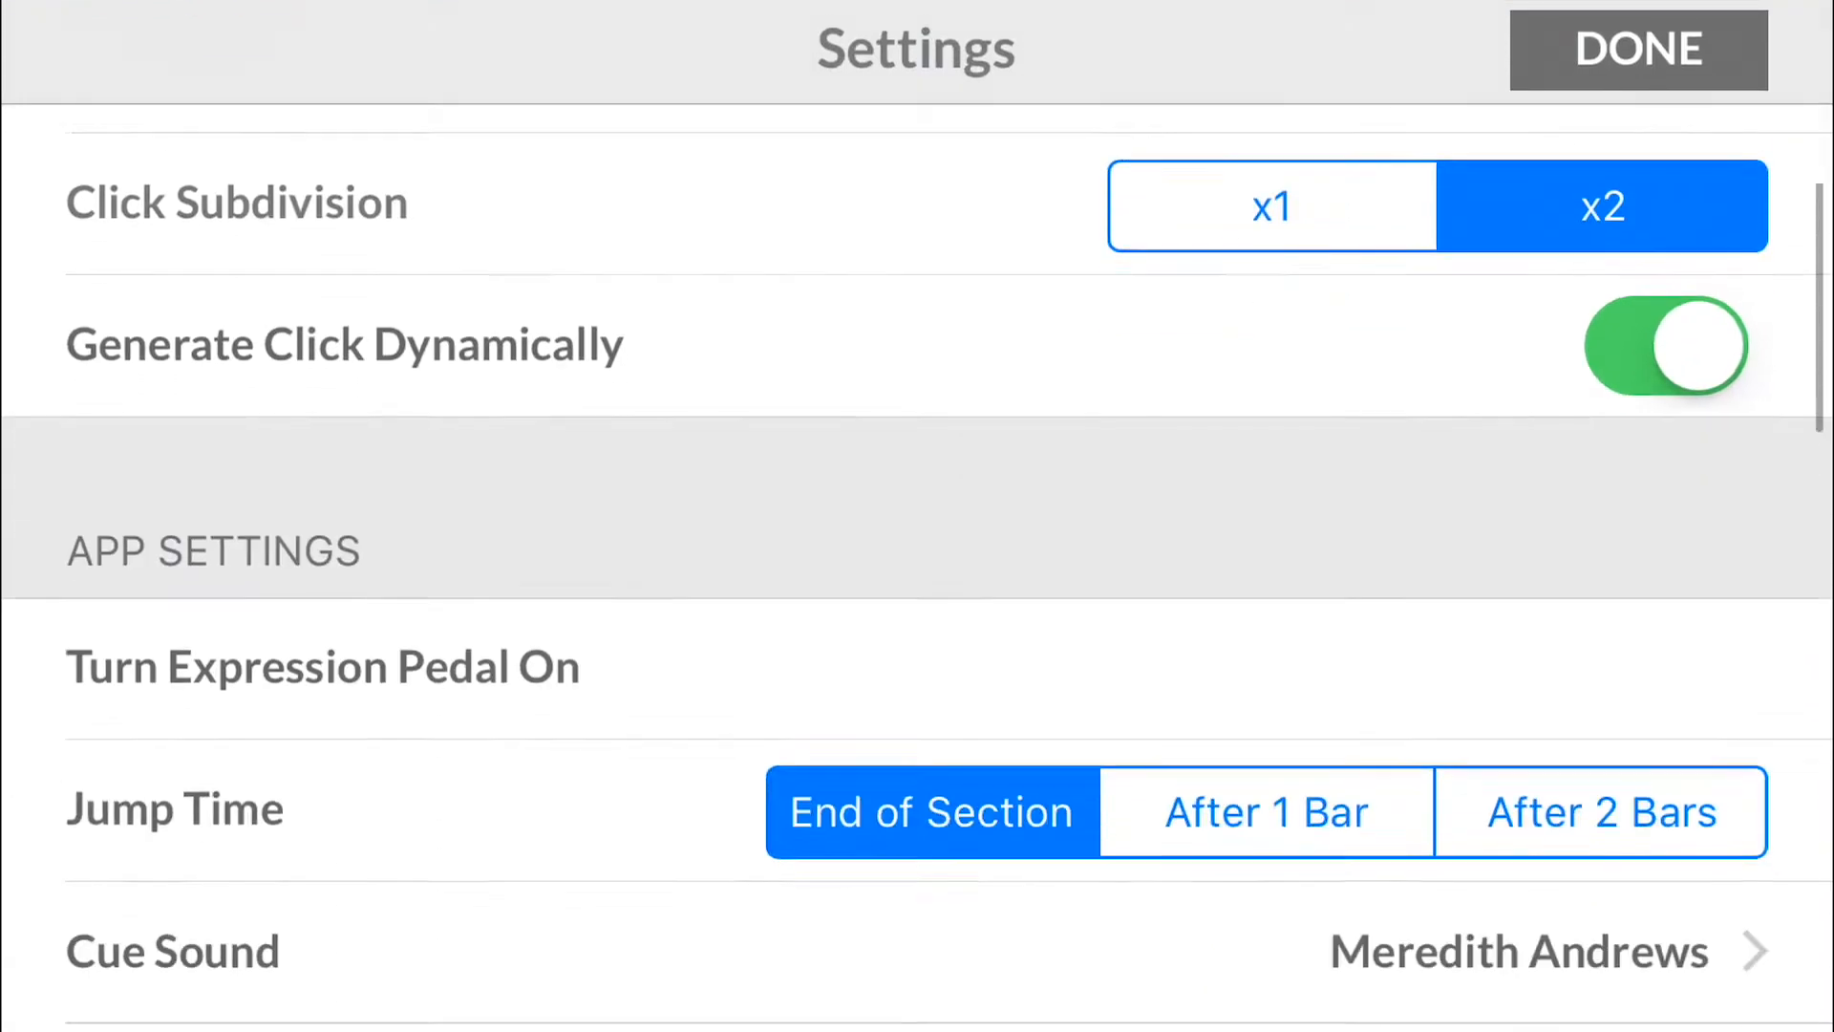
{"action": "scroll", "scroll_direction": "down", "scroll_amount": 3}
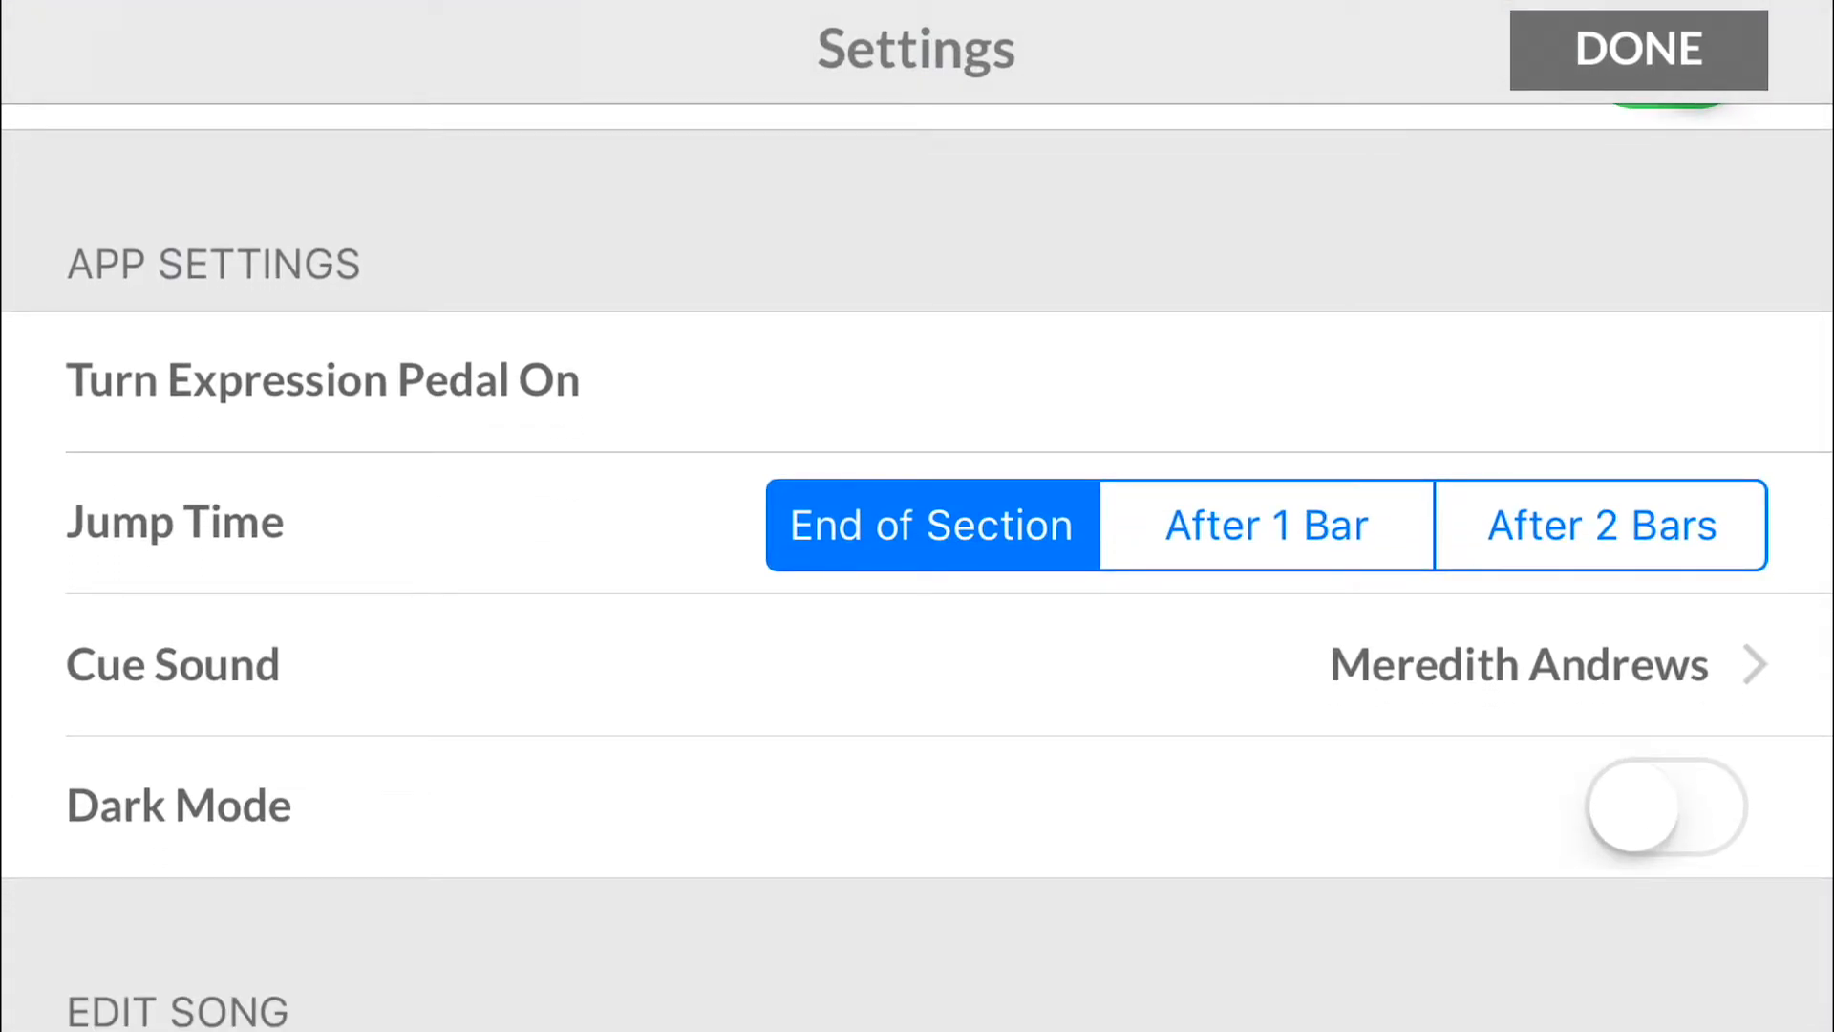
{"action": "left_click", "coordinate": [1263, 524]}
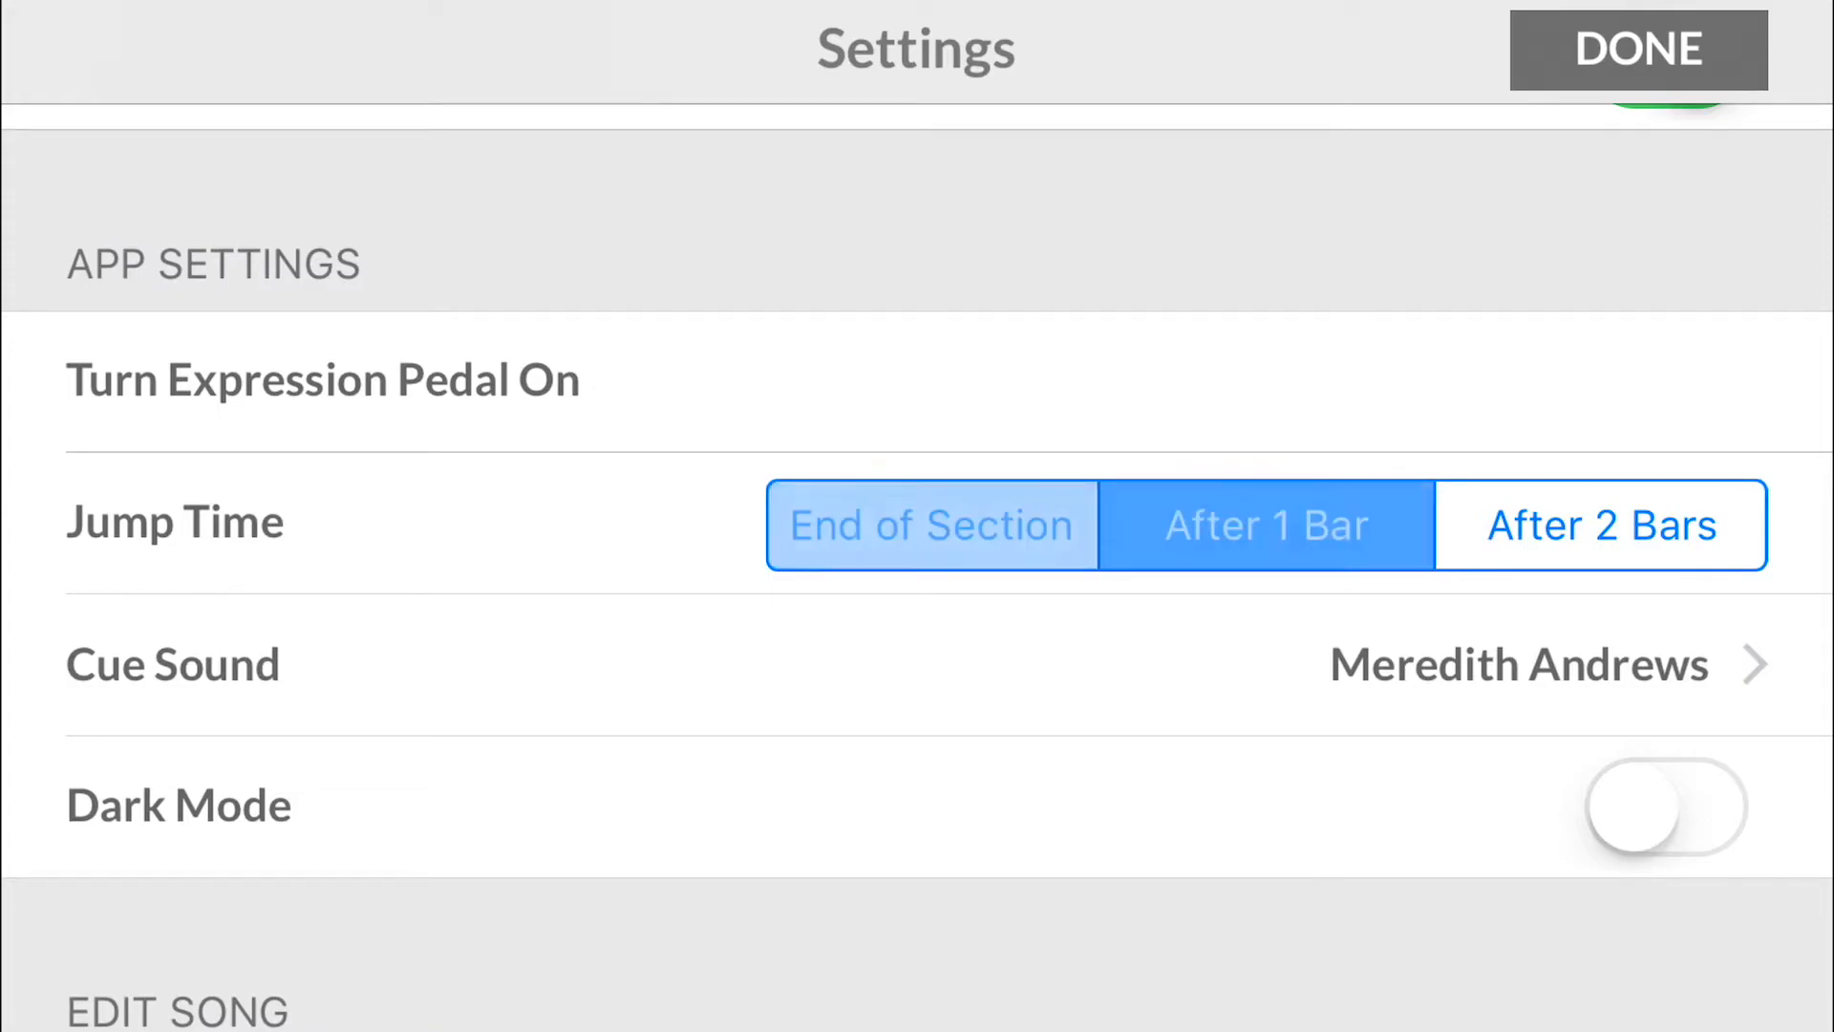
{"action": "left_click", "coordinate": [1265, 524]}
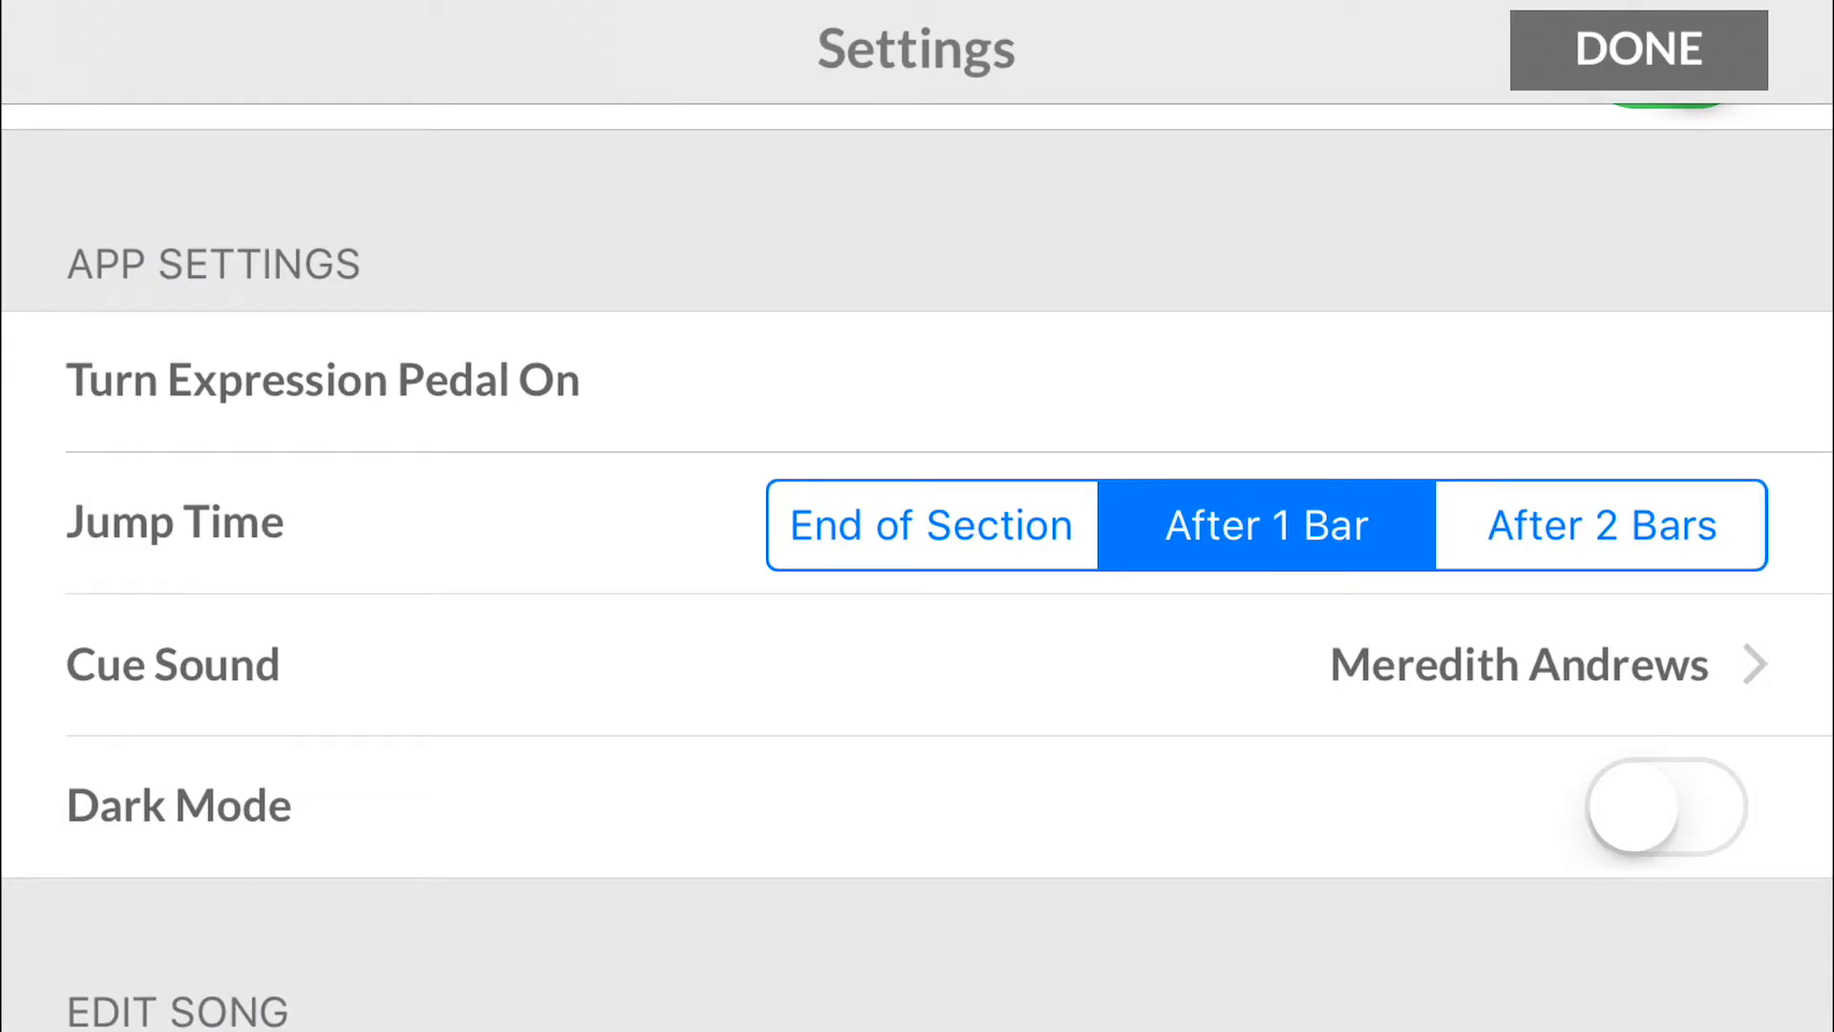
Step: Browse the cue sound voice list and keep Meredith Andrews selected
{"action": "left_click", "coordinate": [1599, 525]}
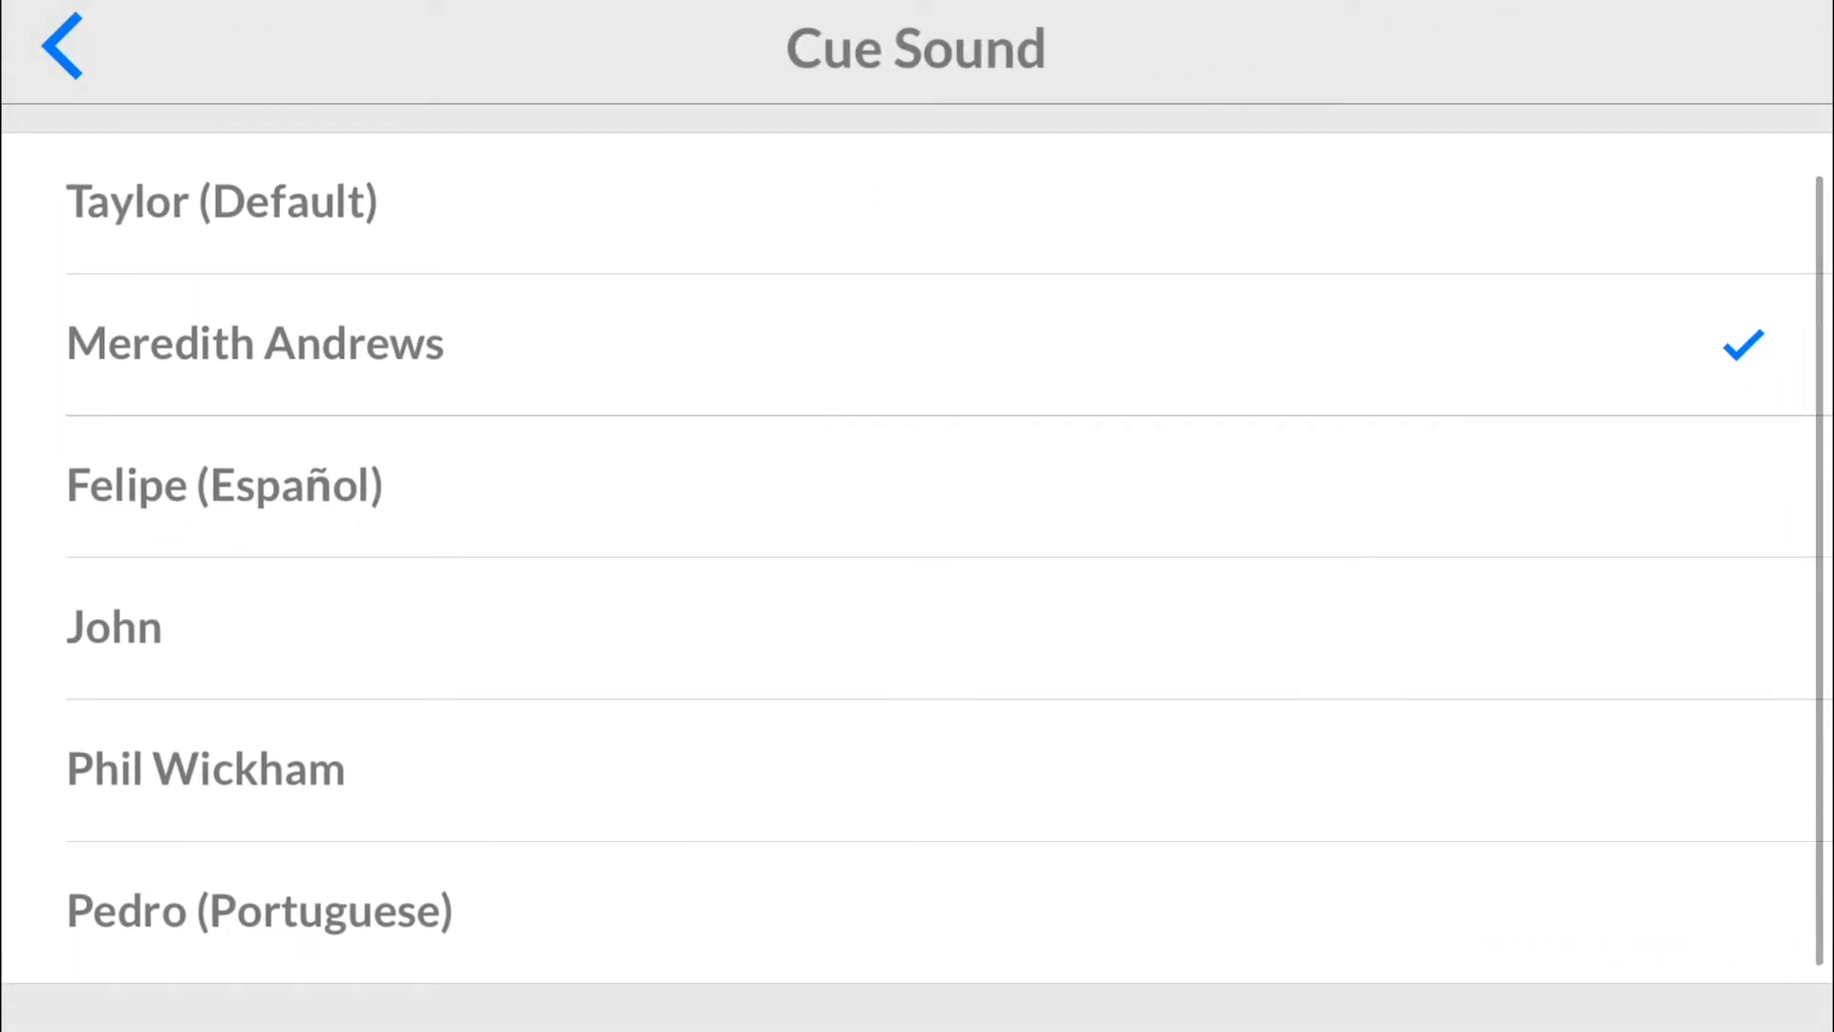
{"action": "scroll", "scroll_direction": "down", "scroll_amount": 3}
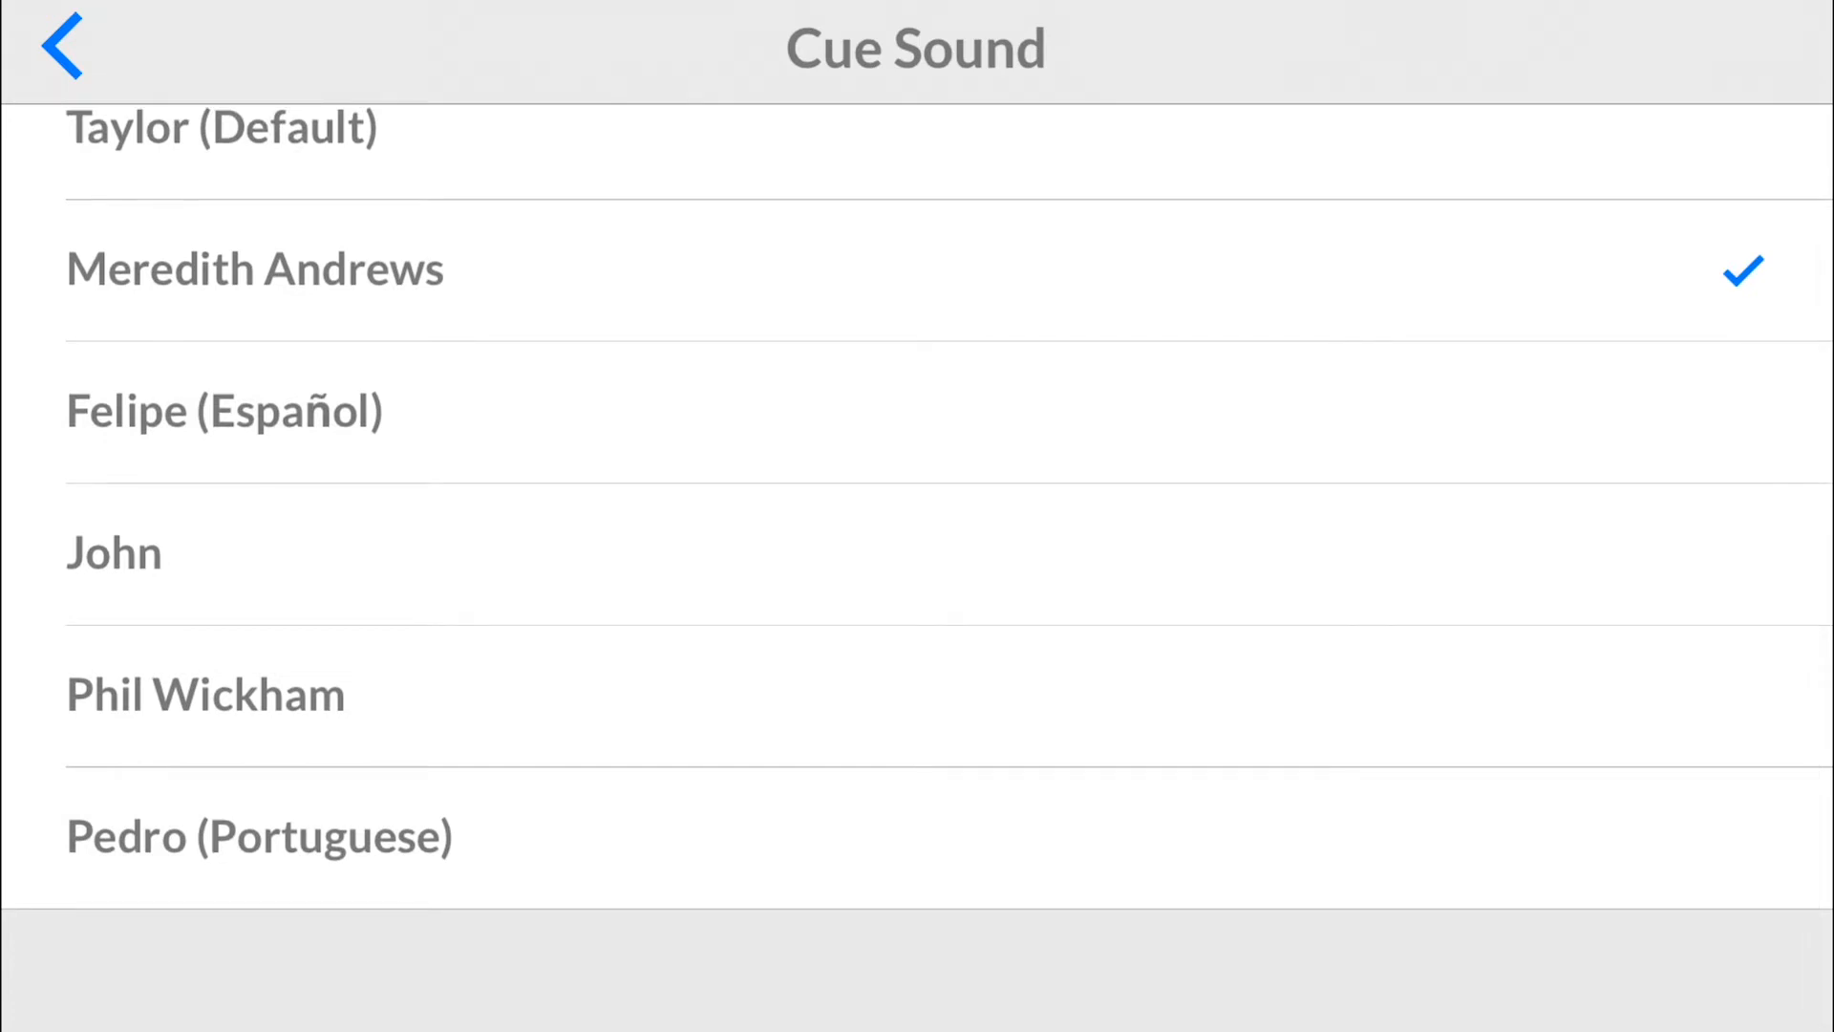
{"action": "scroll", "scroll_direction": "down", "scroll_amount": 3}
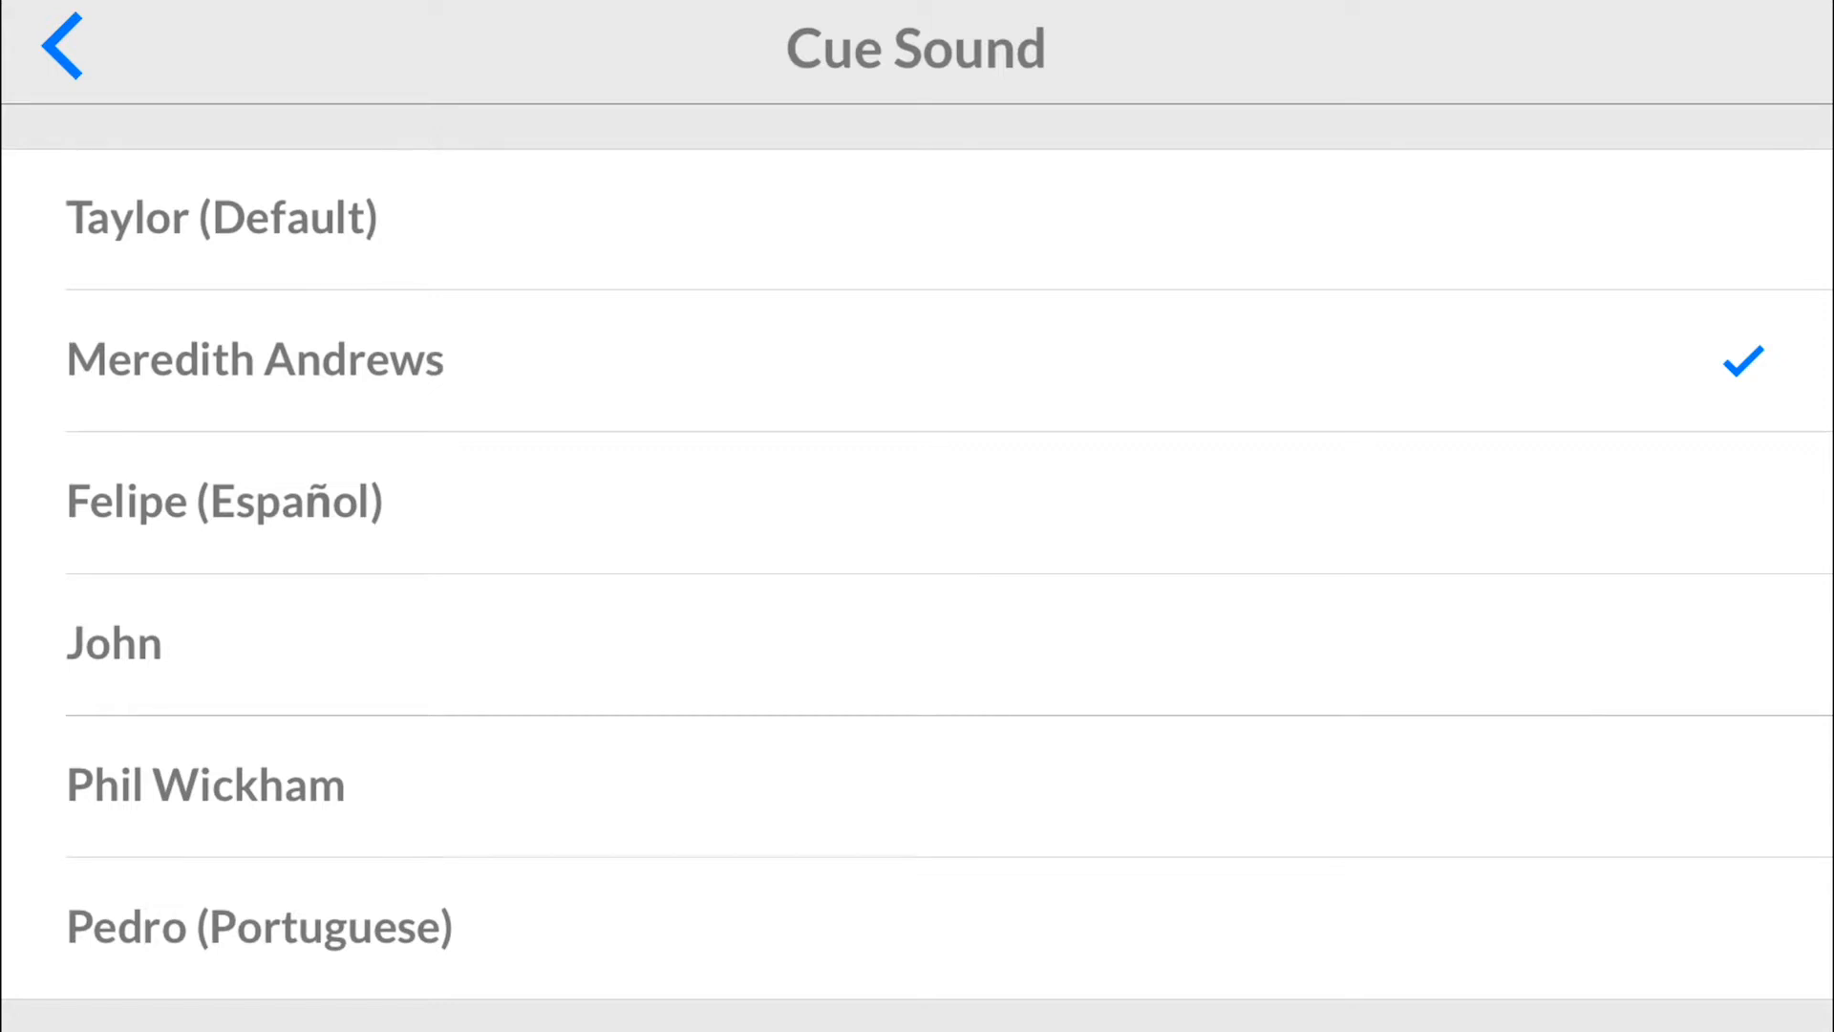
{"action": "left_click", "coordinate": [61, 48]}
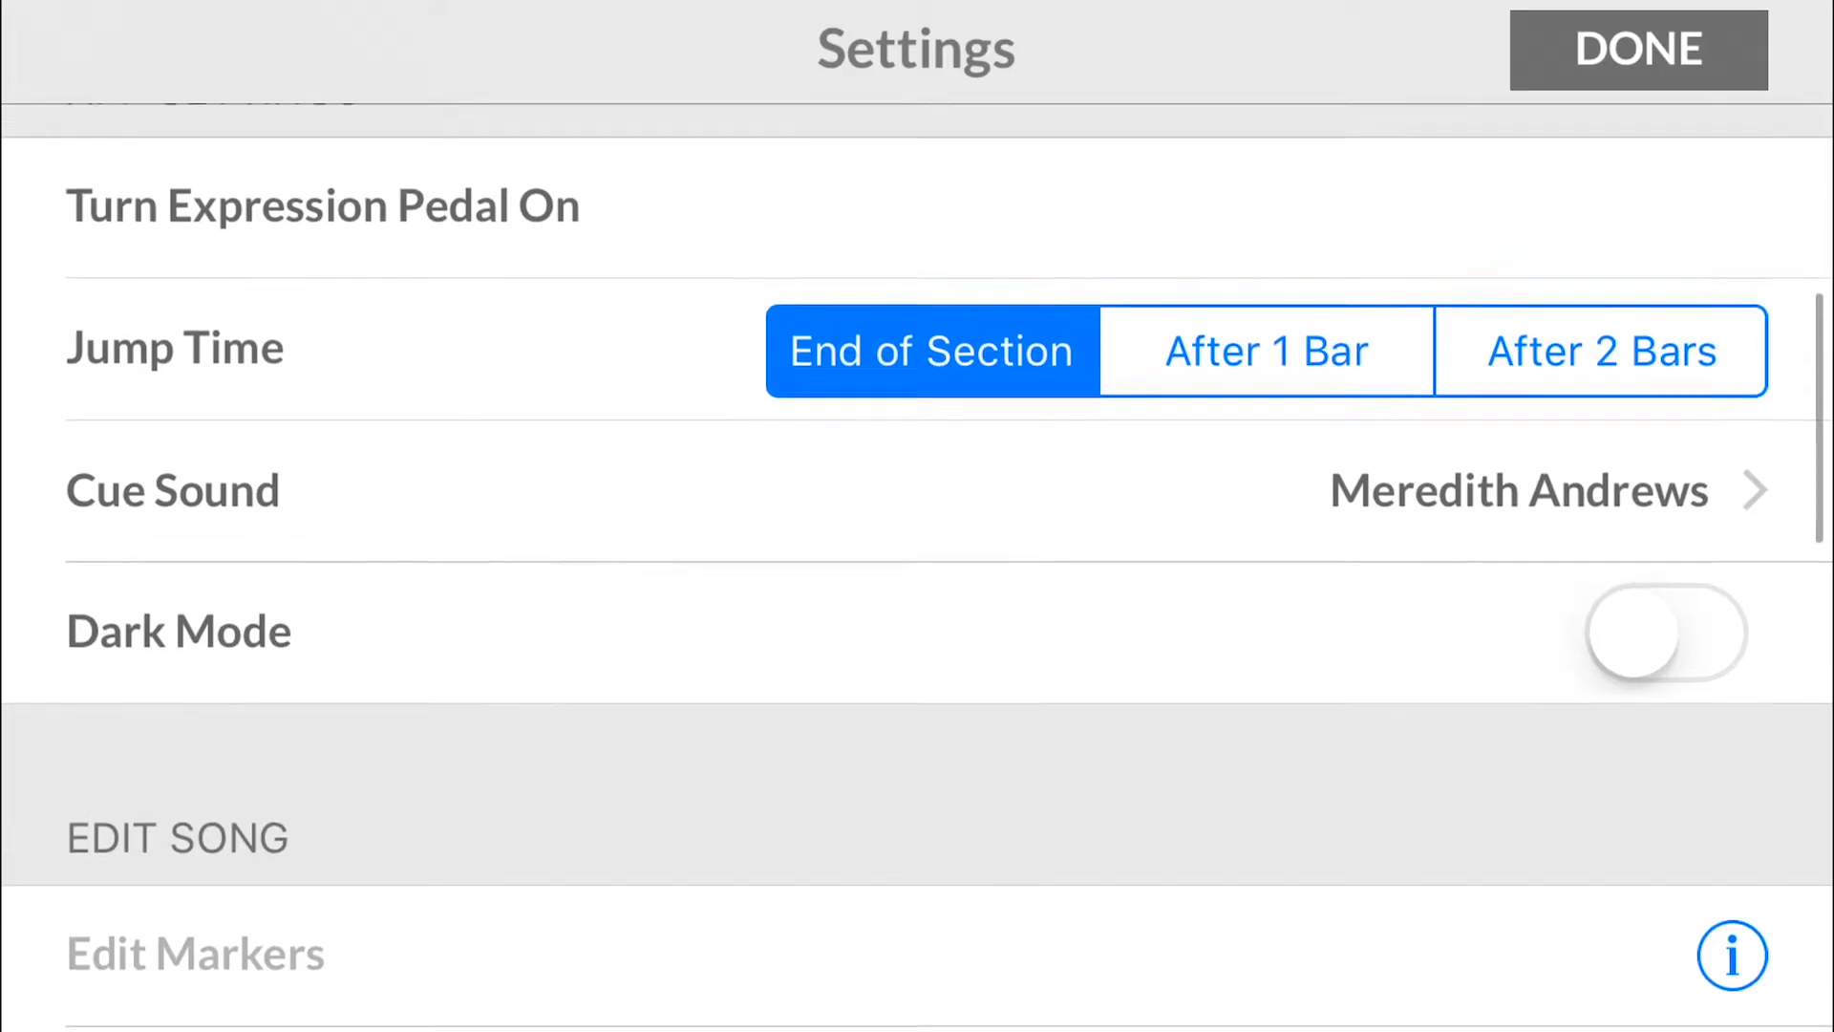
Step: Switch Dark Mode on in the app settings
{"action": "left_click", "coordinate": [1637, 50]}
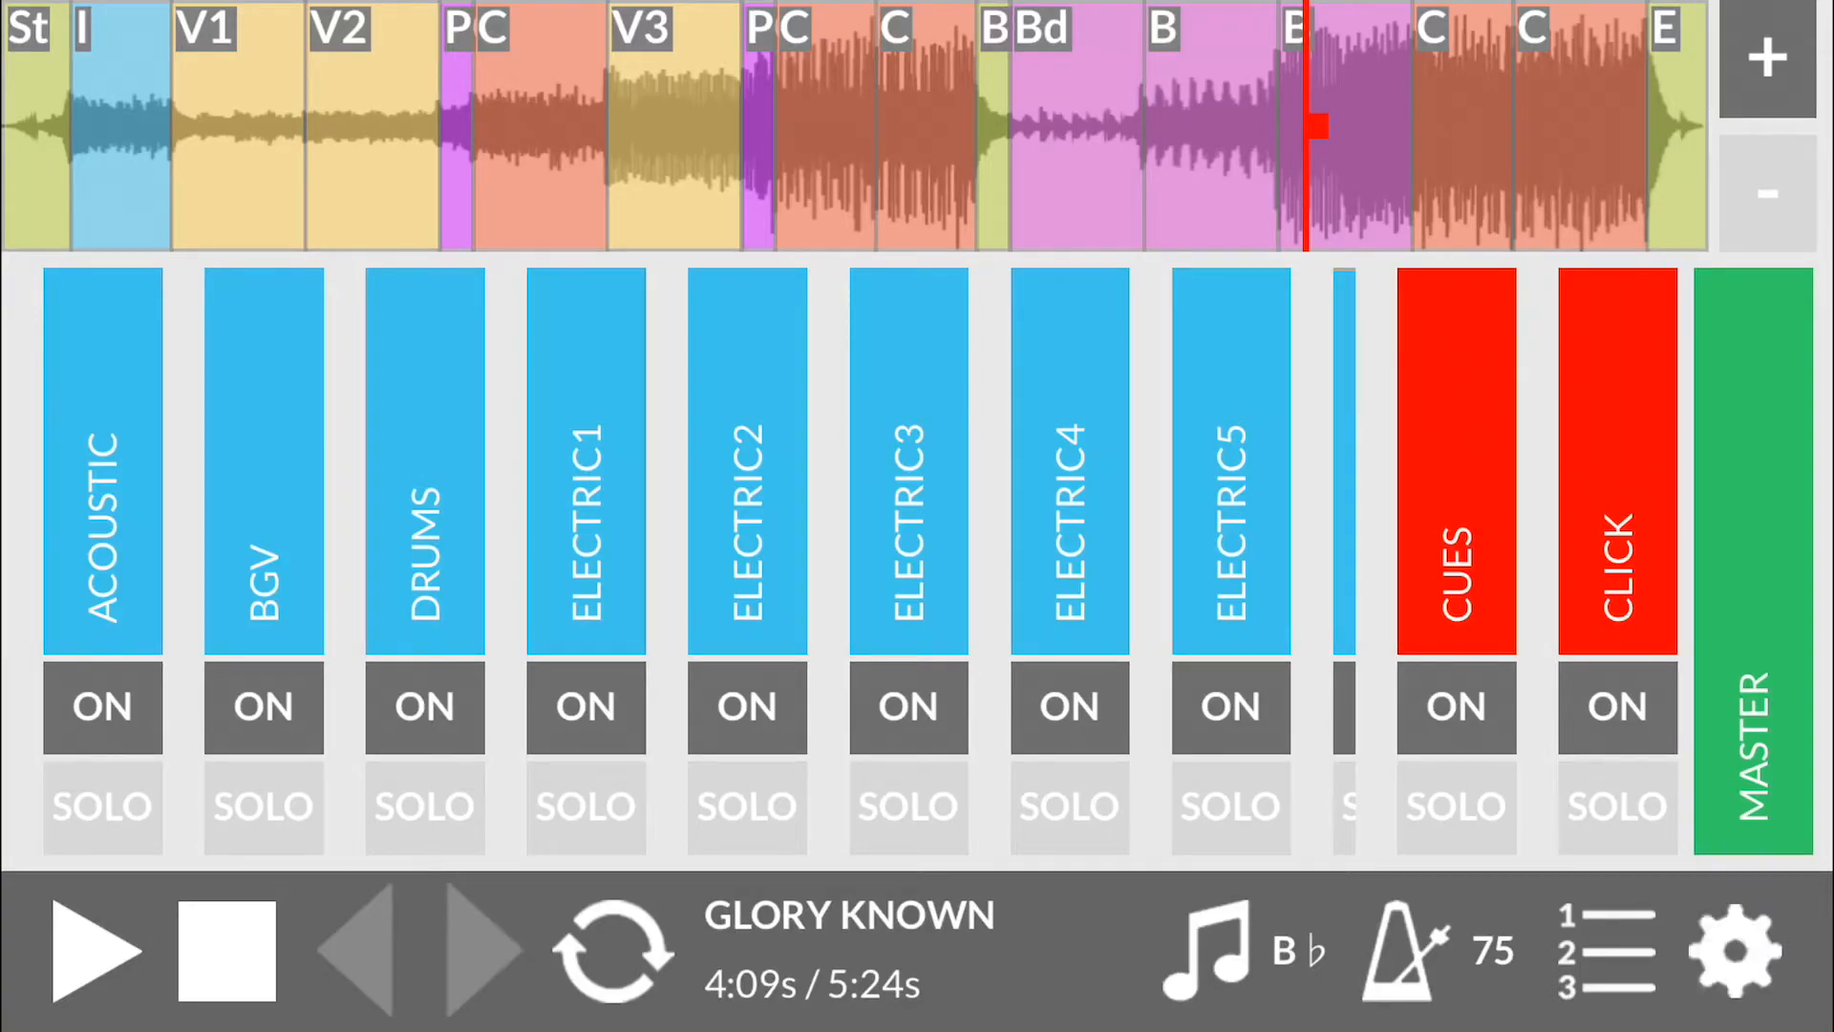
{"action": "left_click", "coordinate": [1736, 949]}
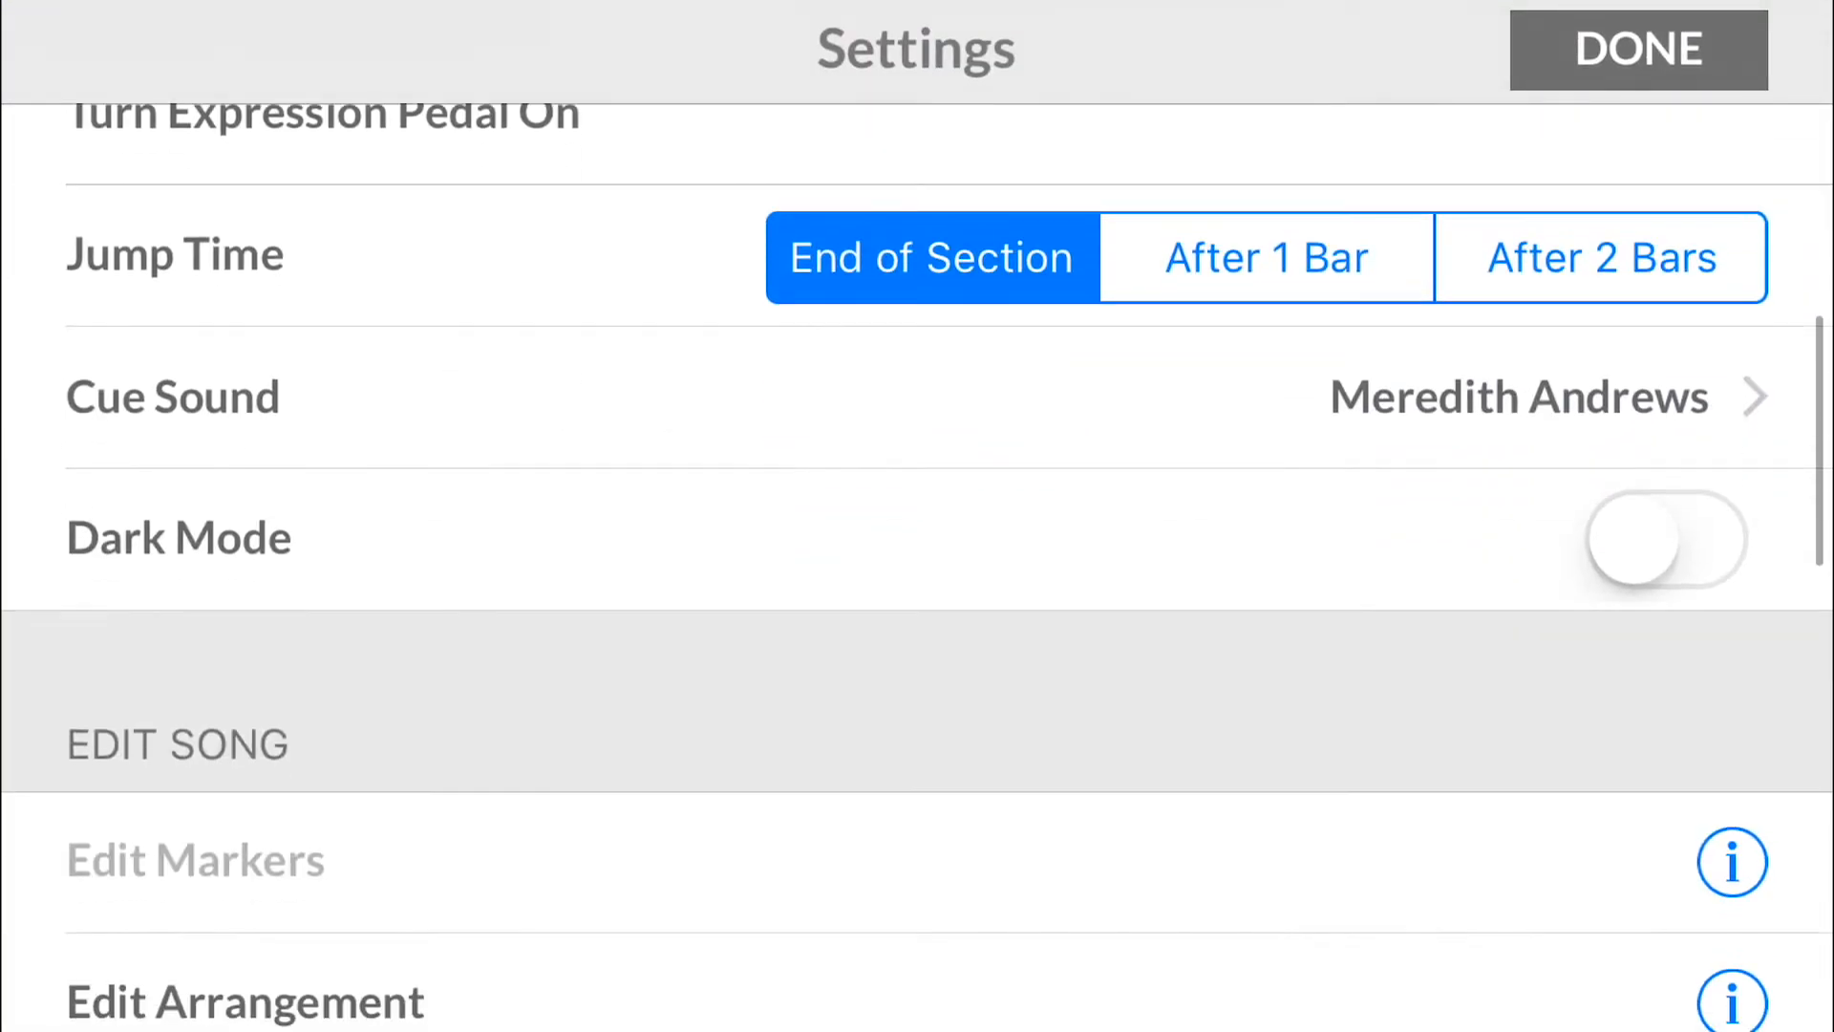
{"action": "left_click", "coordinate": [1664, 539]}
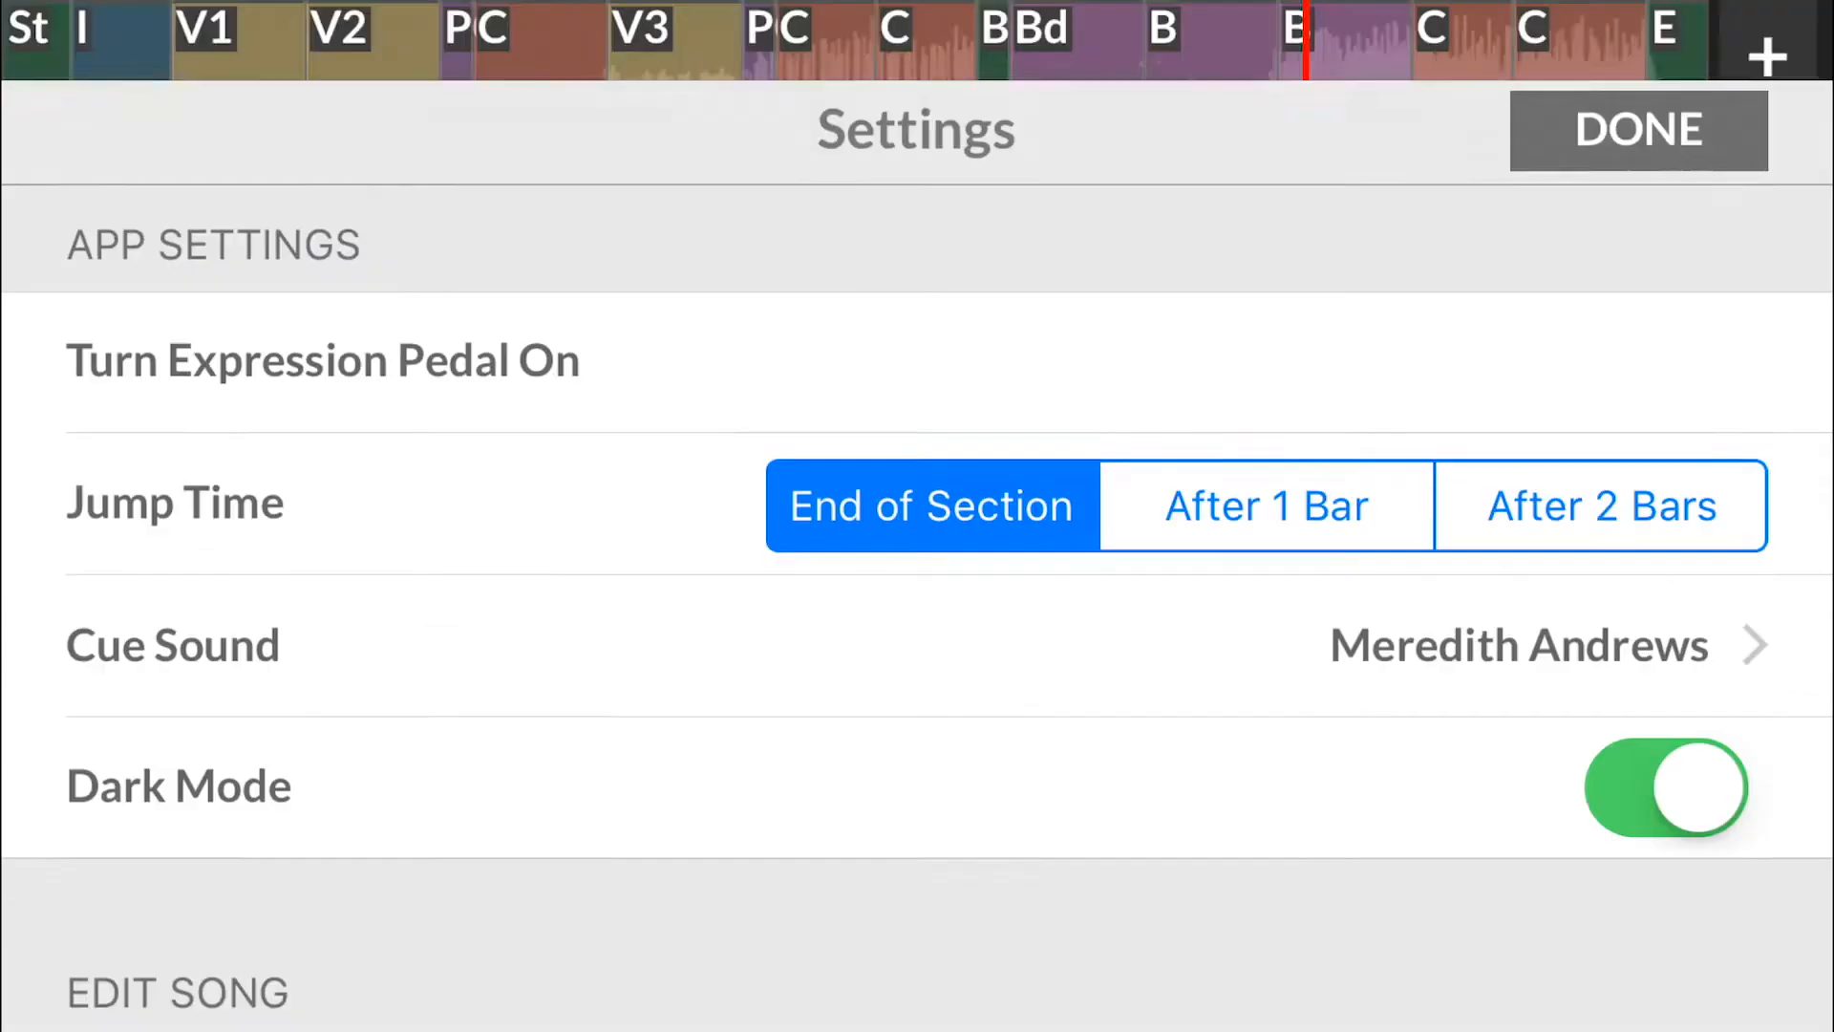
Step: Preview the darkened mixer, then return to the settings
{"action": "left_click", "coordinate": [1637, 130]}
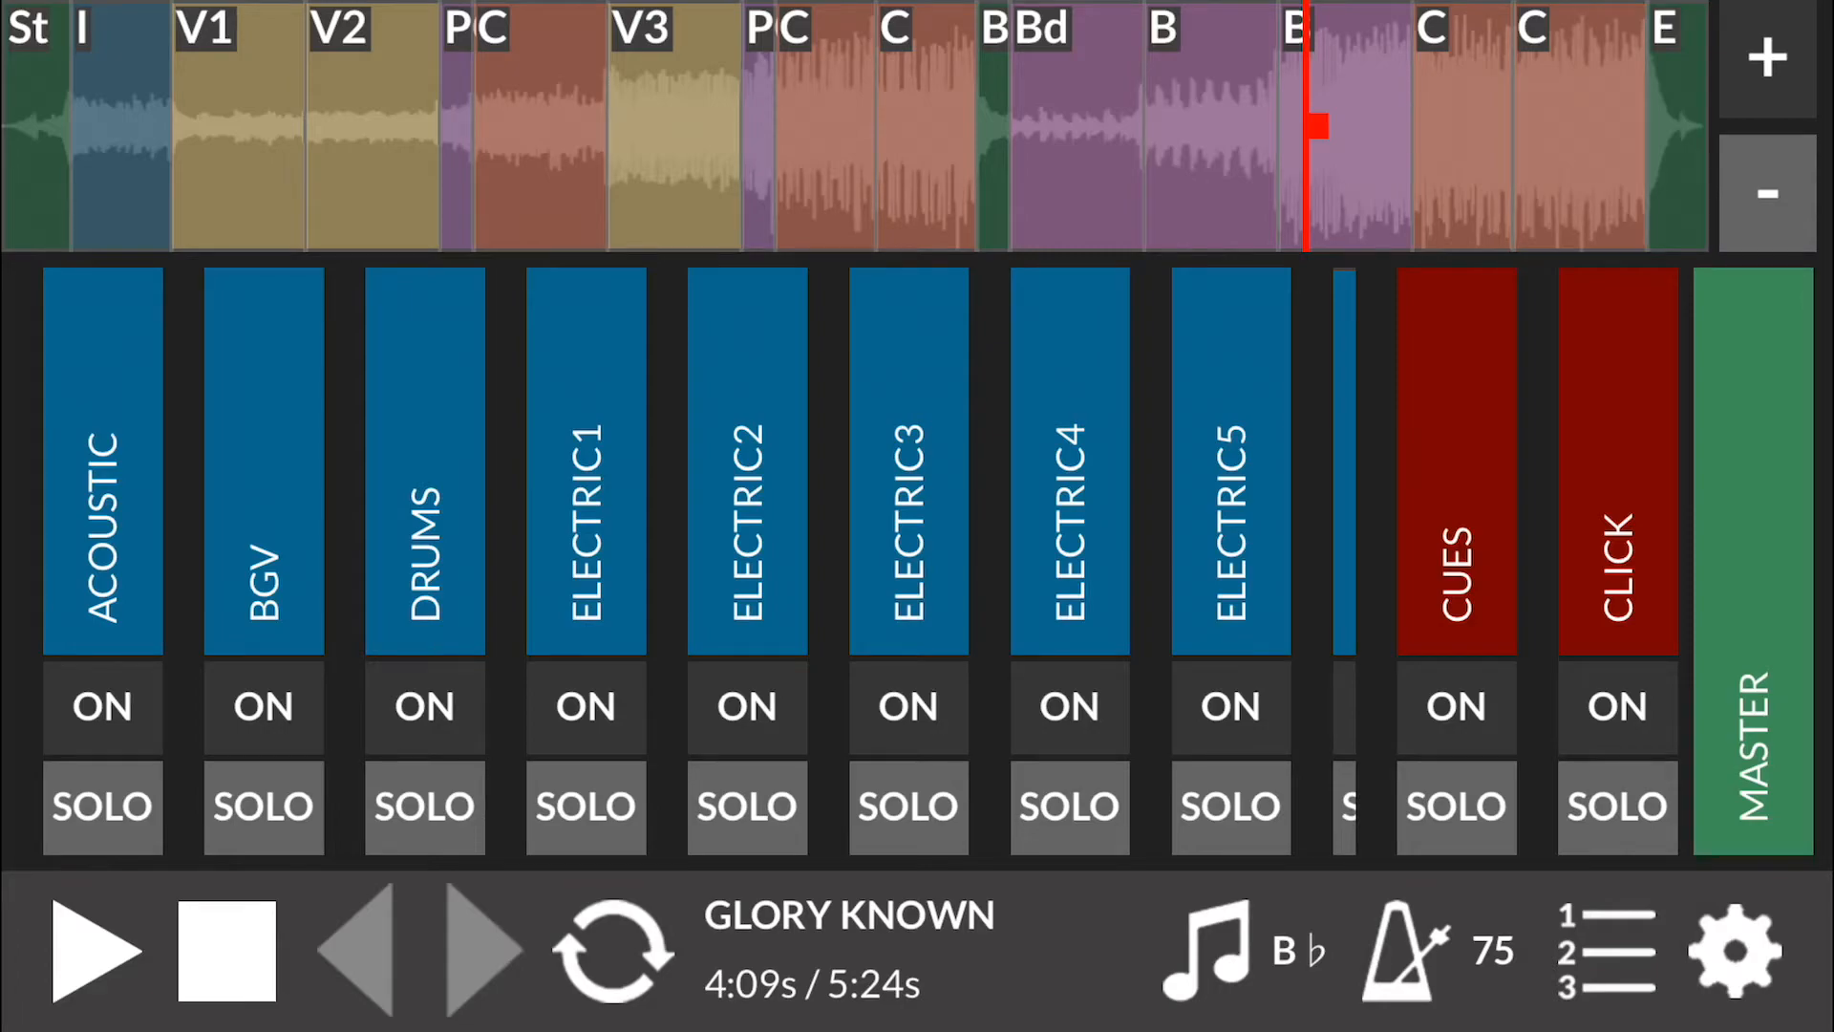
{"action": "scroll", "scroll_direction": "right", "scroll_amount": 3}
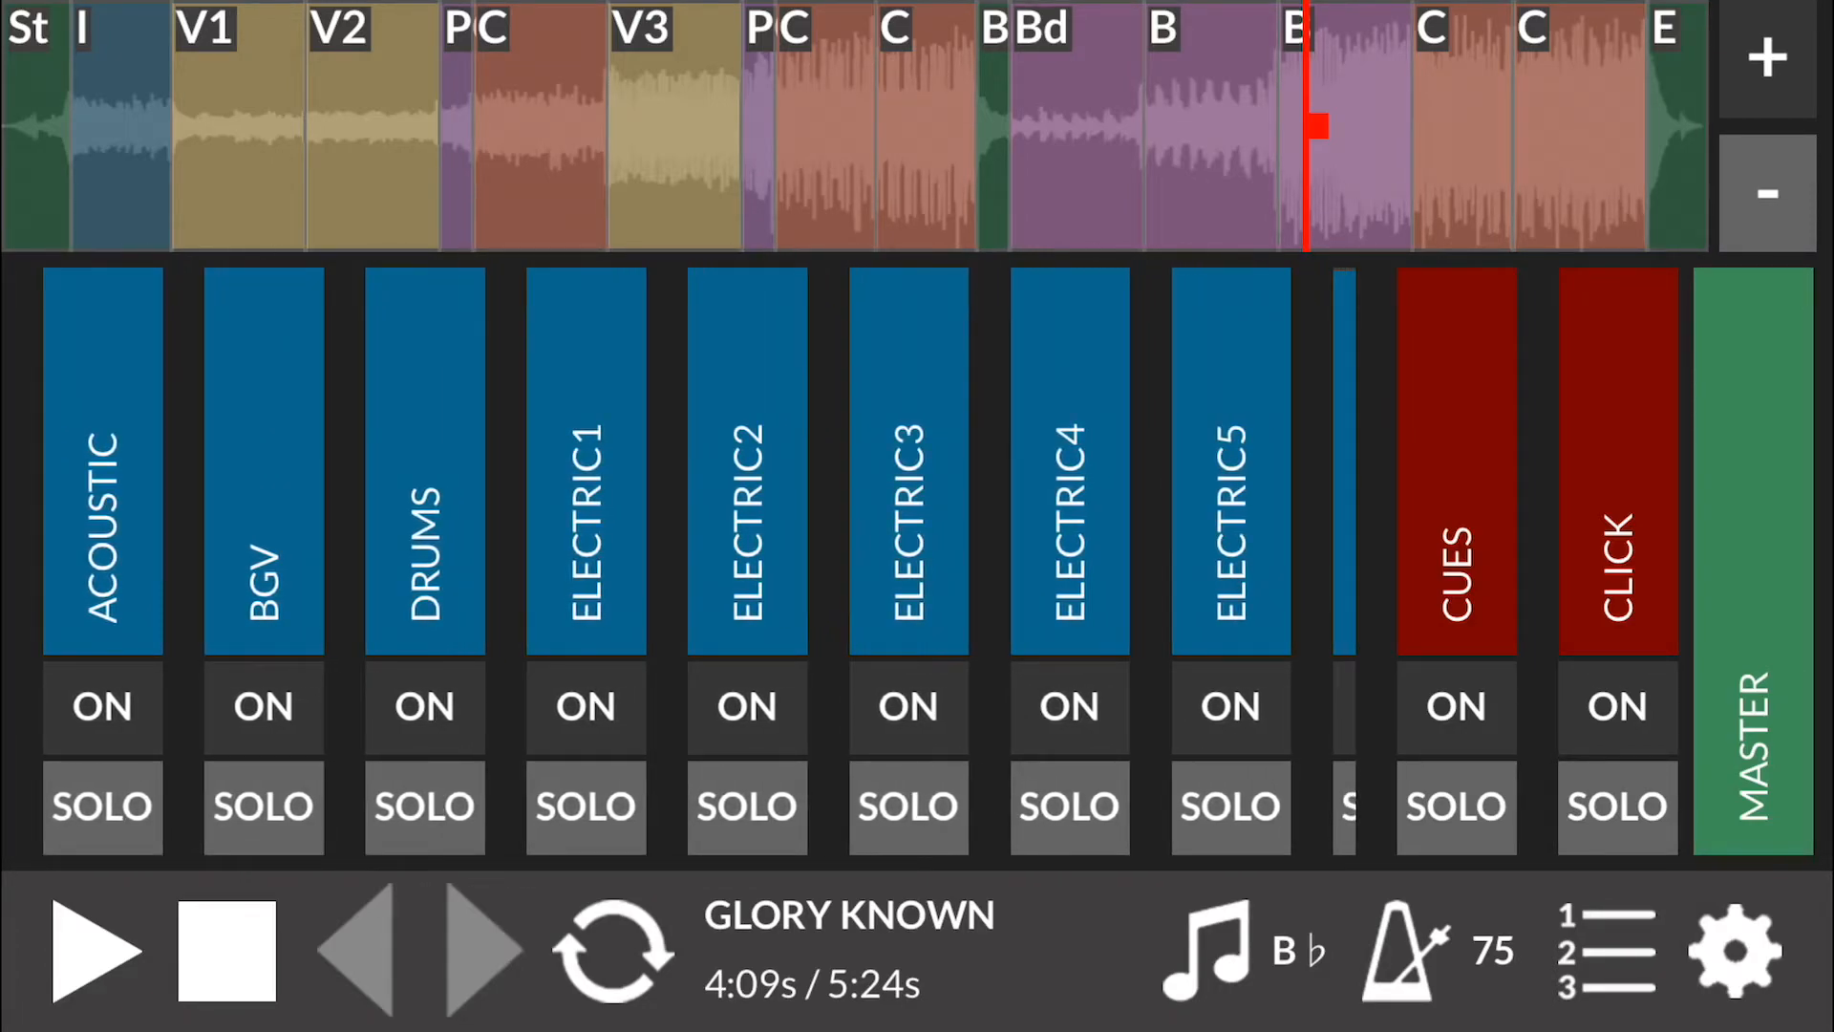
{"action": "left_click", "coordinate": [1734, 949]}
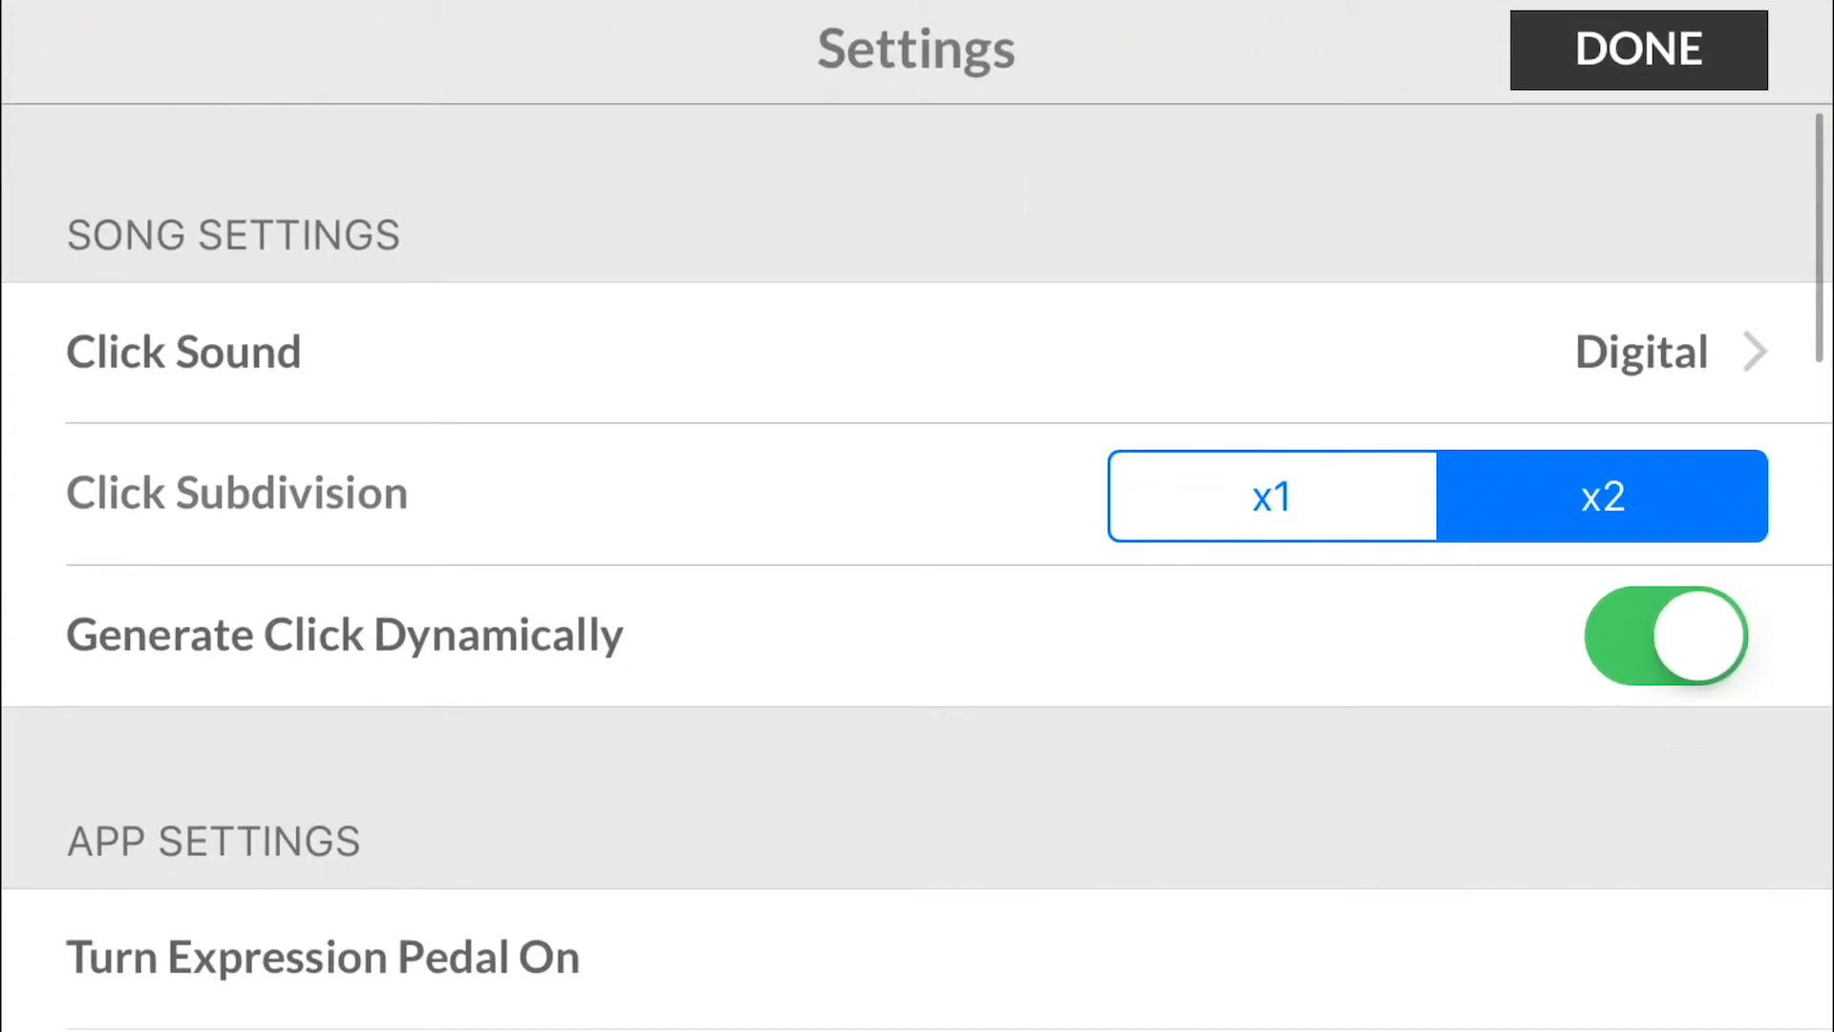
Step: Scroll the settings to the Edit Song and MIDI and Outs sections and back
{"action": "scroll", "scroll_direction": "down", "scroll_amount": 3}
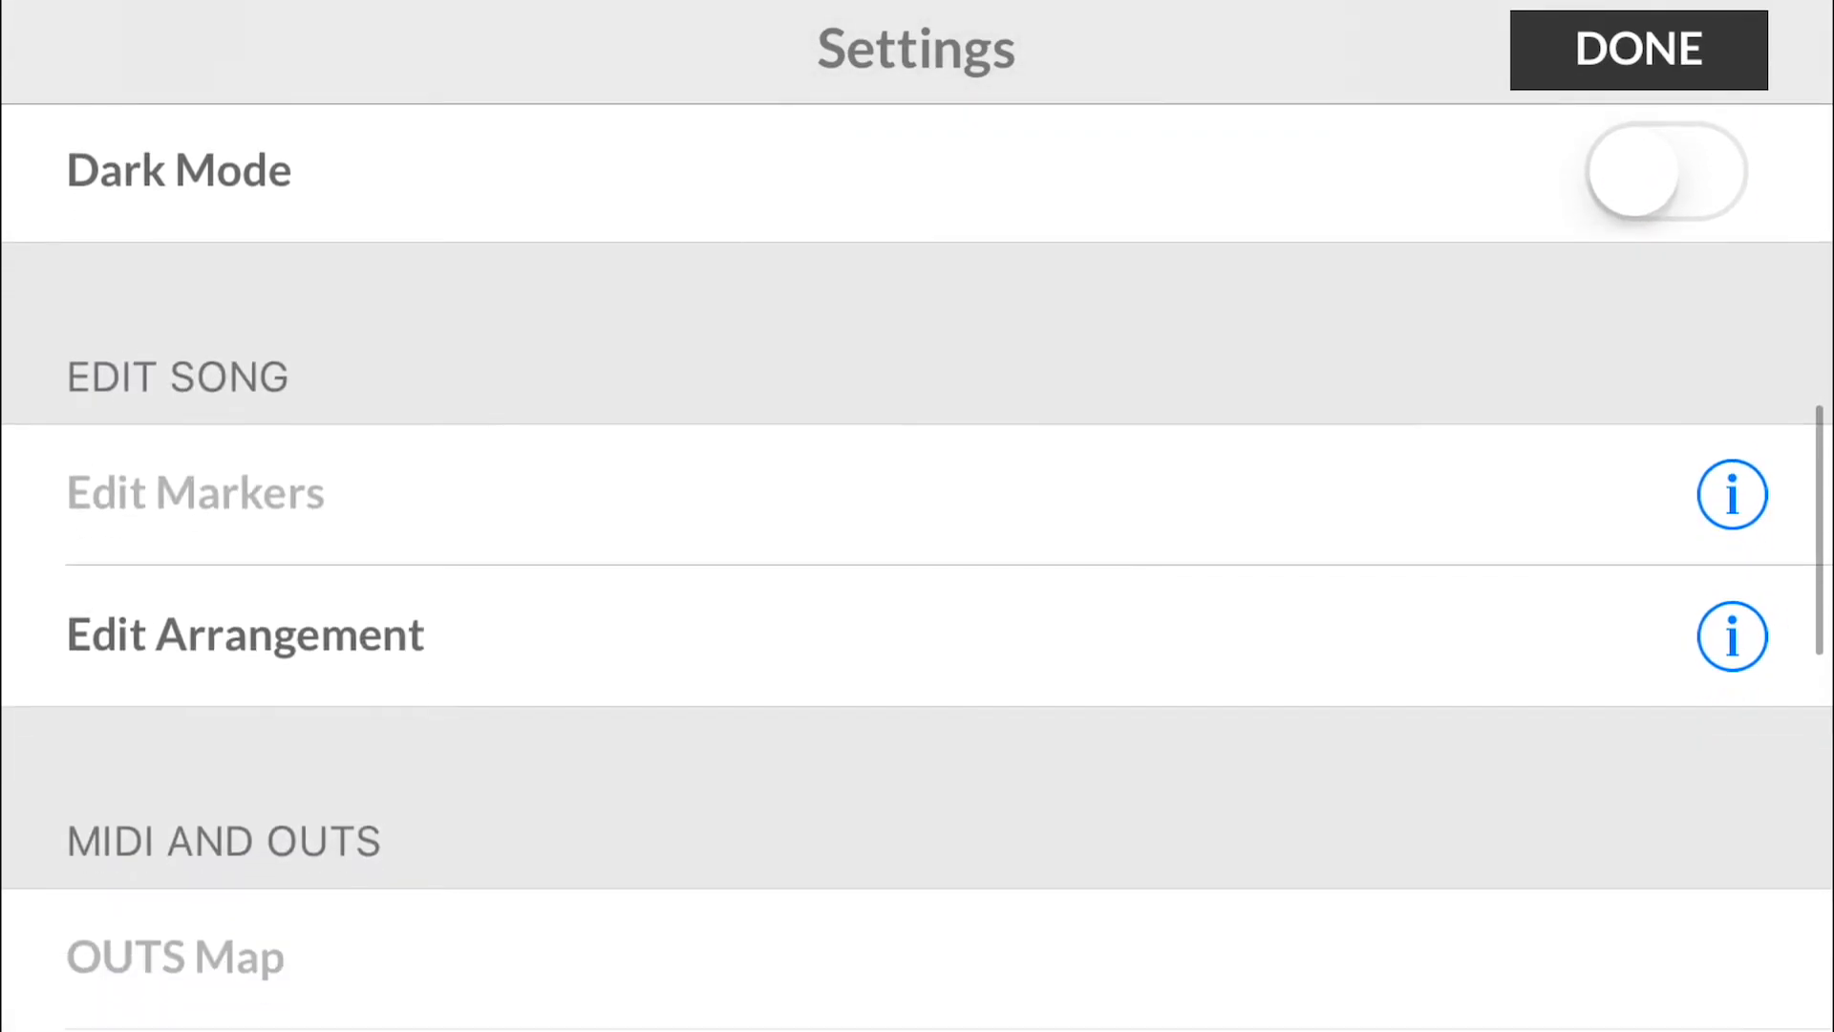
{"action": "scroll", "scroll_direction": "up", "scroll_amount": 3}
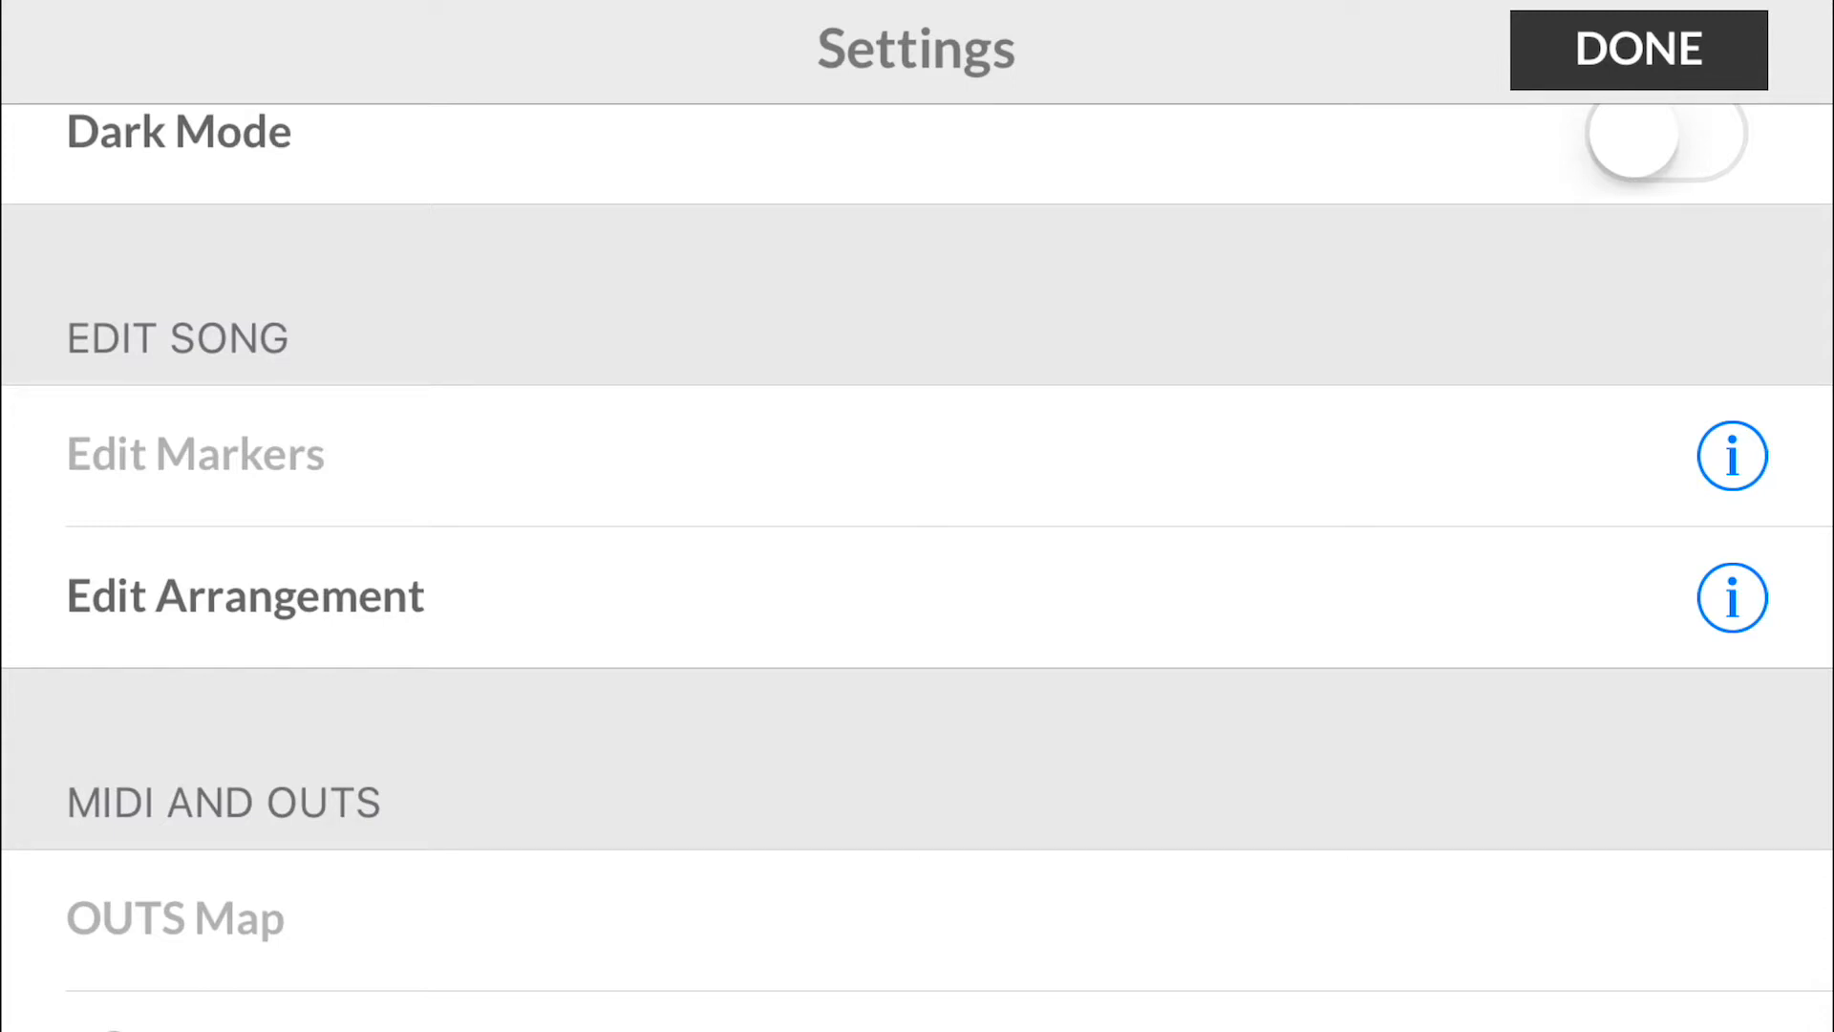
Step: Leave the settings and return to the Glory Known mixer
{"action": "left_click", "coordinate": [1637, 50]}
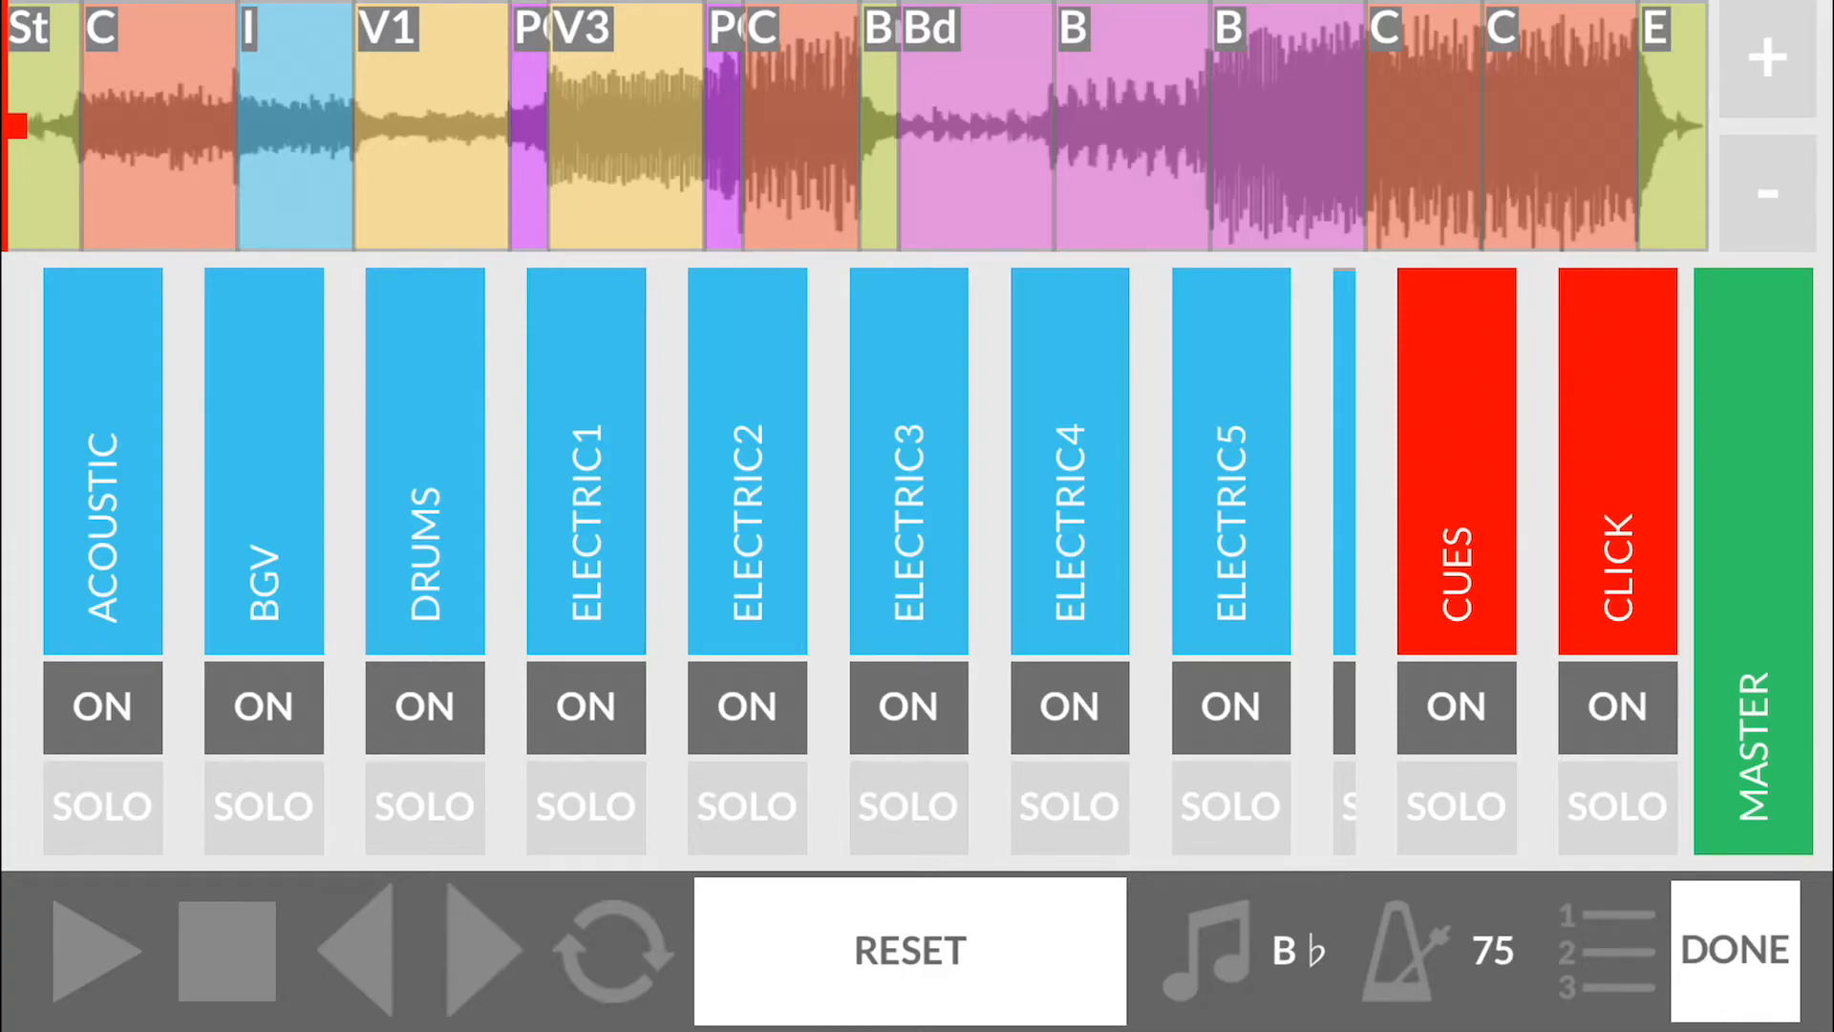
Step: Reset Glory Known to its default arrangement, confirming the alert, and bring up the settings
{"action": "left_click", "coordinate": [910, 950]}
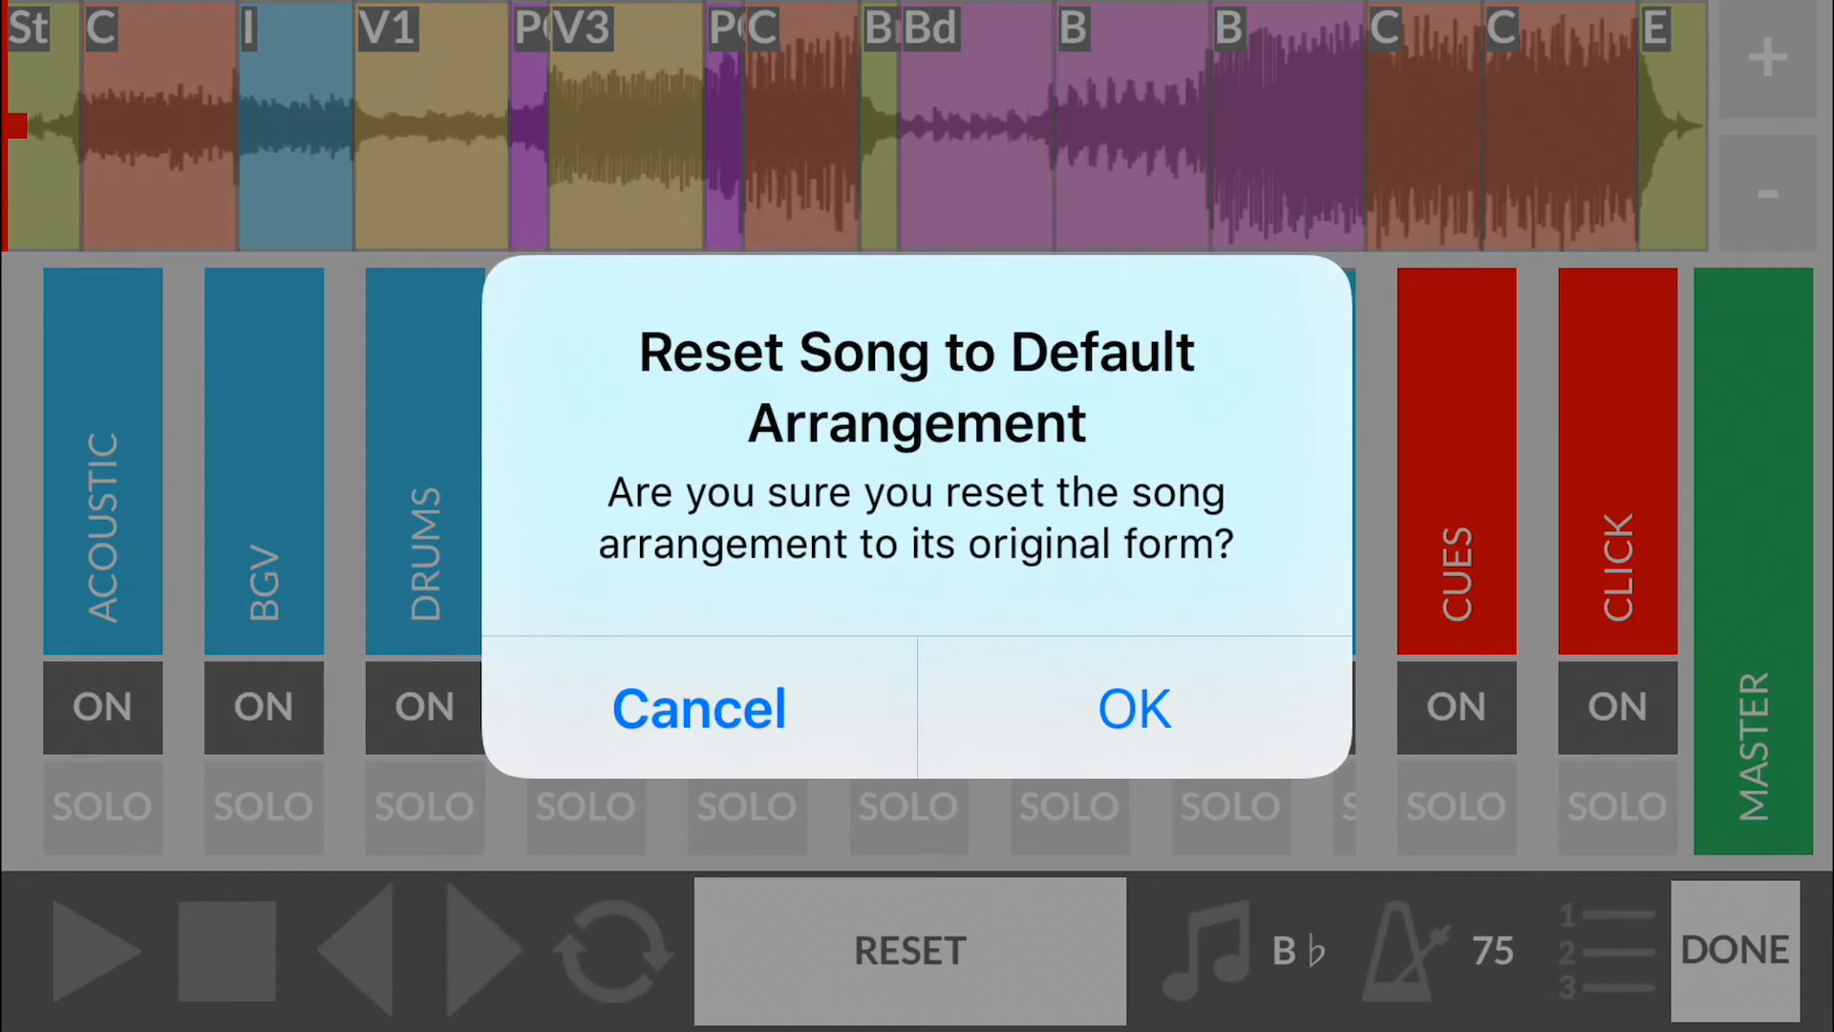
{"action": "left_click", "coordinate": [1131, 706]}
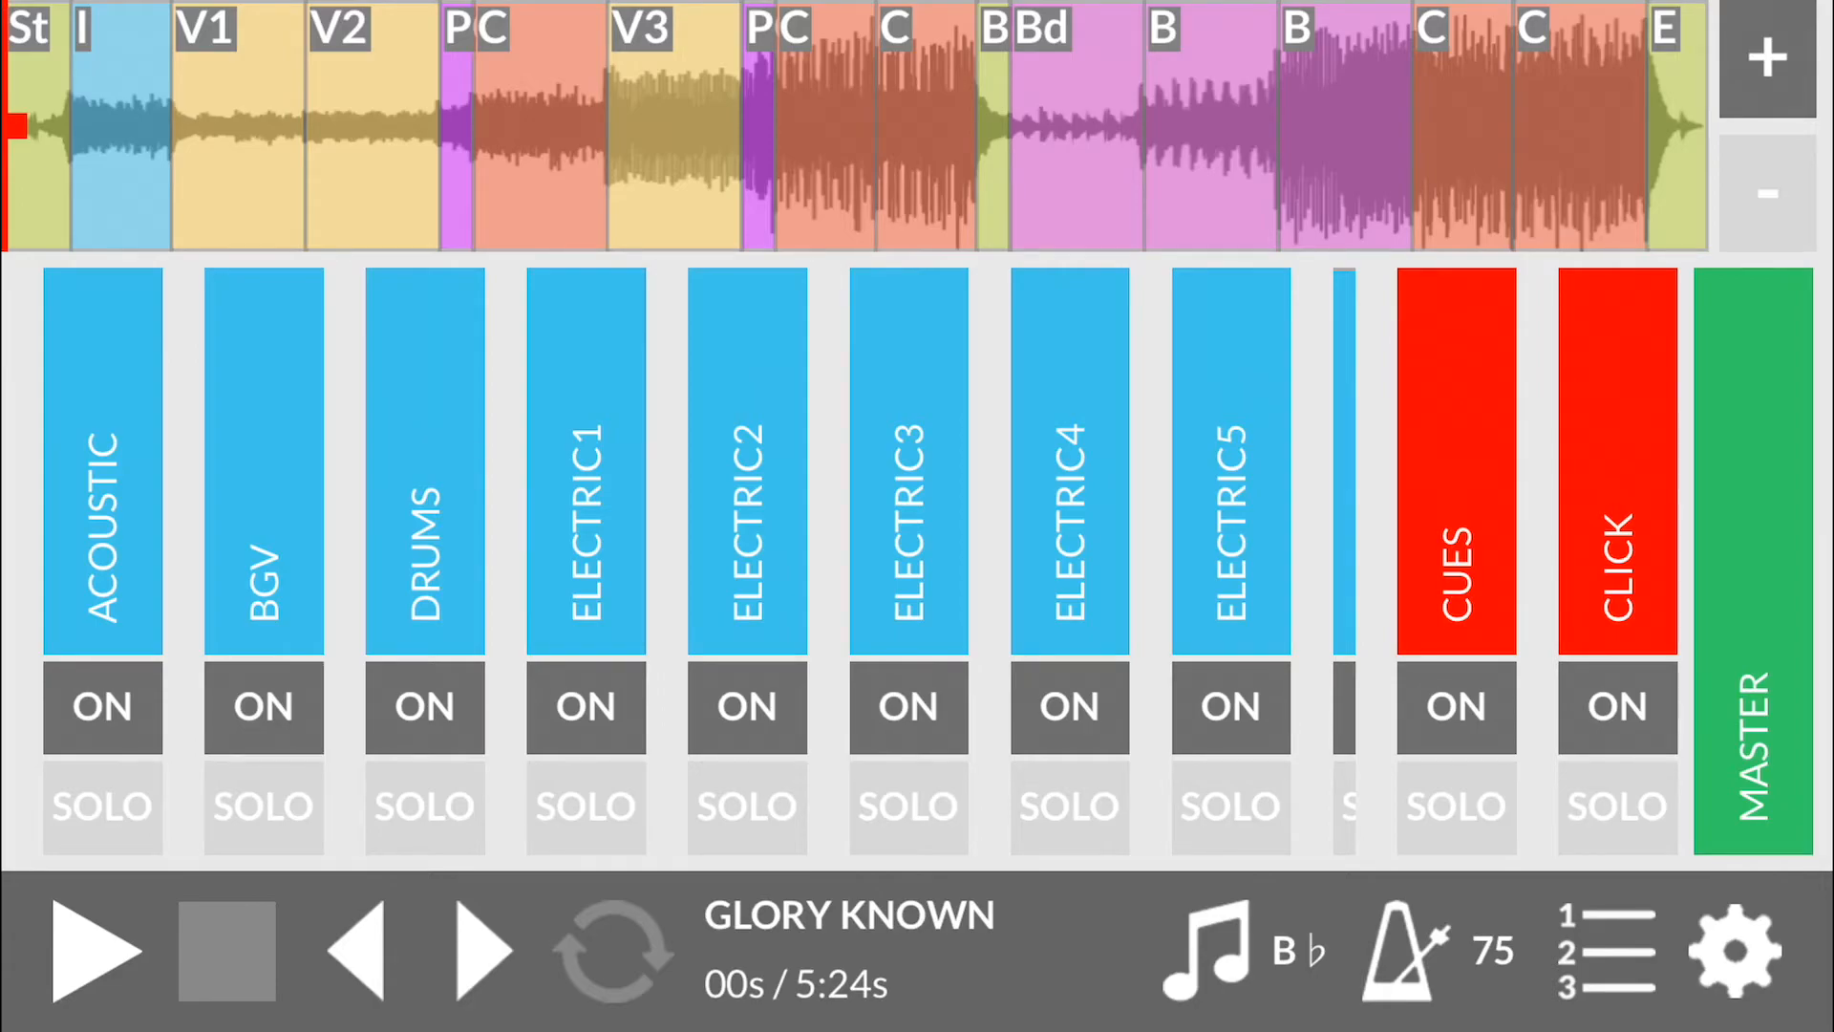
{"action": "left_click", "coordinate": [1736, 950]}
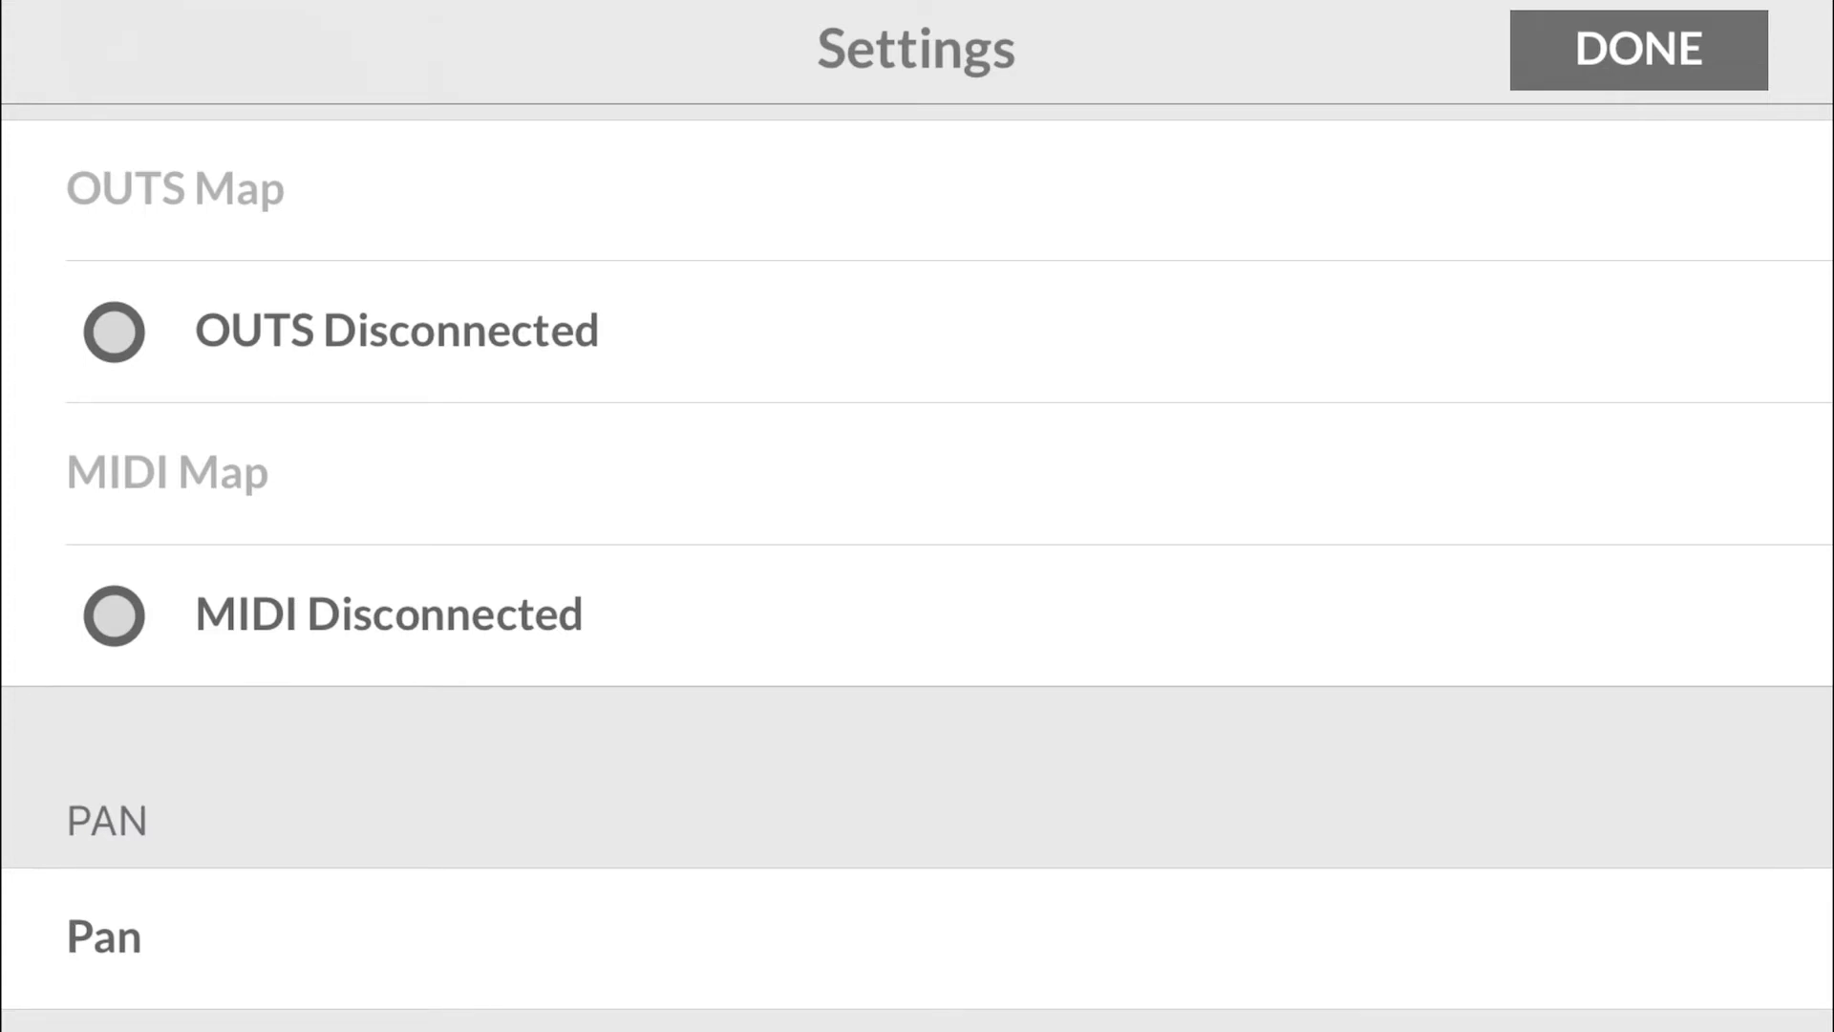
{"action": "scroll", "scroll_direction": "down", "scroll_amount": 3}
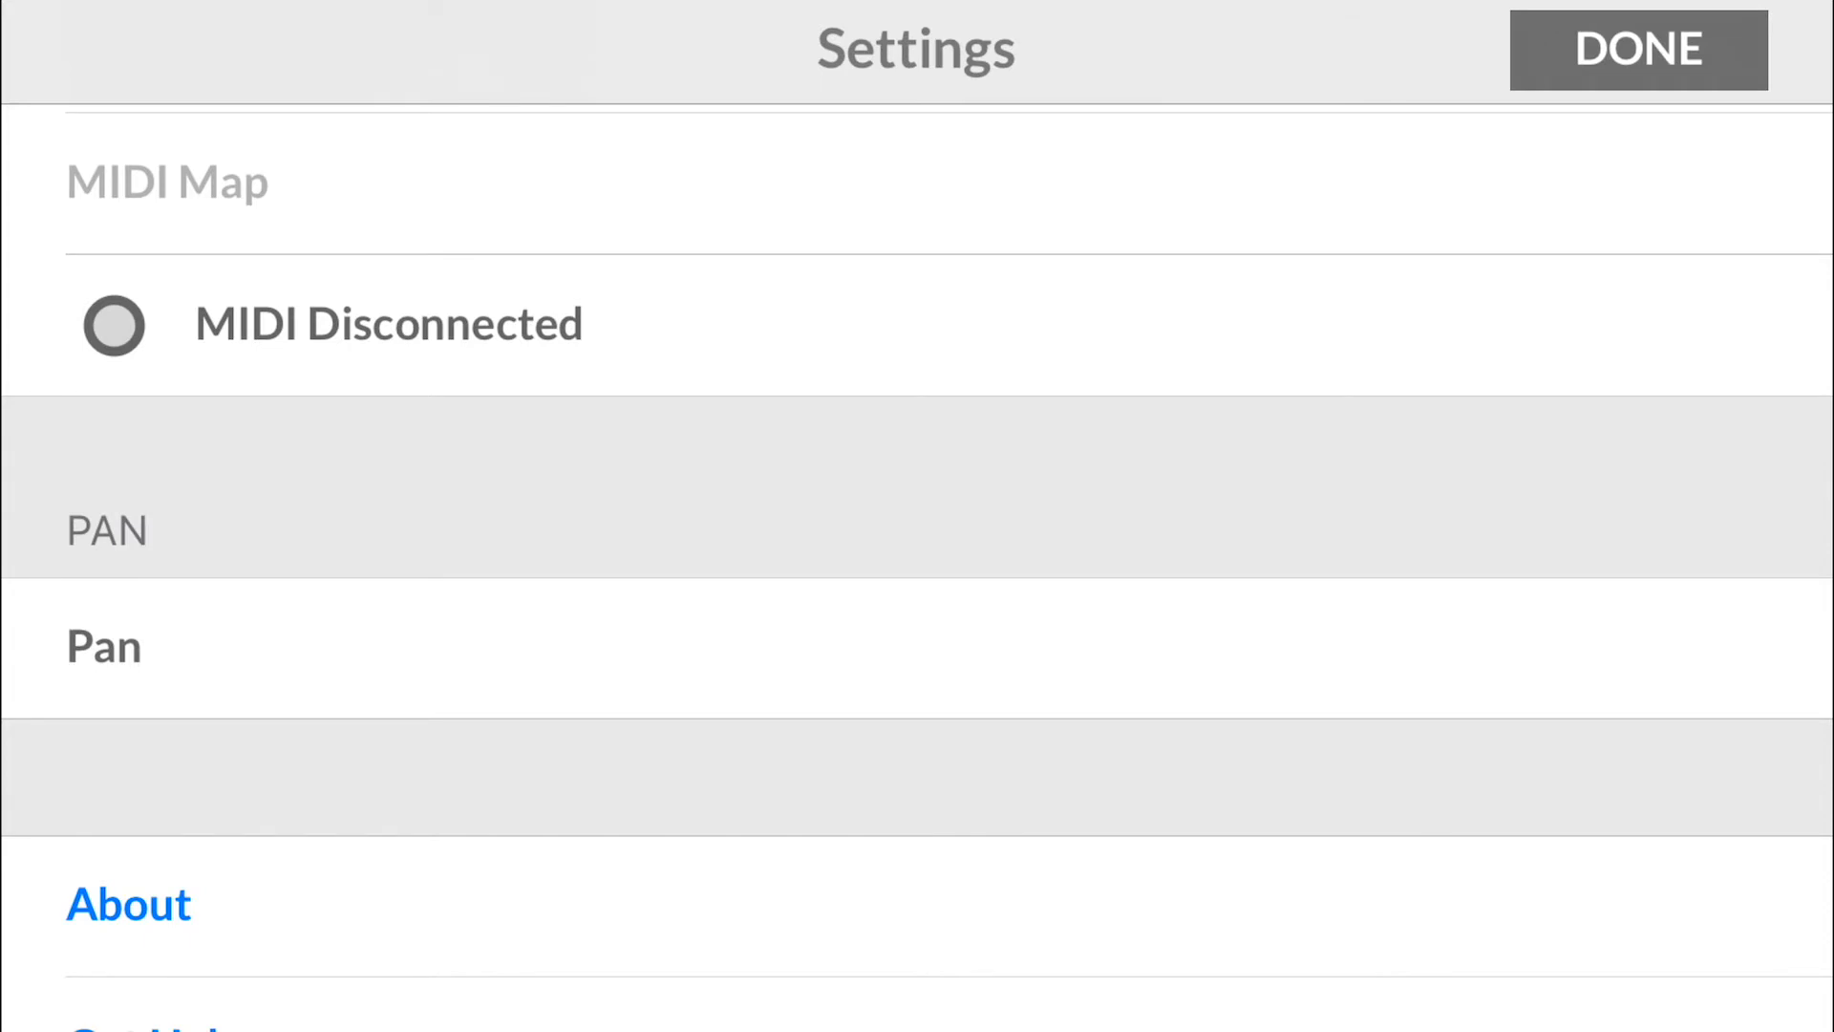
{"action": "scroll", "scroll_direction": "down", "scroll_amount": 3}
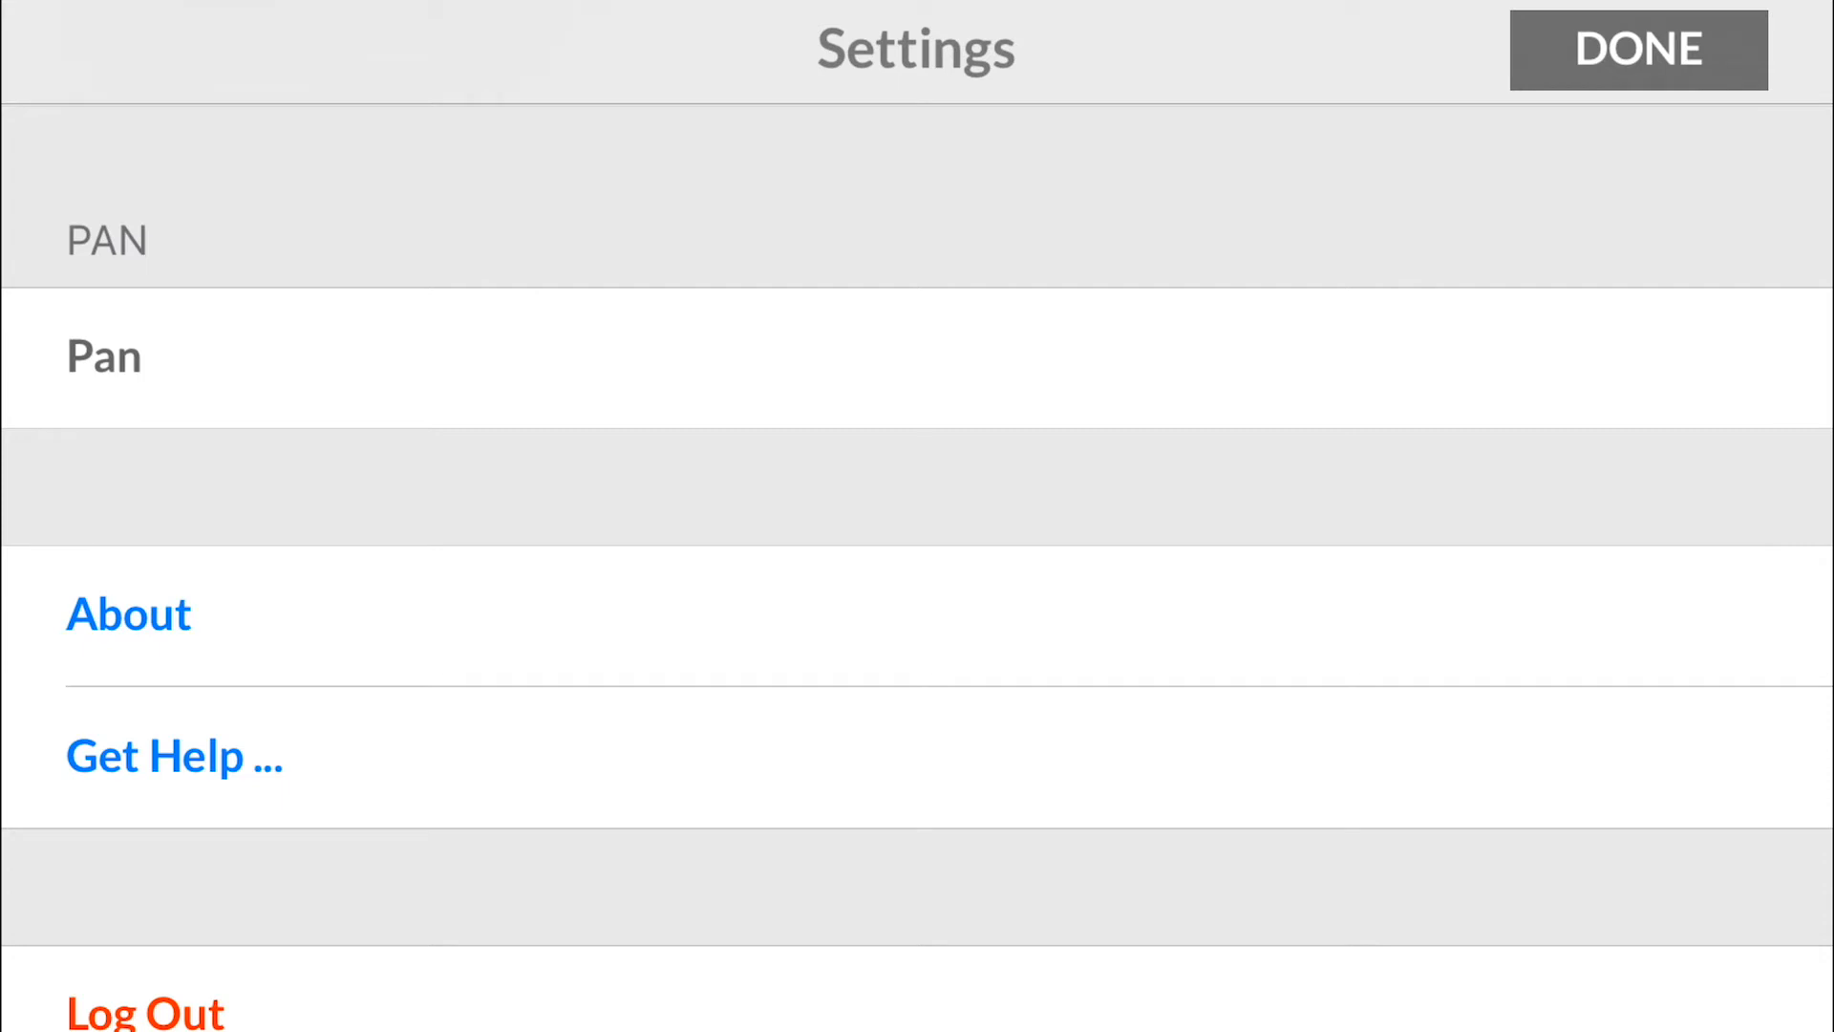
{"action": "left_click", "coordinate": [1637, 49]}
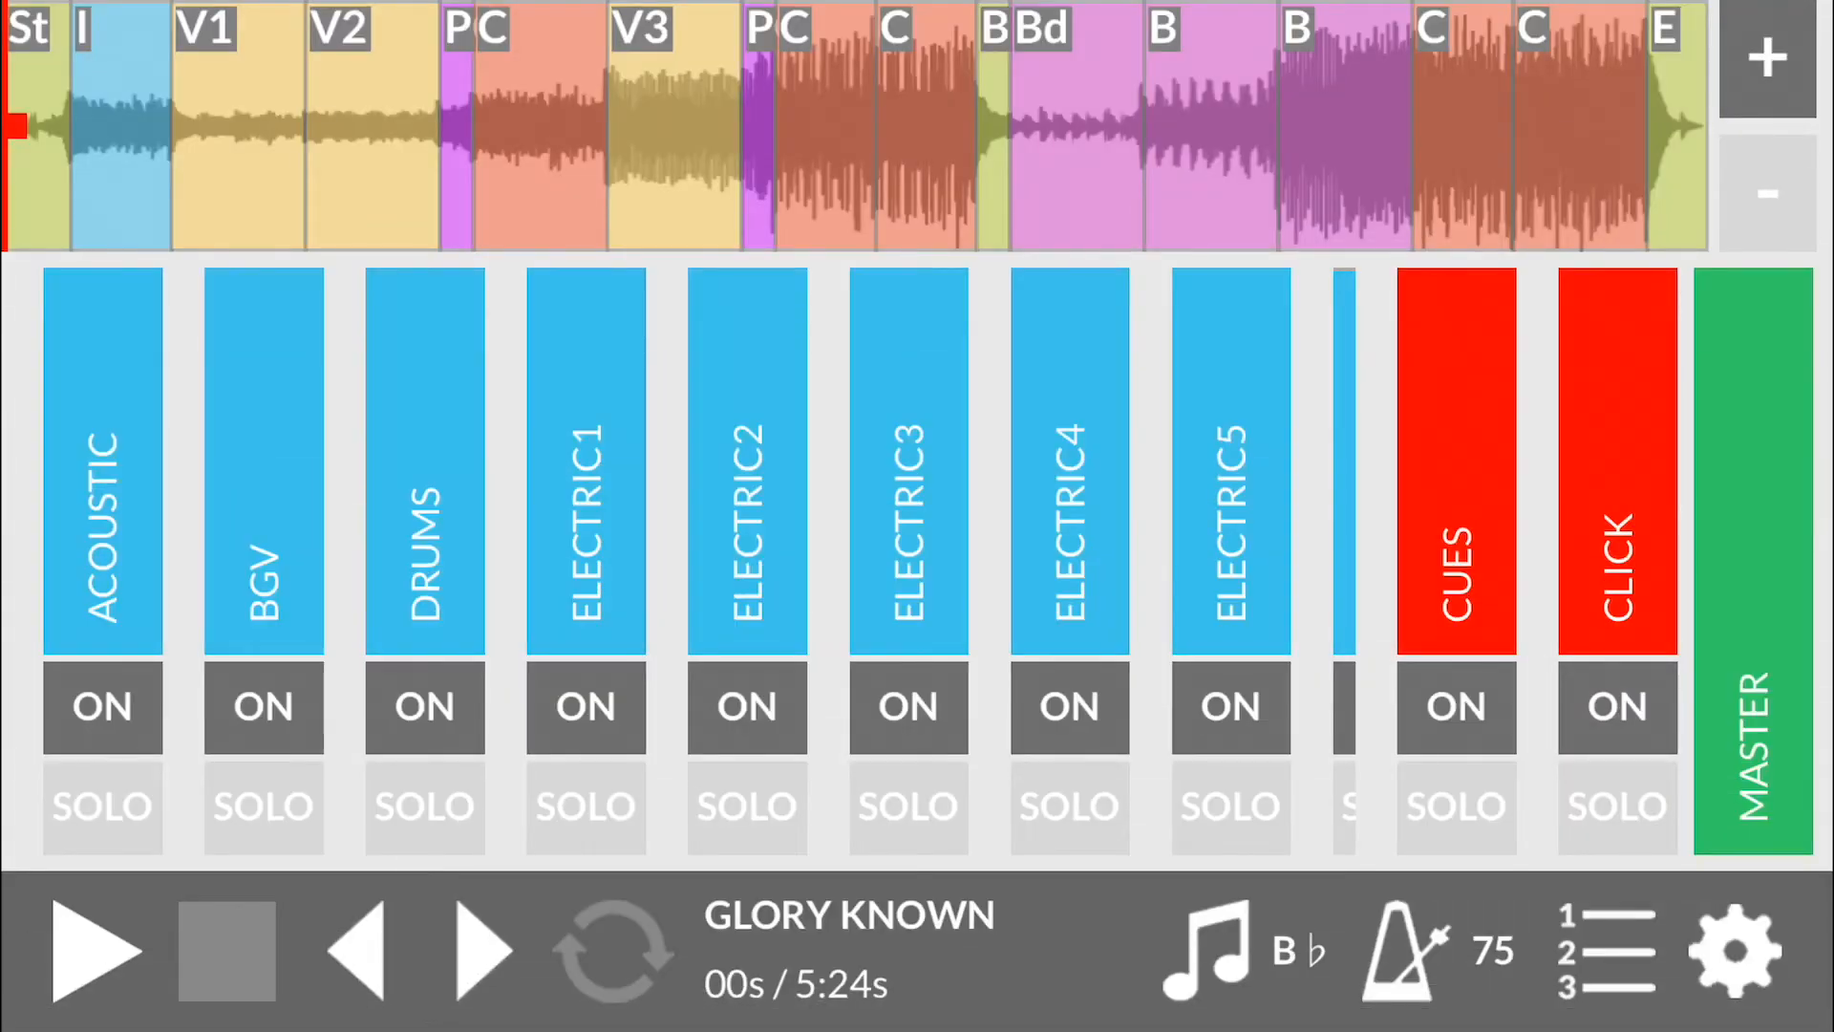
Step: Play Glory Known from the bridge near 4:15, pause around 4:25, and reopen the settings
{"action": "left_click", "coordinate": [1343, 128]}
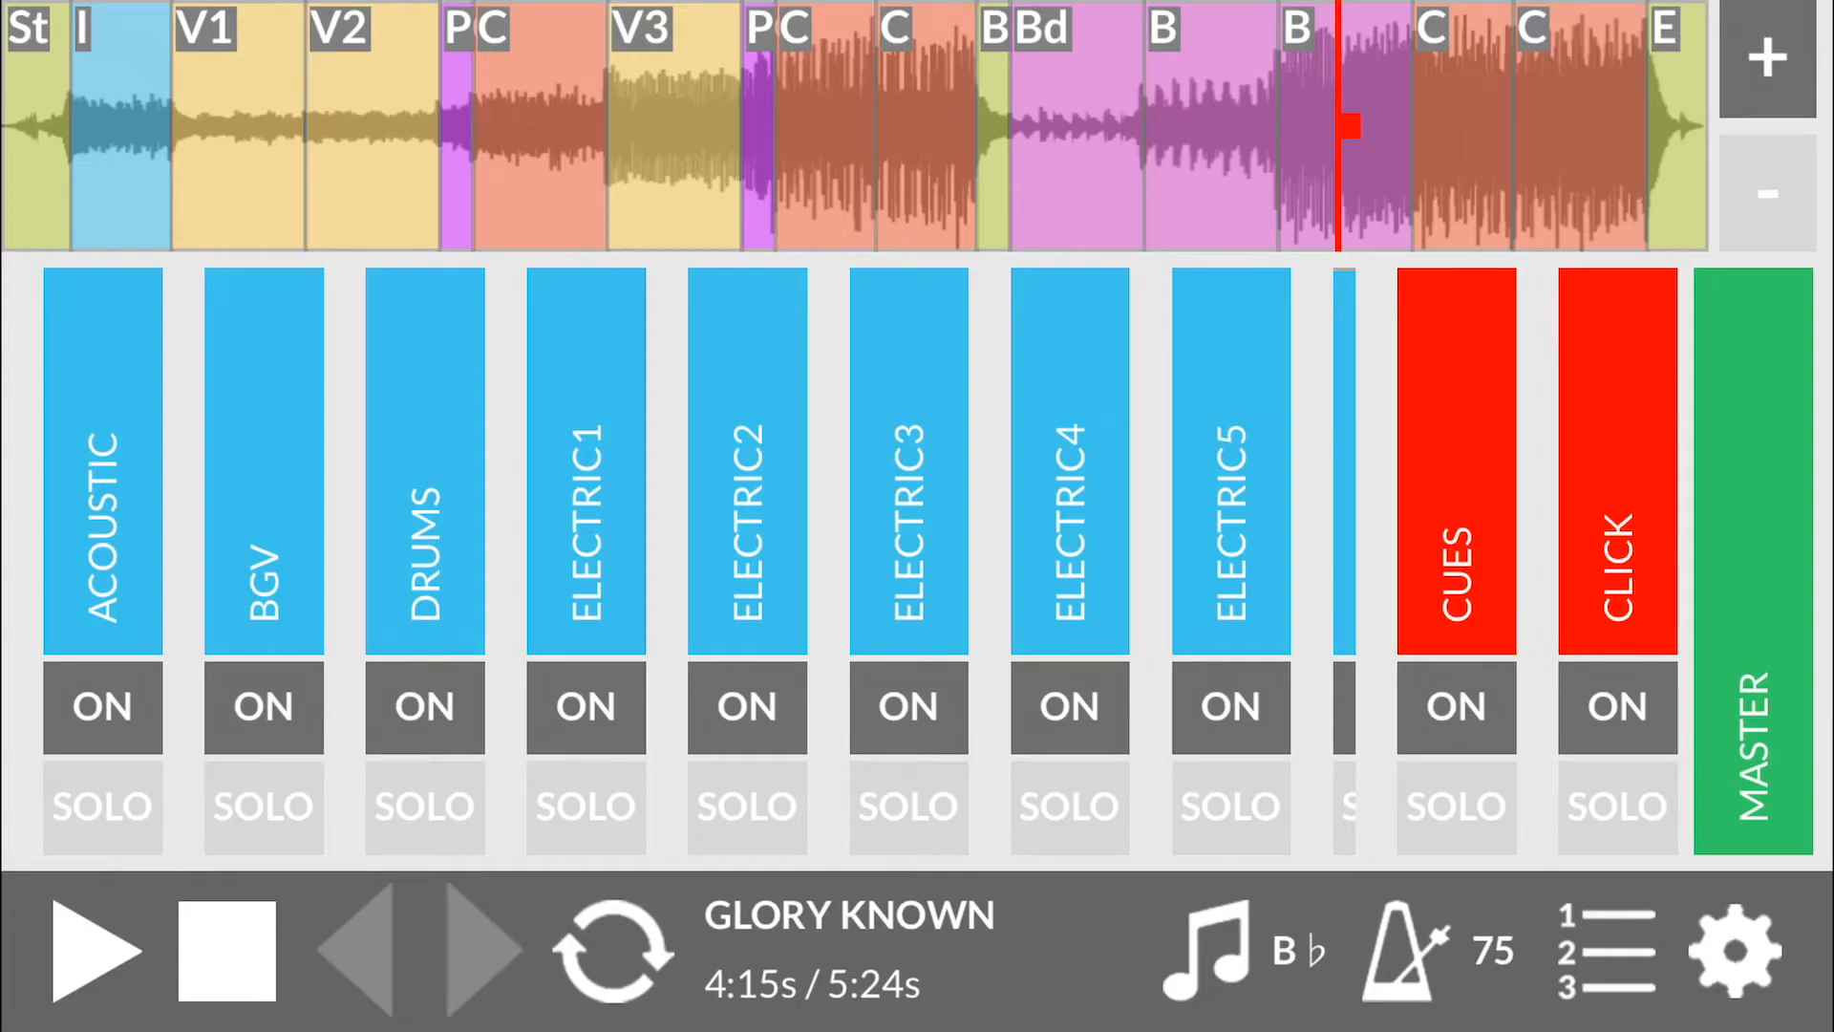
{"action": "left_click", "coordinate": [98, 949]}
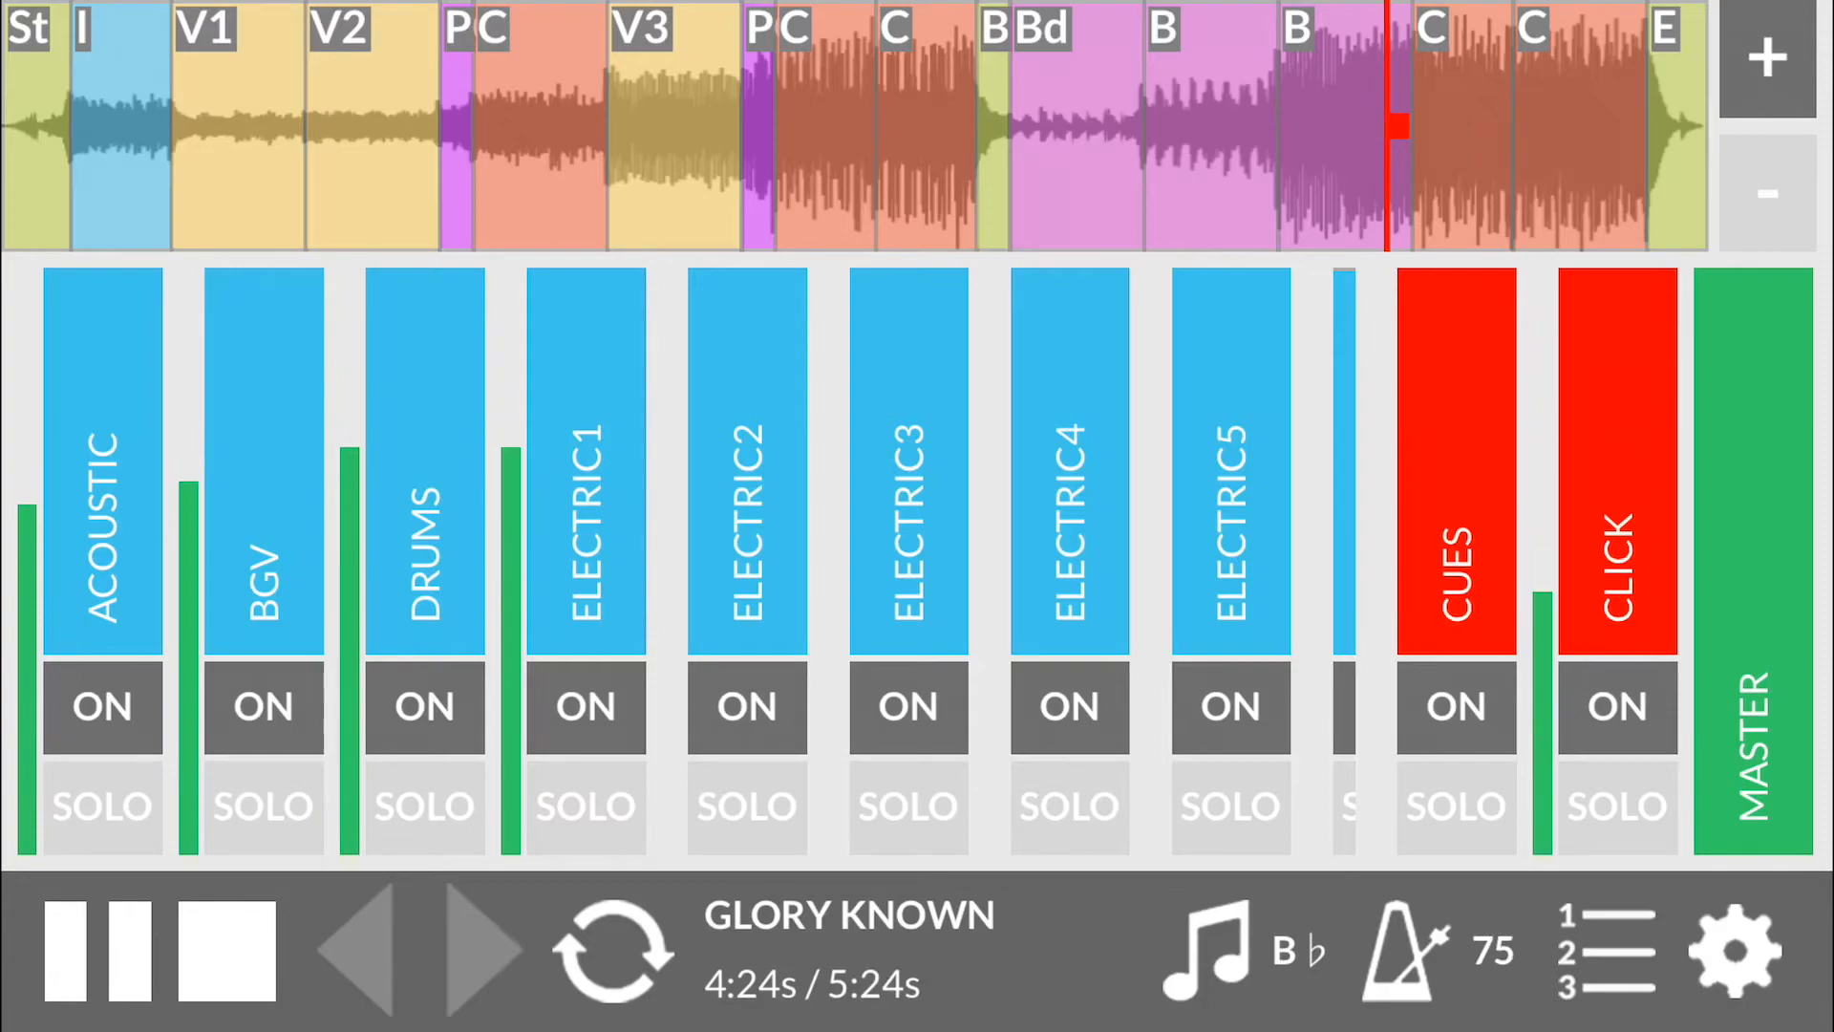
{"action": "left_click", "coordinate": [92, 949]}
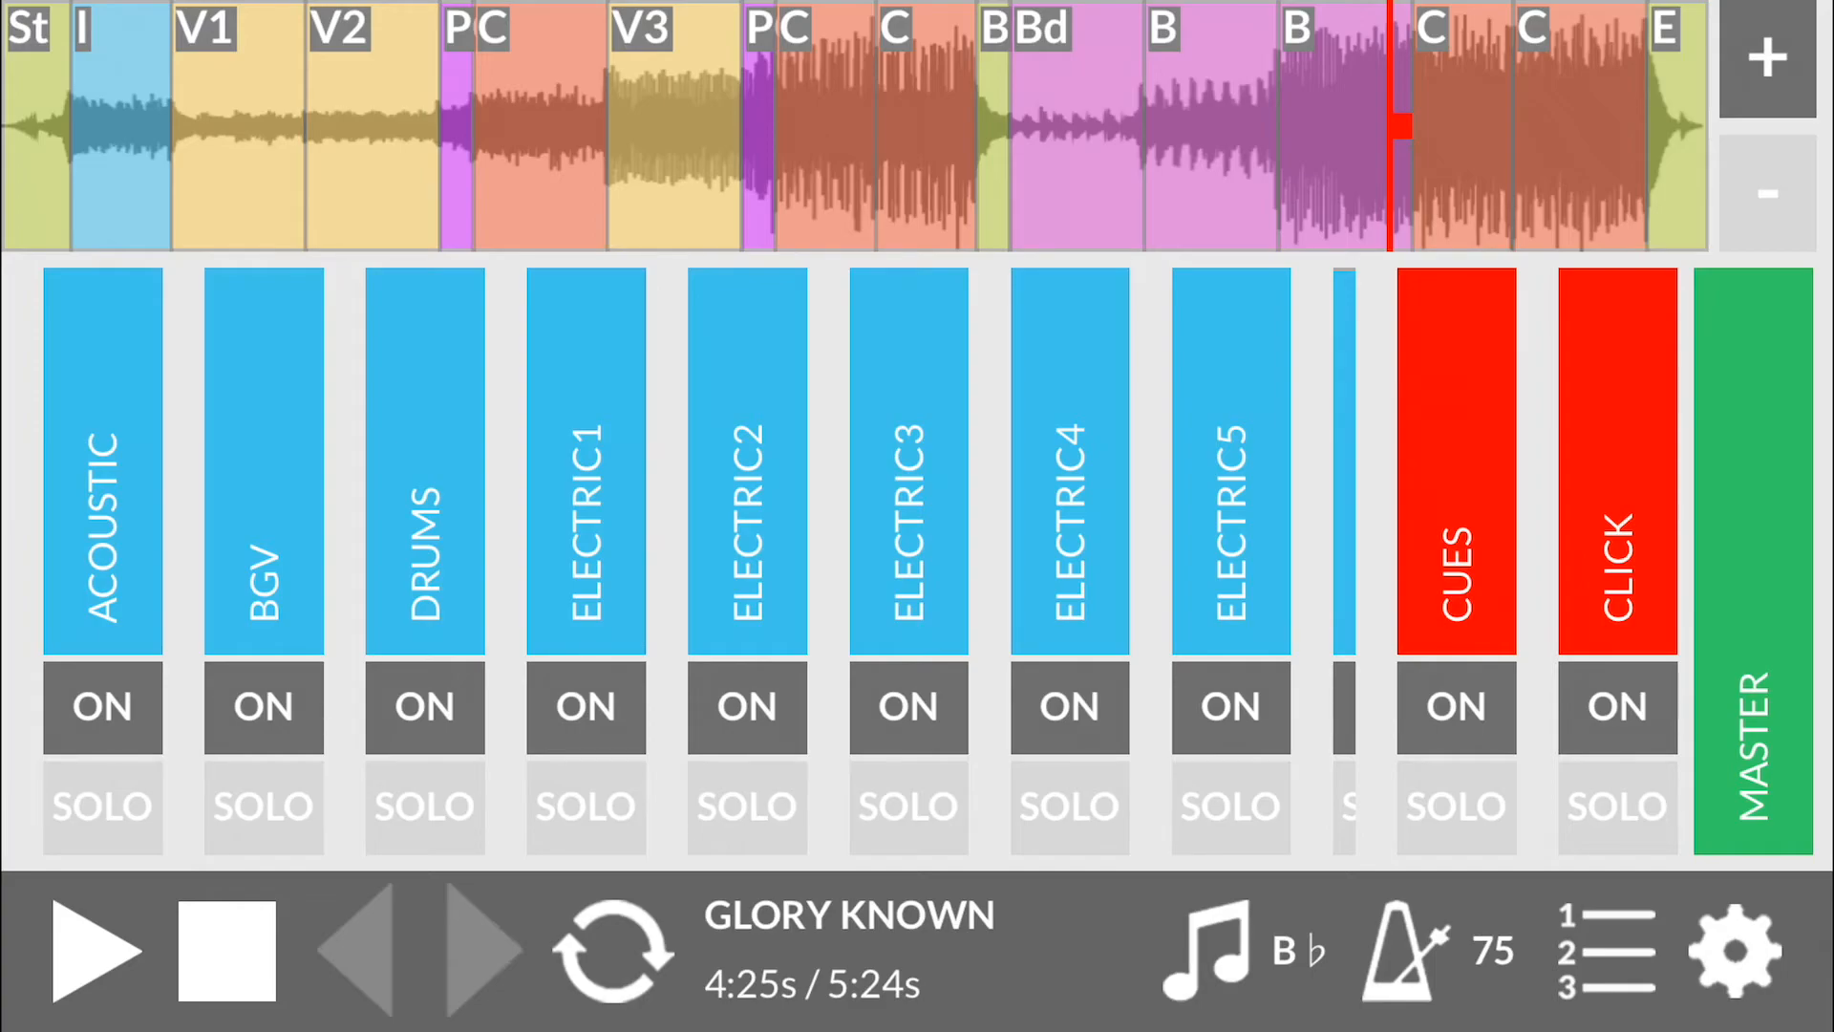
{"action": "left_click", "coordinate": [1735, 950]}
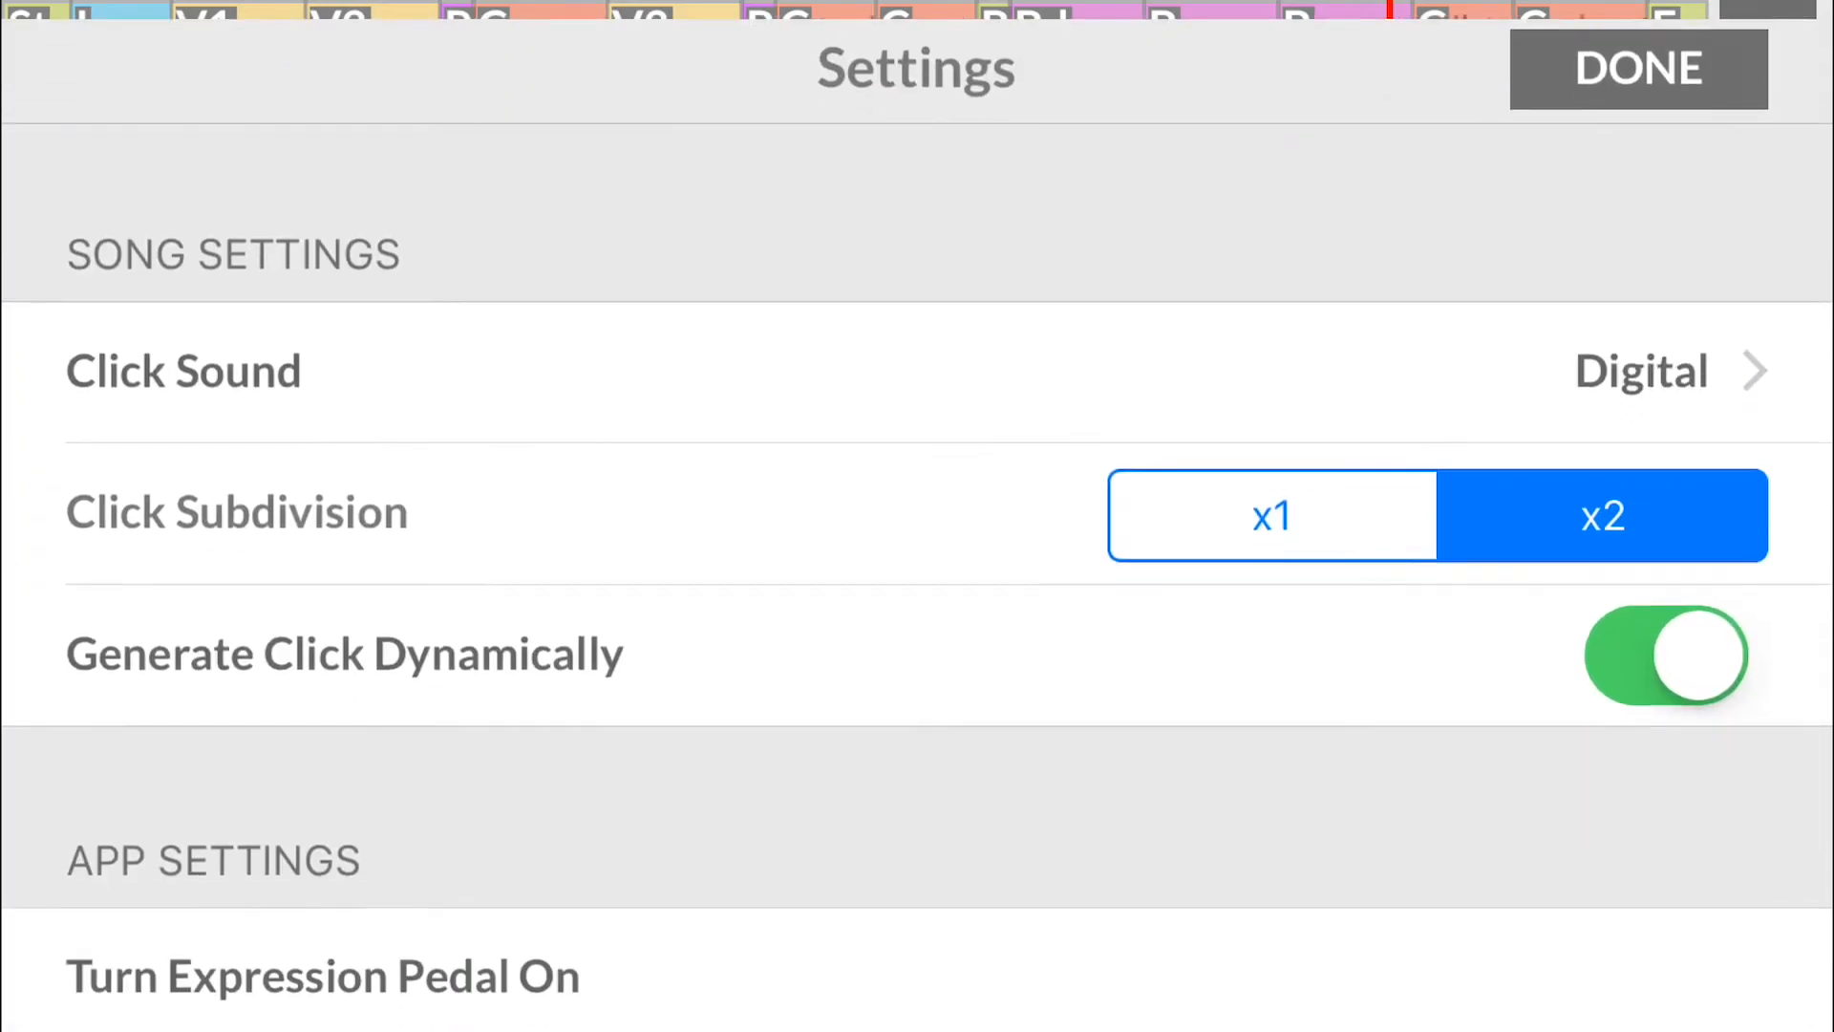
Step: Leave settings, resume playback, pause at 4:33, and reopen the settings
{"action": "scroll", "scroll_direction": "down", "scroll_amount": 3}
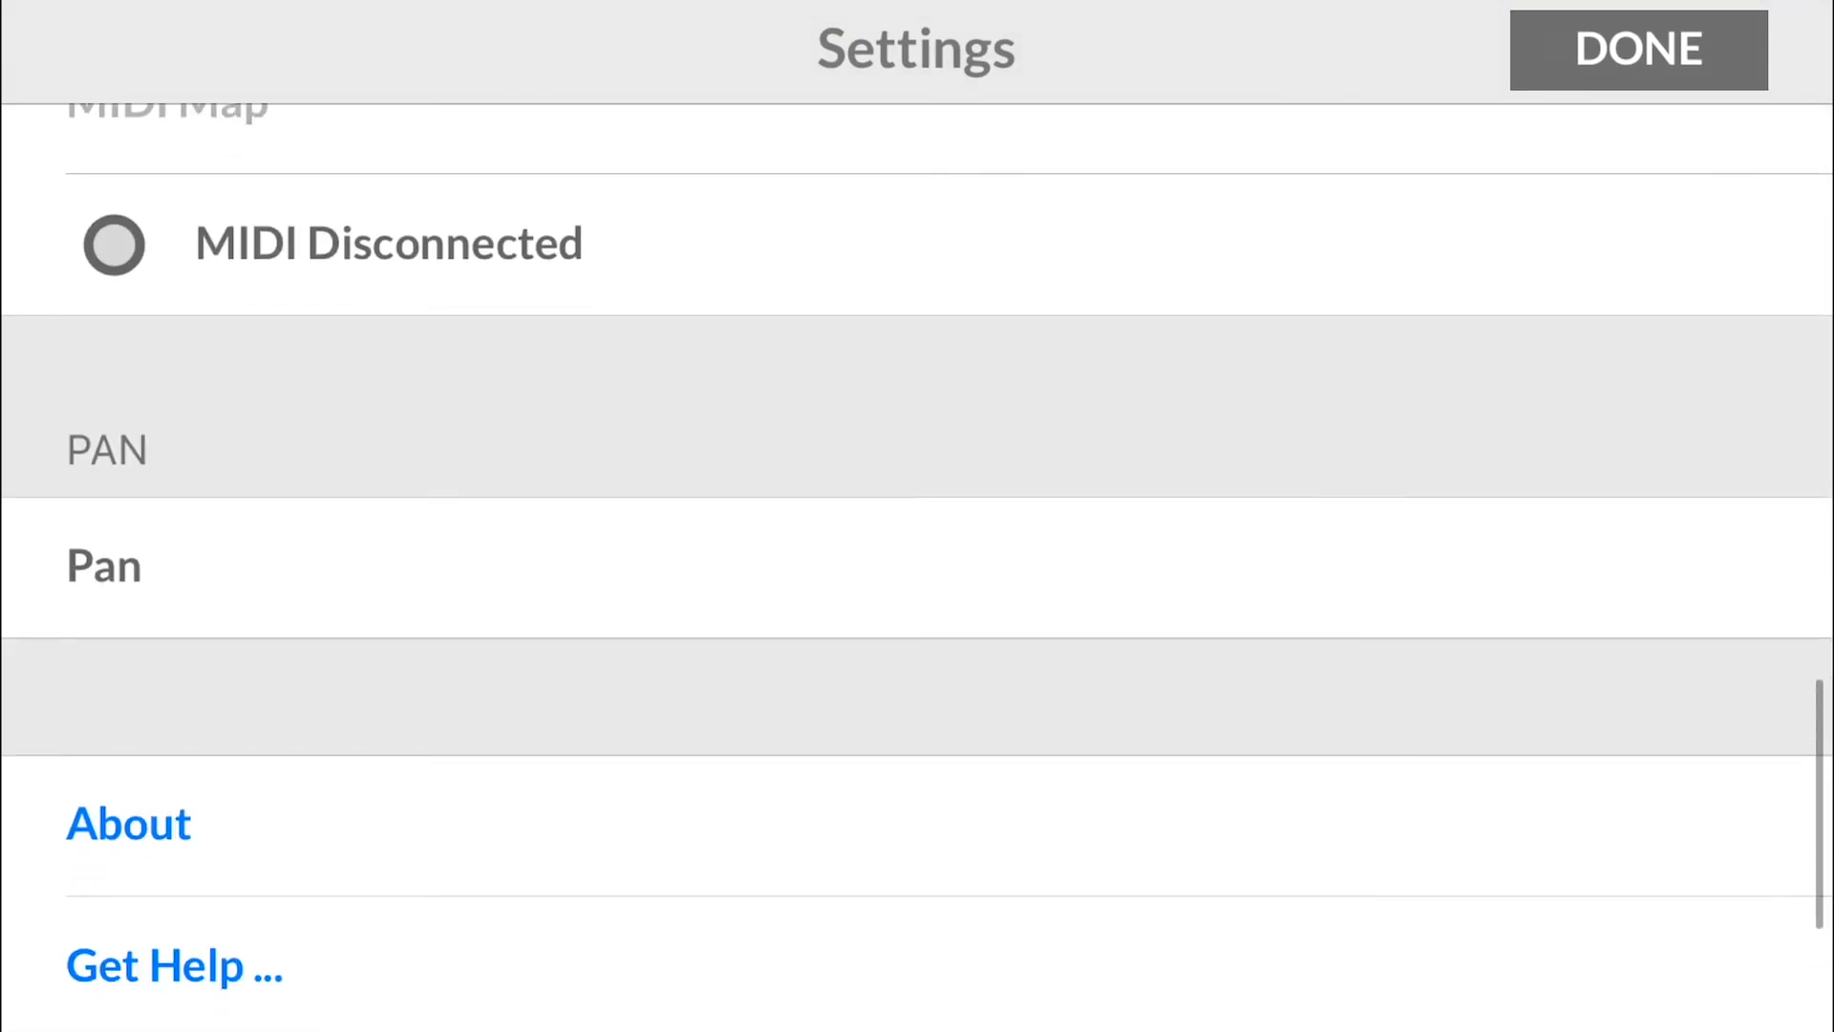
{"action": "left_click", "coordinate": [1637, 50]}
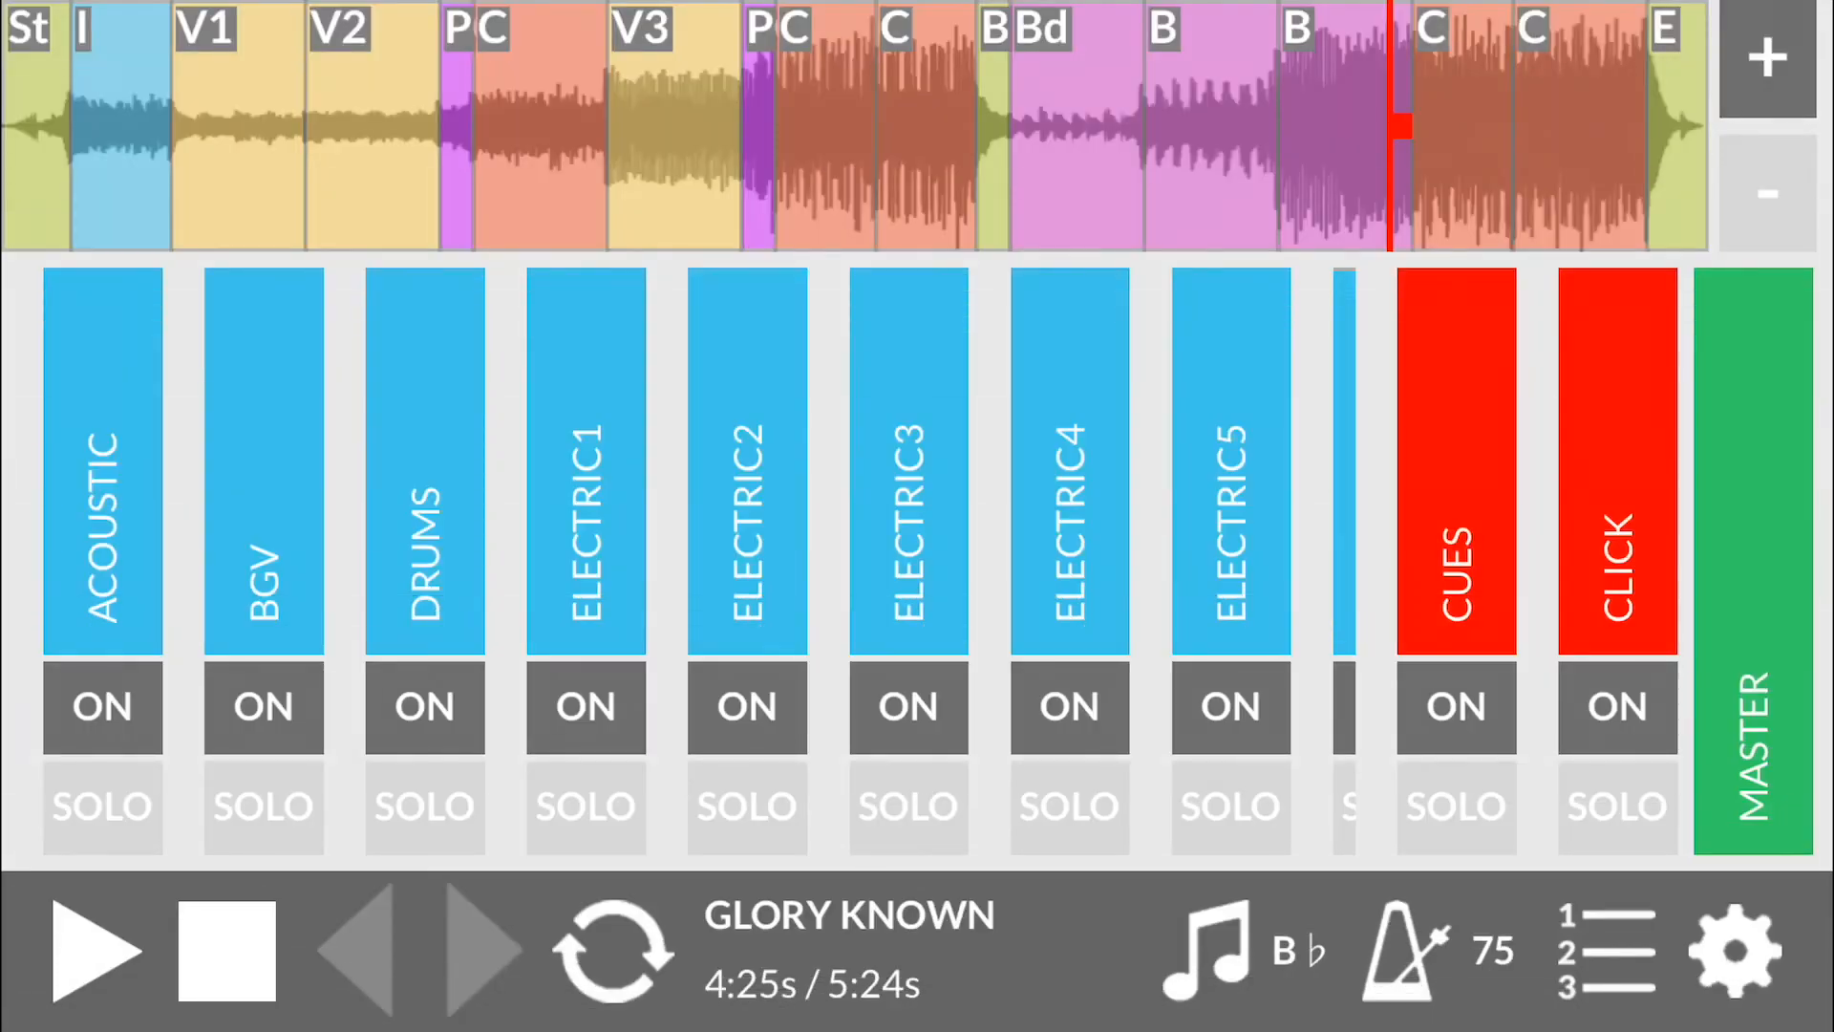
{"action": "left_click", "coordinate": [99, 950]}
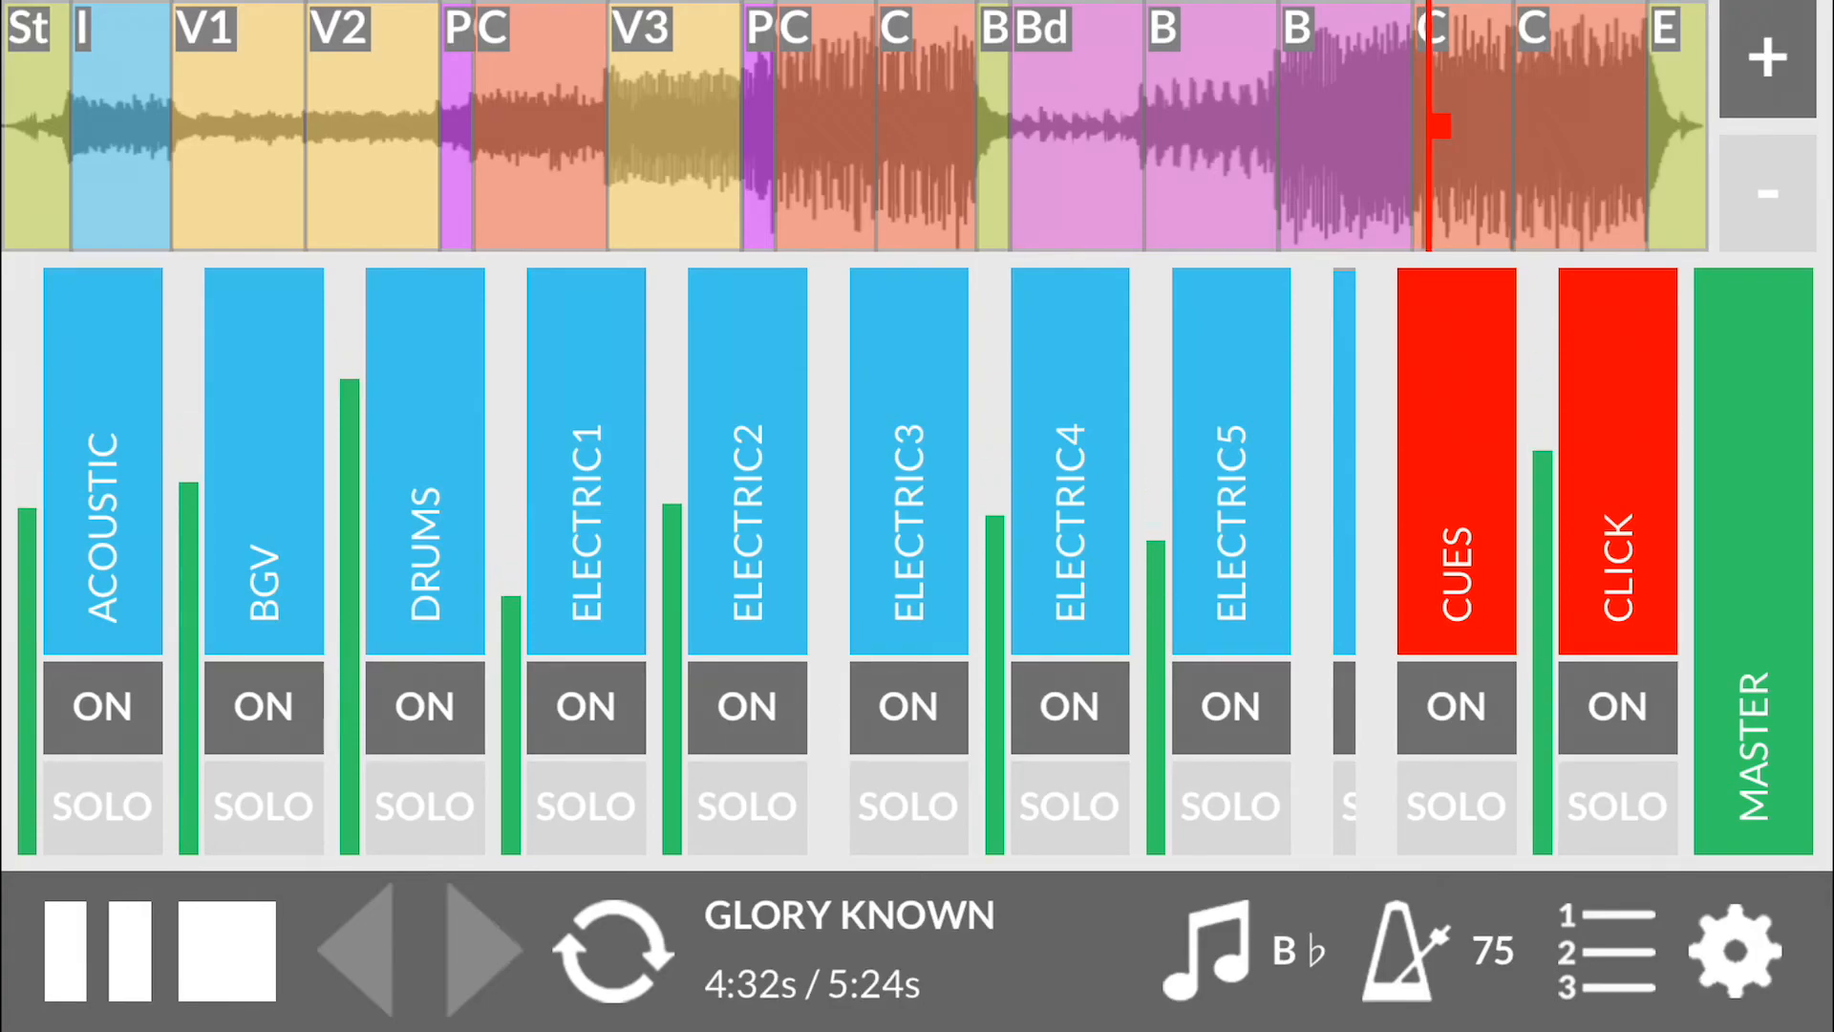
{"action": "left_click", "coordinate": [65, 949]}
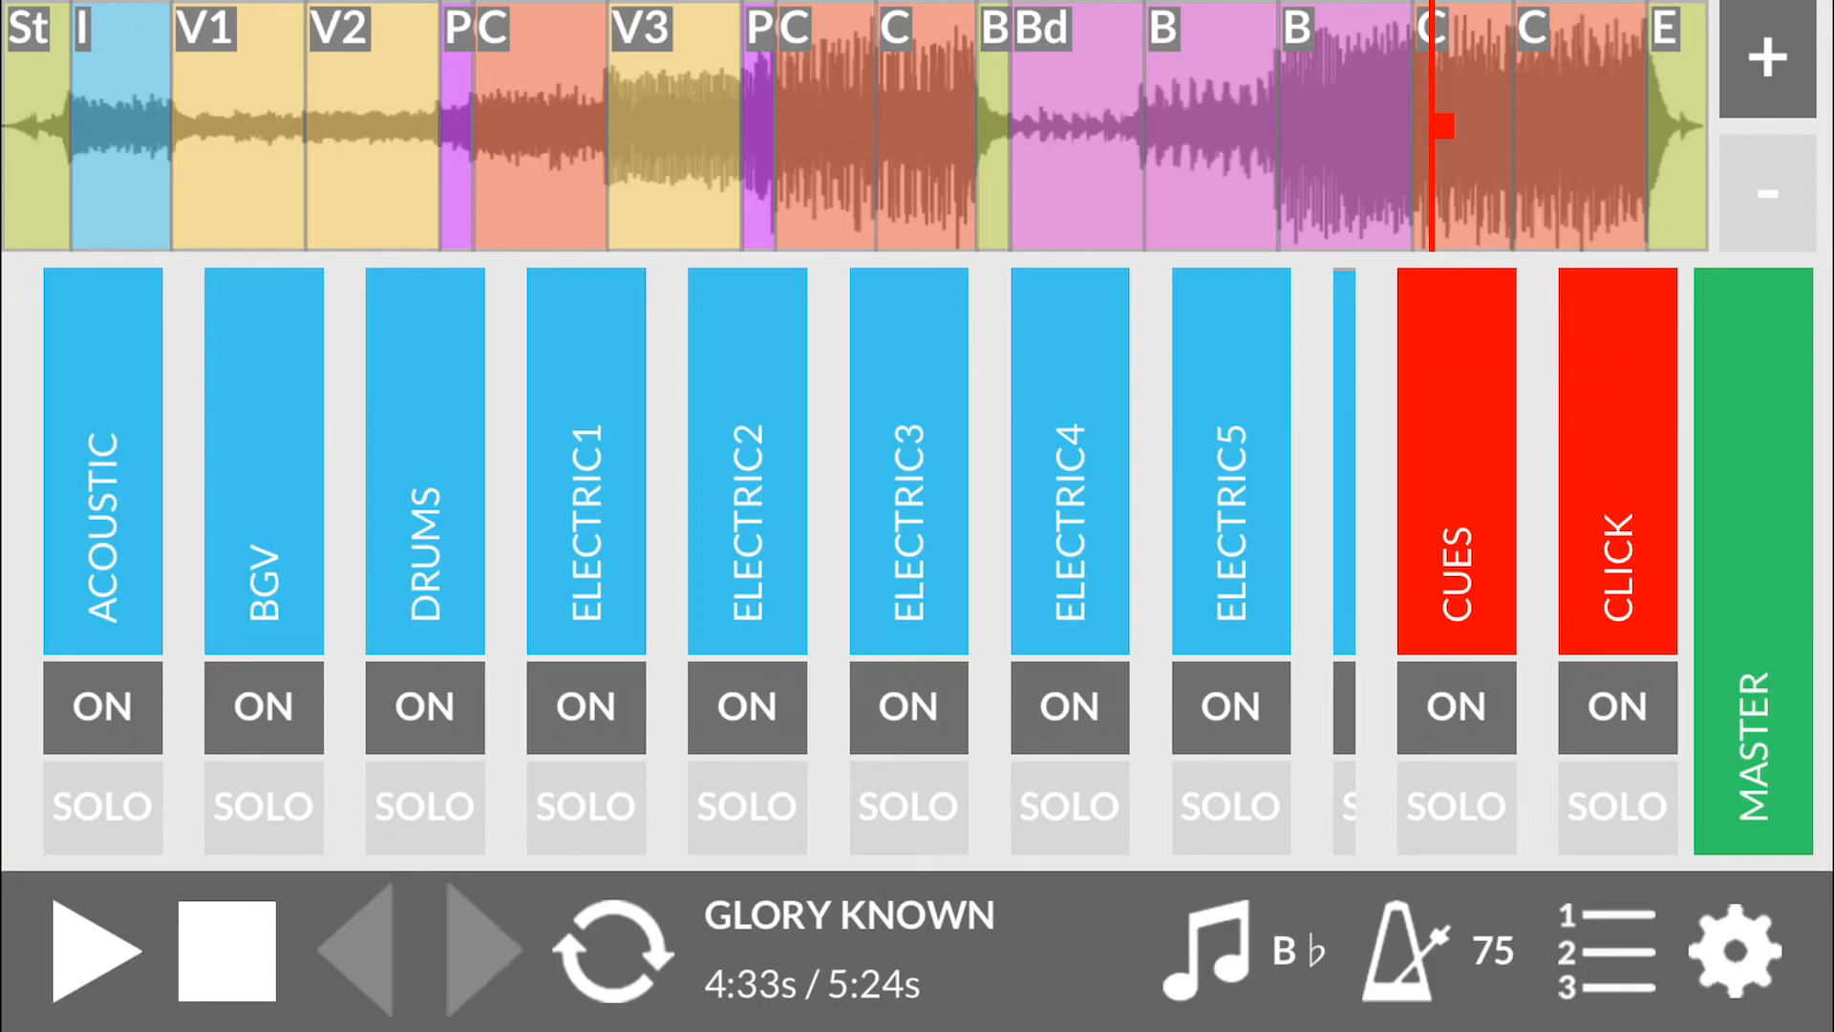
{"action": "left_click", "coordinate": [1737, 947]}
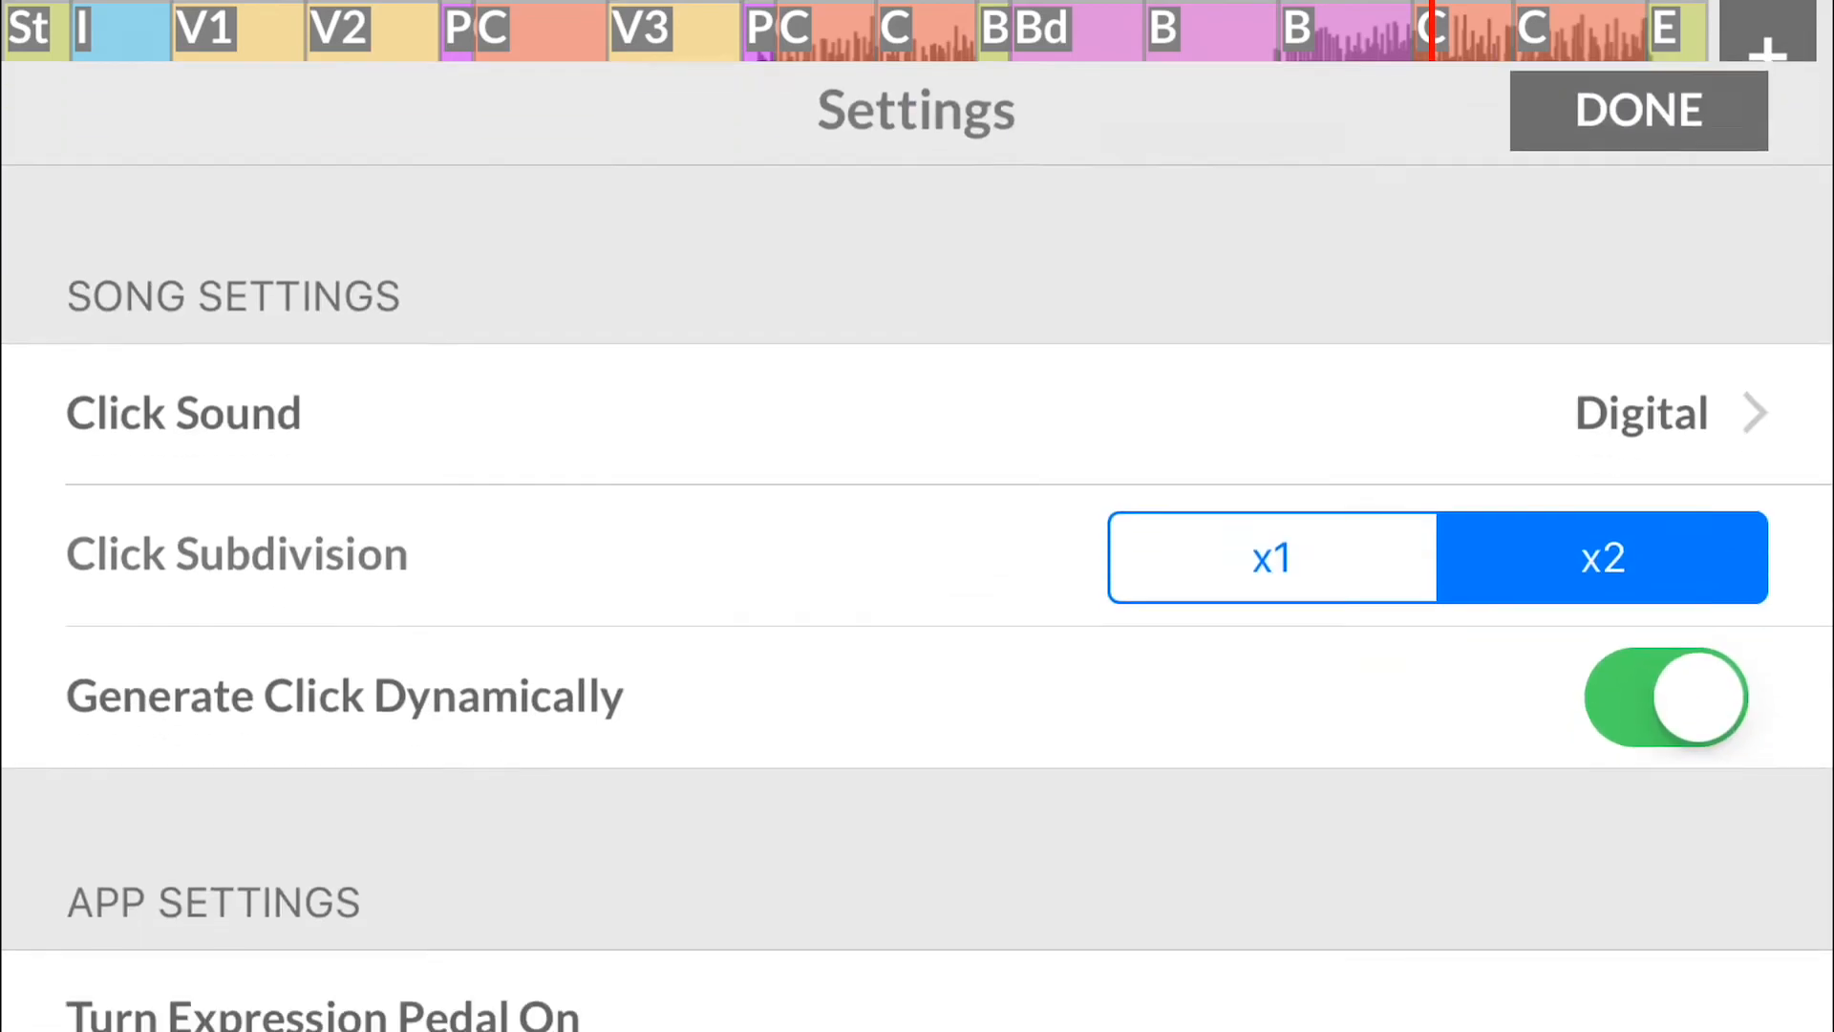
Step: Scroll the settings down to Log Out and back, then return to the mixer paused at 4:33
{"action": "scroll", "scroll_direction": "down", "scroll_amount": 3}
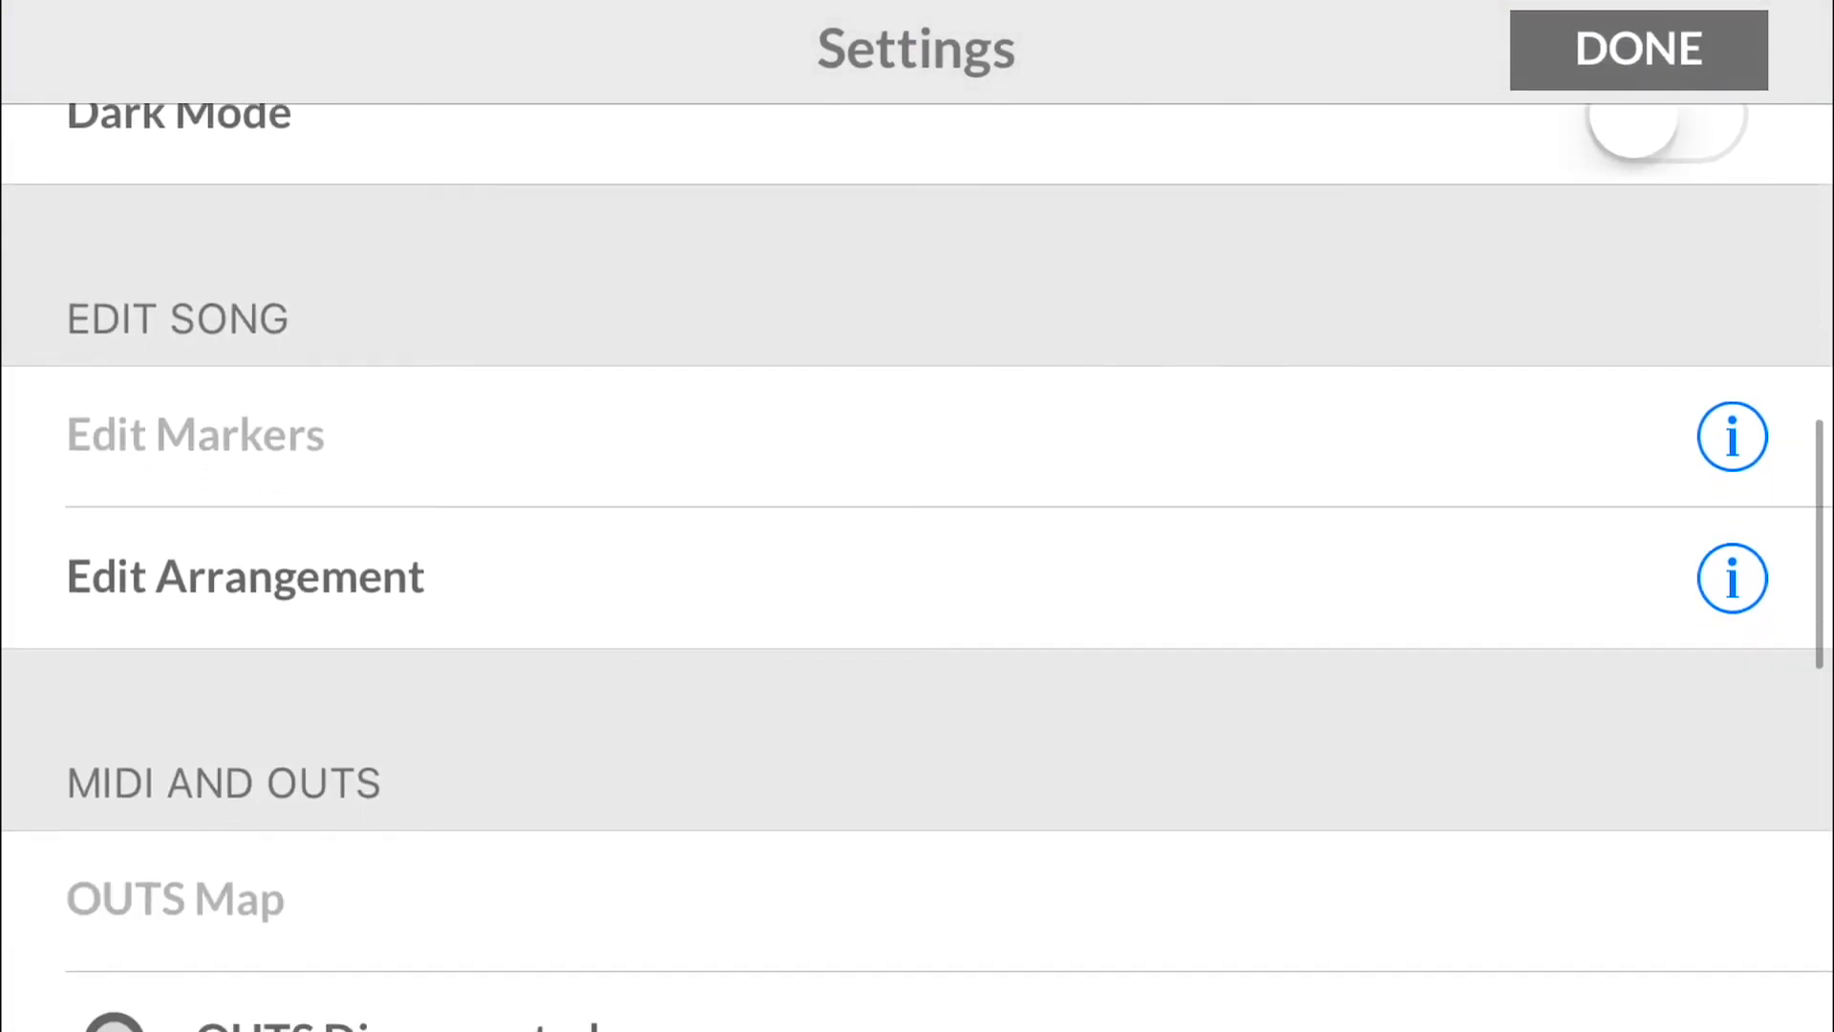
{"action": "scroll", "scroll_direction": "down", "scroll_amount": 3}
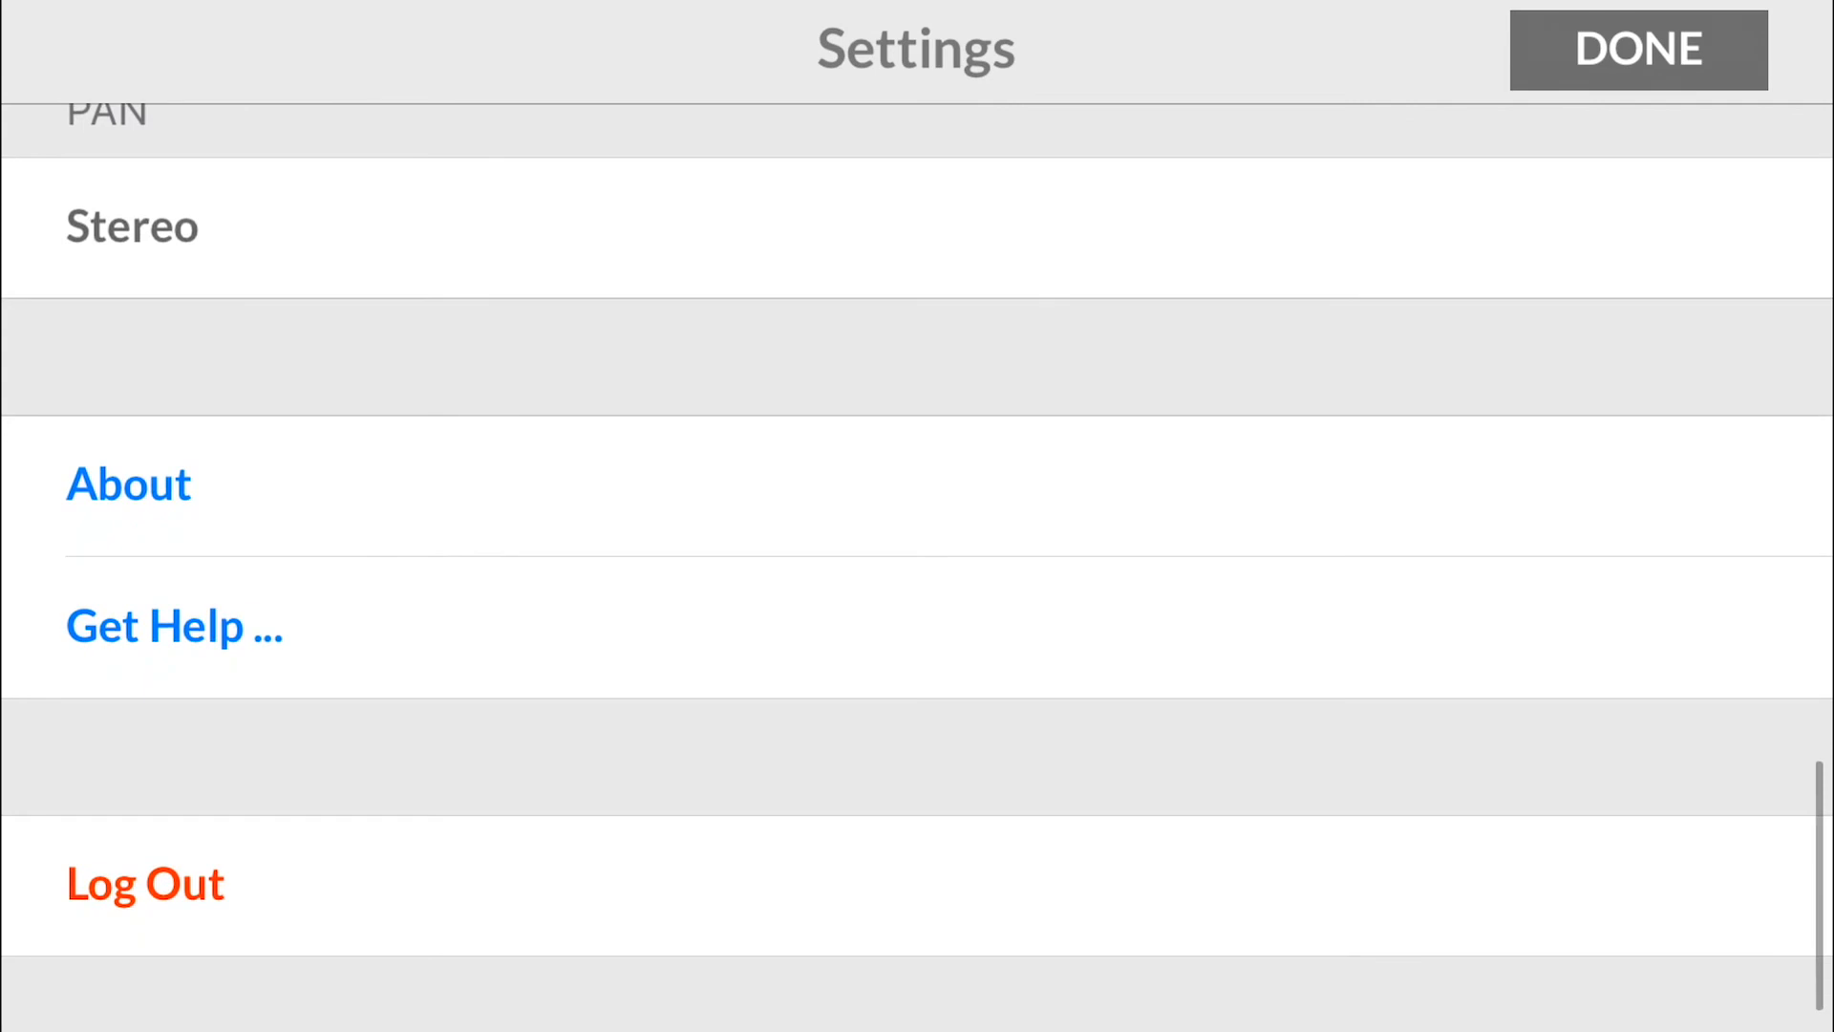
{"action": "scroll", "scroll_direction": "up", "scroll_amount": 3}
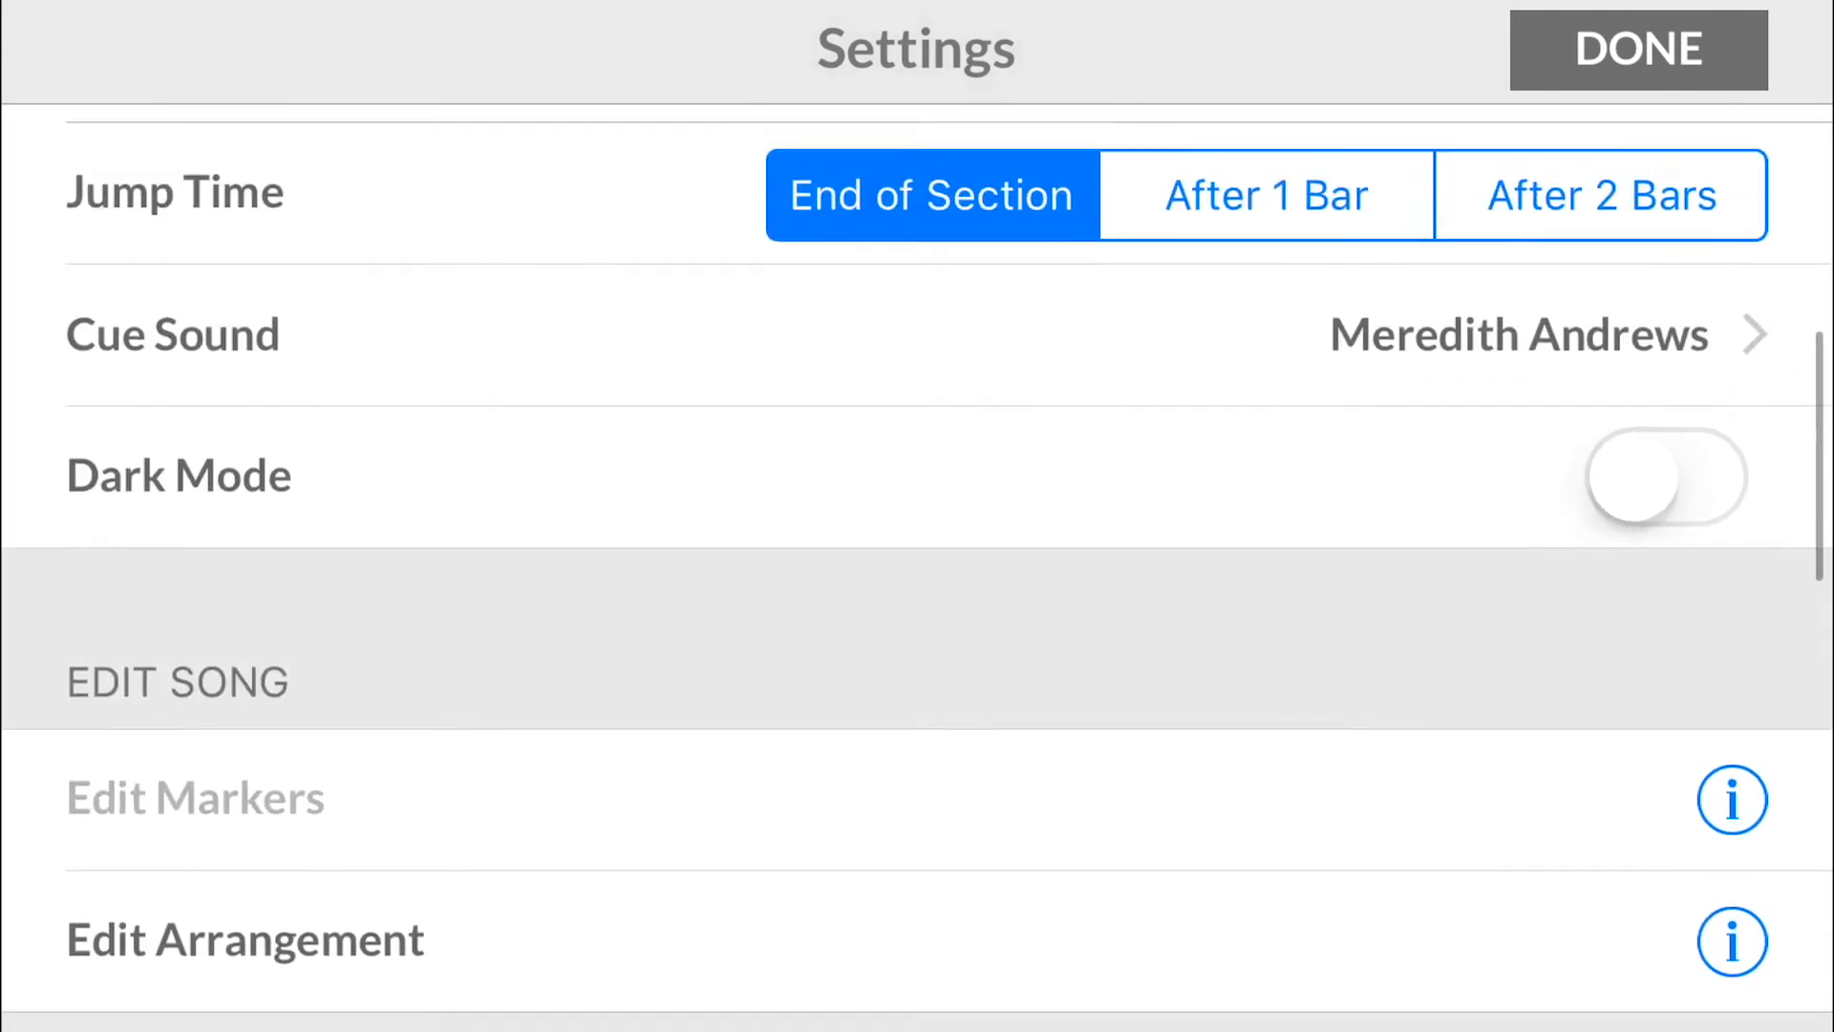
{"action": "scroll", "scroll_direction": "up", "scroll_amount": 3}
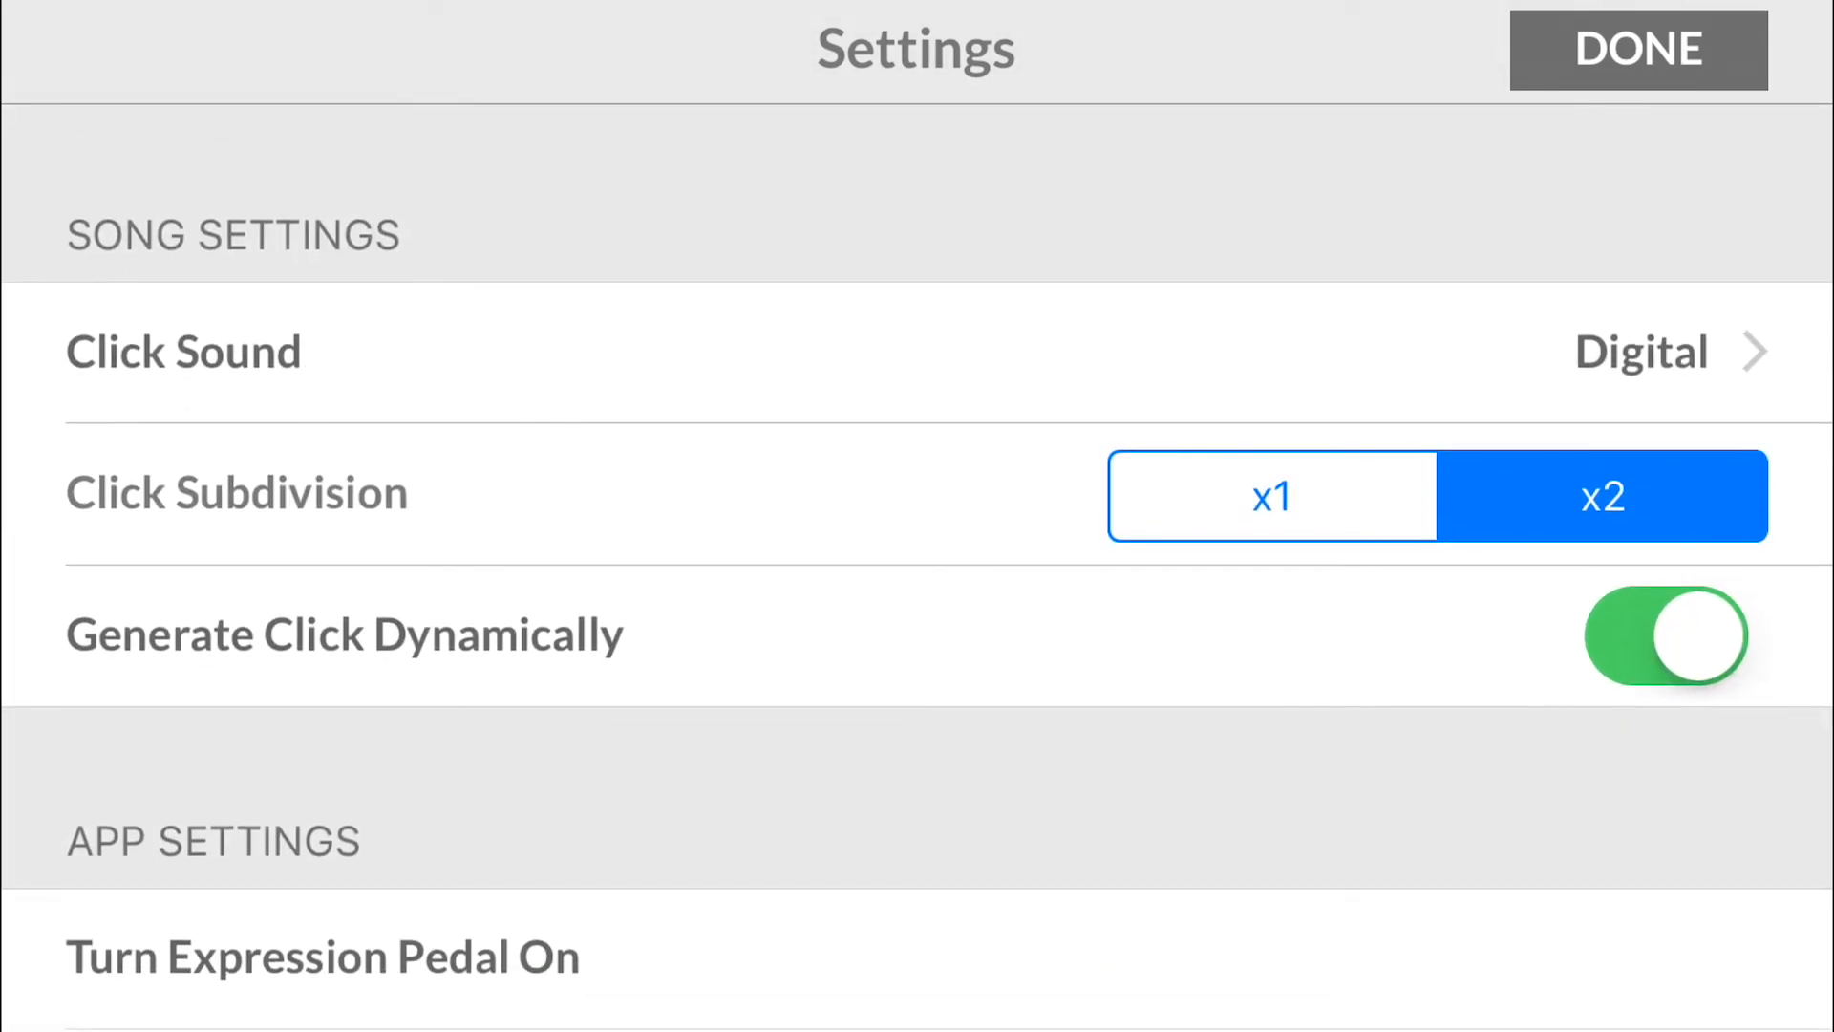
{"action": "left_click", "coordinate": [1637, 50]}
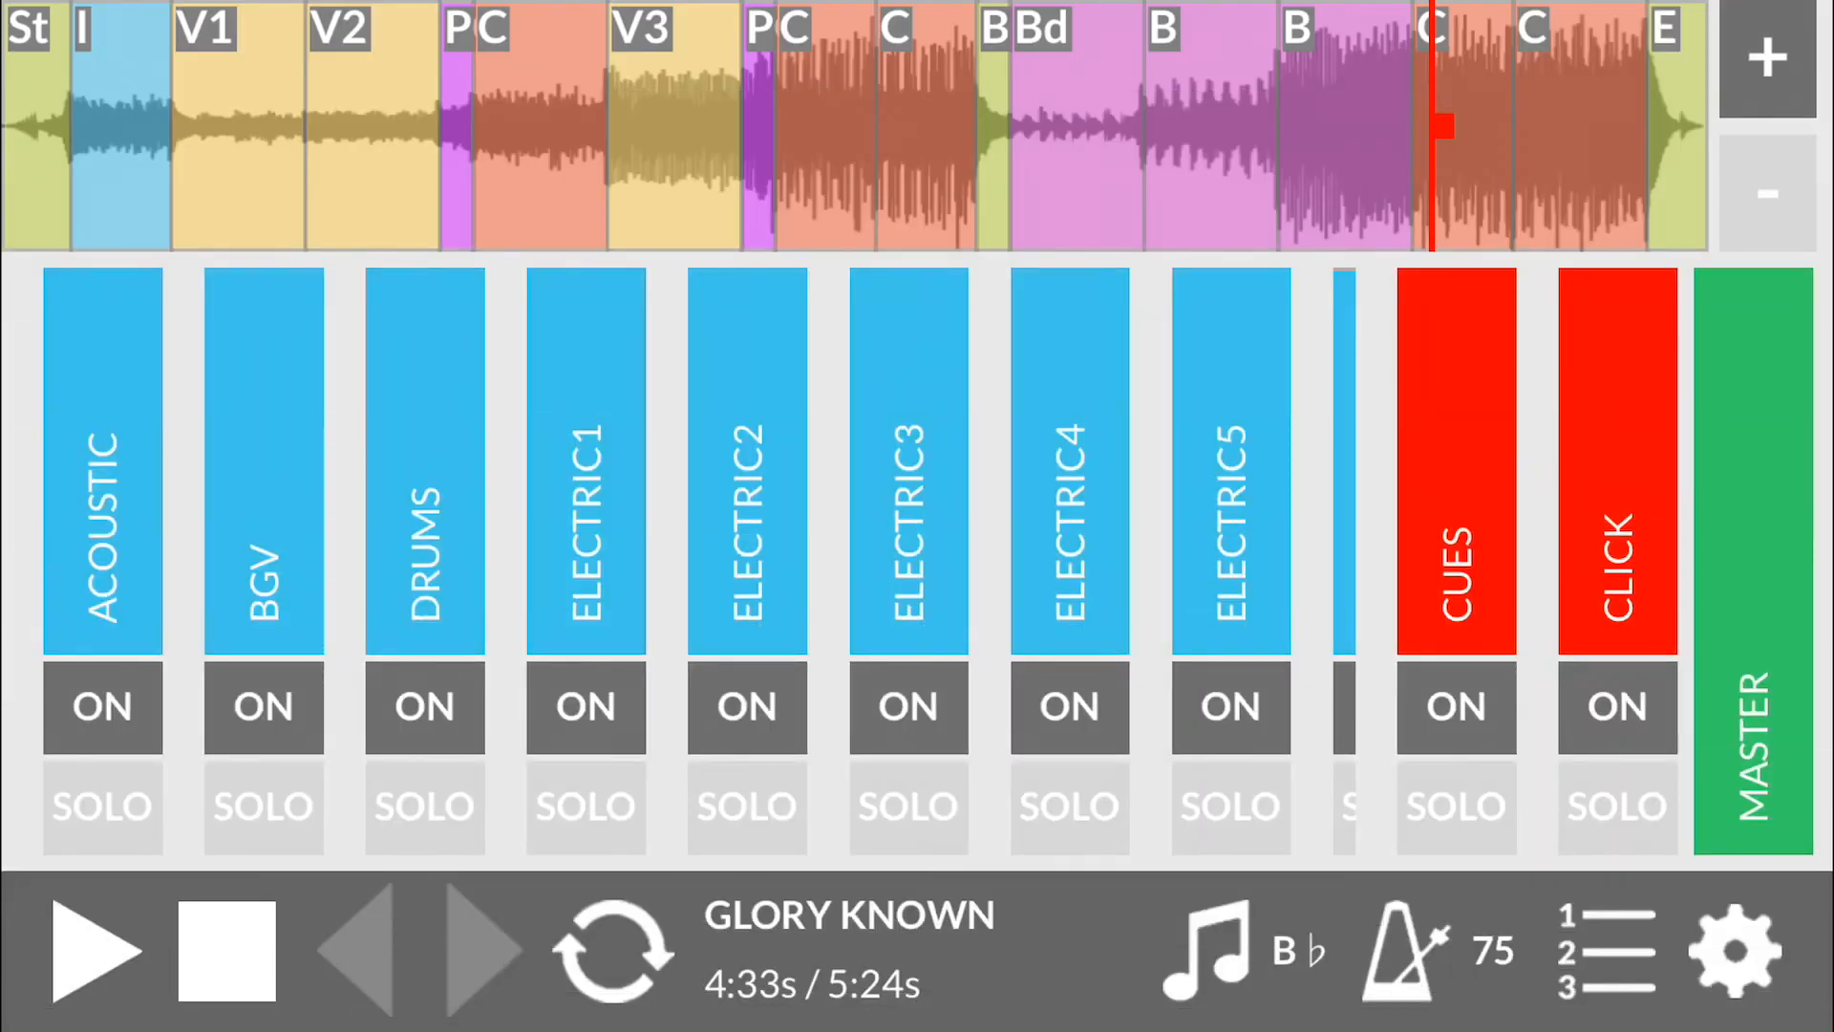